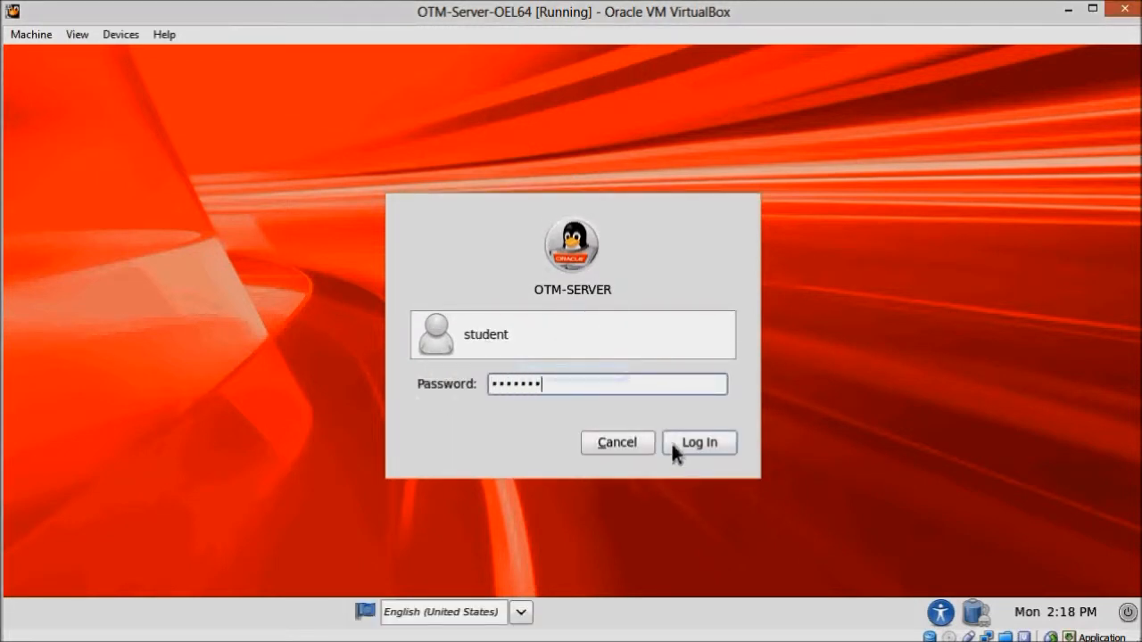
- Log in as student on the OTM-SERVER guest and turn on its network connection
{"action": "left_click", "coordinate": [699, 442]}
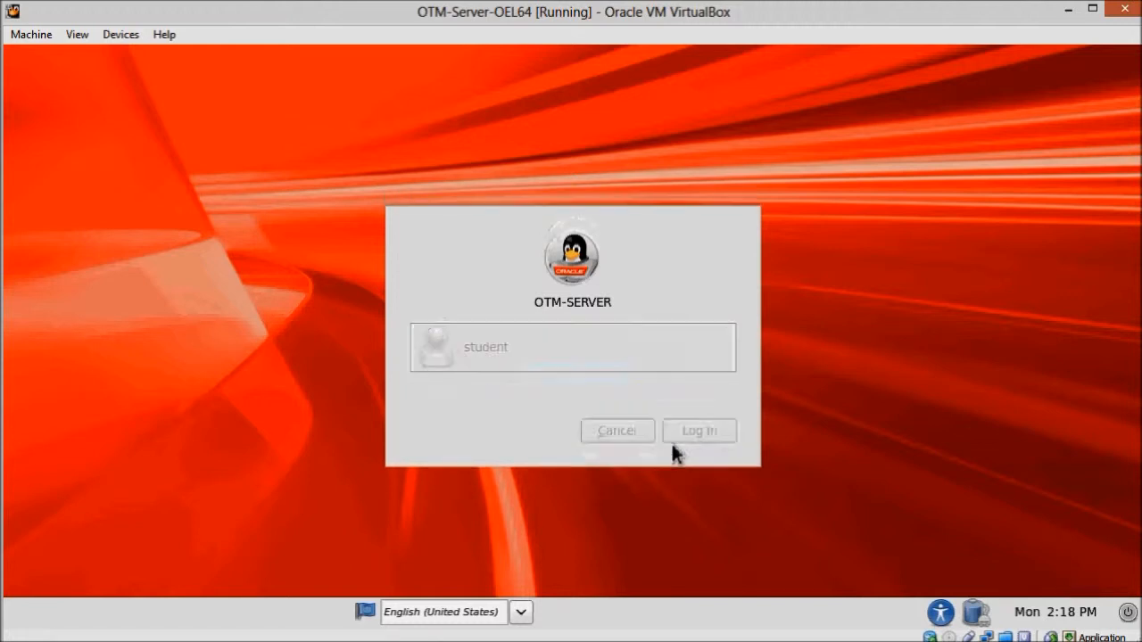
{"action": "left_click", "coordinate": [699, 430]}
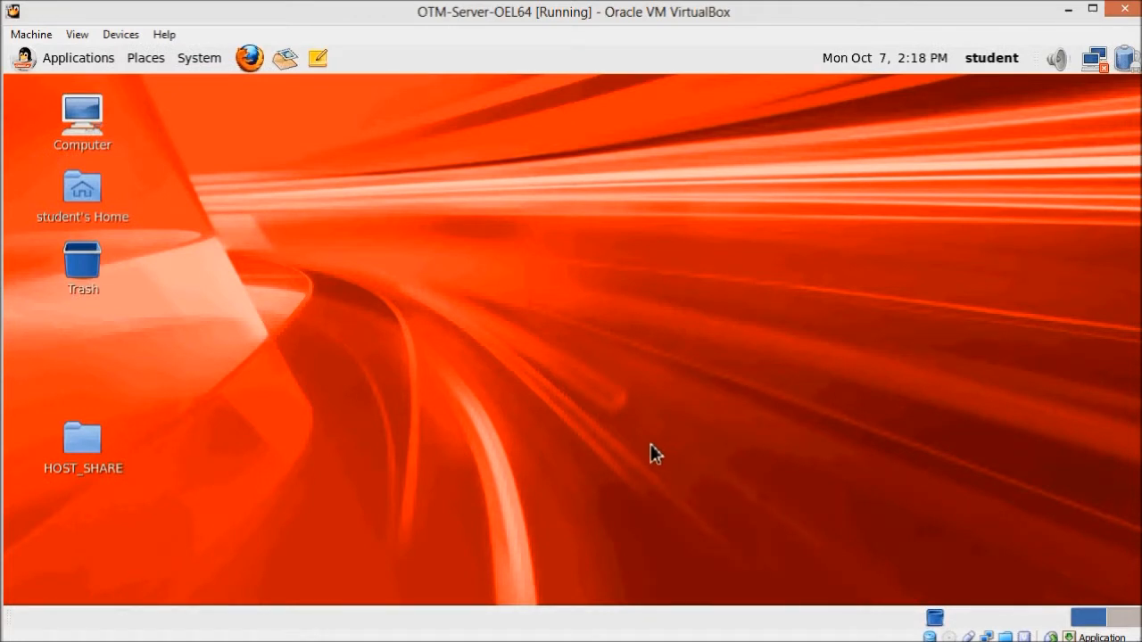
{"action": "mouse_move", "coordinate": [955, 223]}
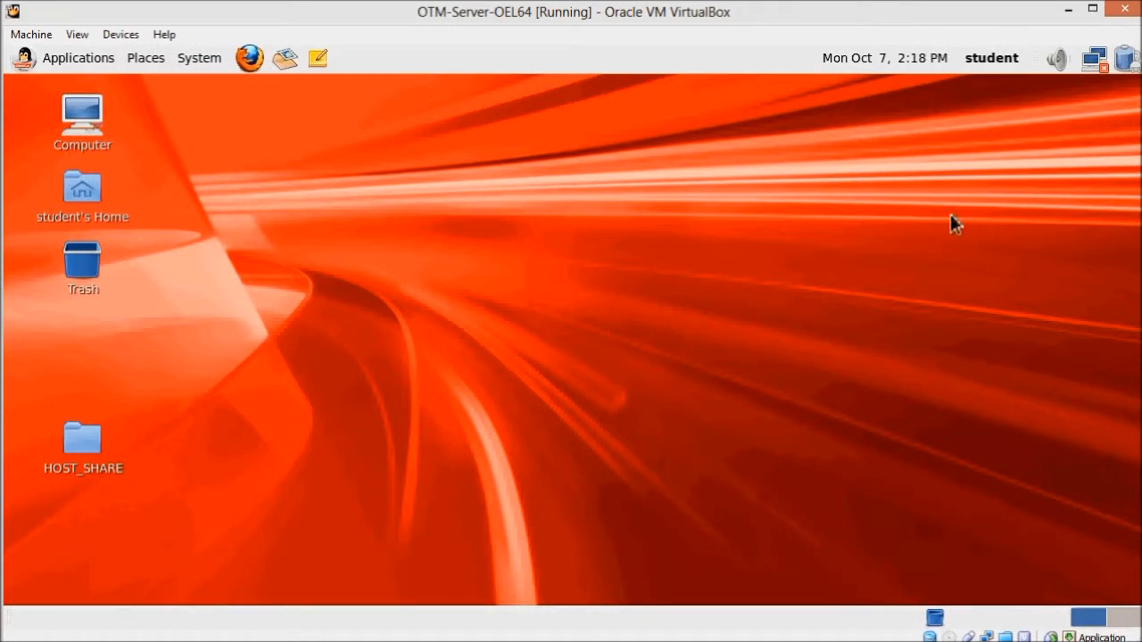
{"action": "mouse_move", "coordinate": [1096, 59]}
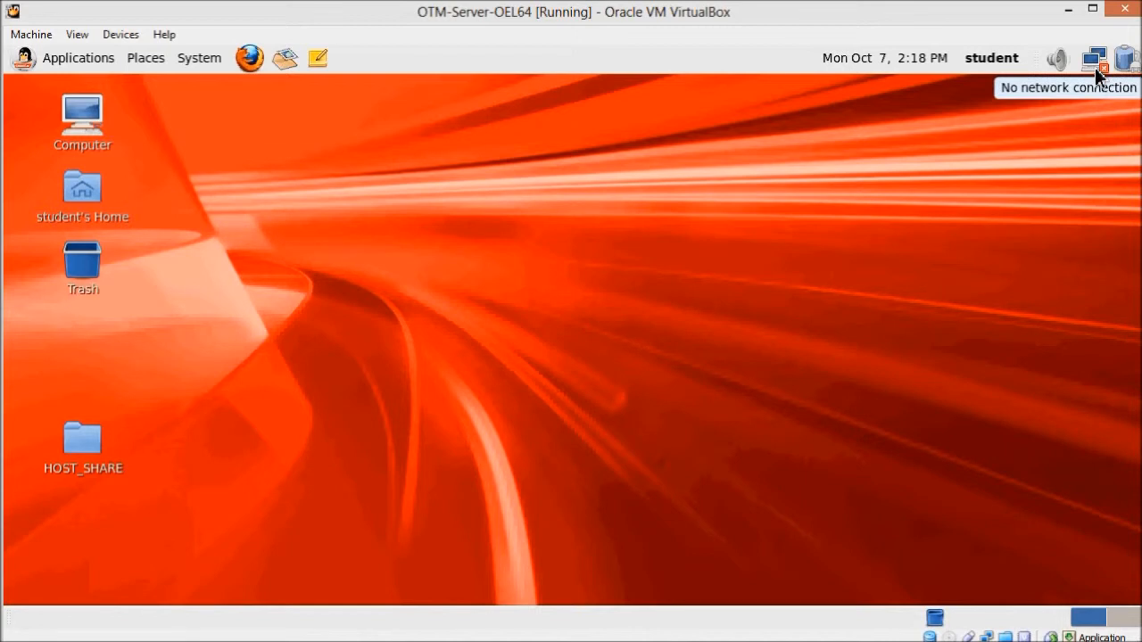
{"action": "left_click", "coordinate": [1096, 57]}
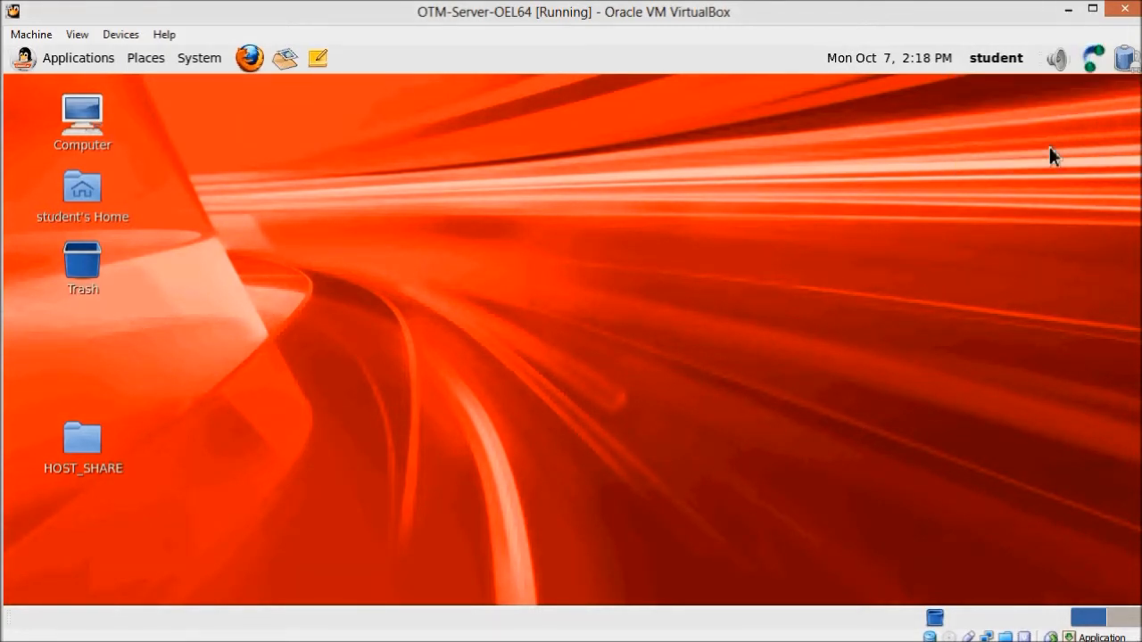
{"action": "mouse_move", "coordinate": [571, 239]}
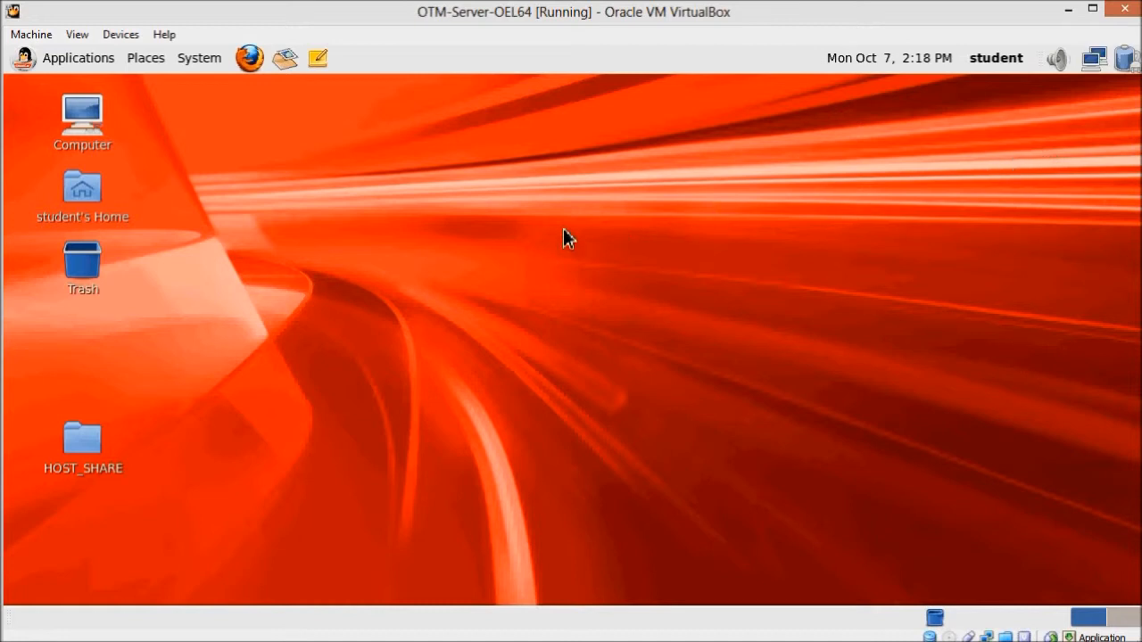
{"action": "mouse_move", "coordinate": [89, 73]}
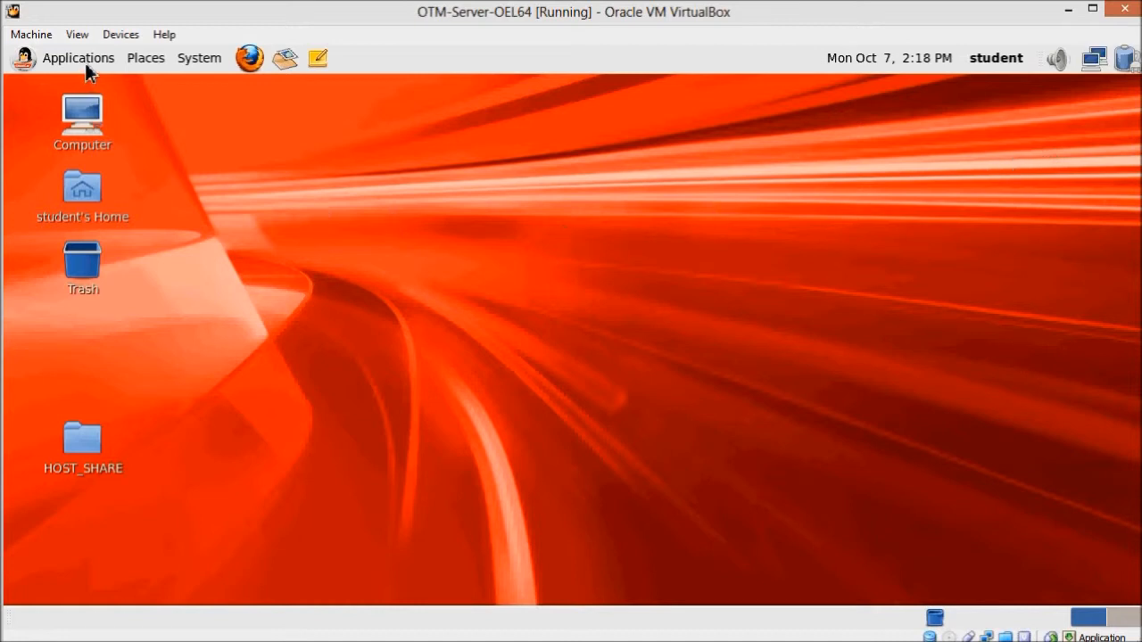
- Launch a terminal from Applications and start a root shell with sudo sh
{"action": "left_click", "coordinate": [79, 57]}
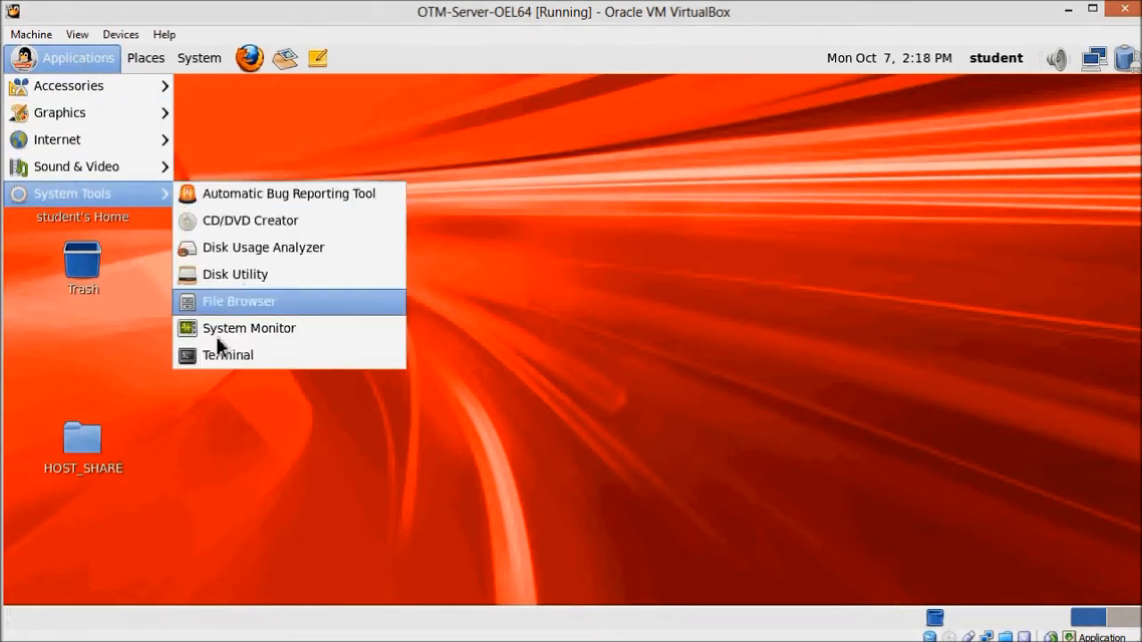
{"action": "left_click", "coordinate": [228, 353]}
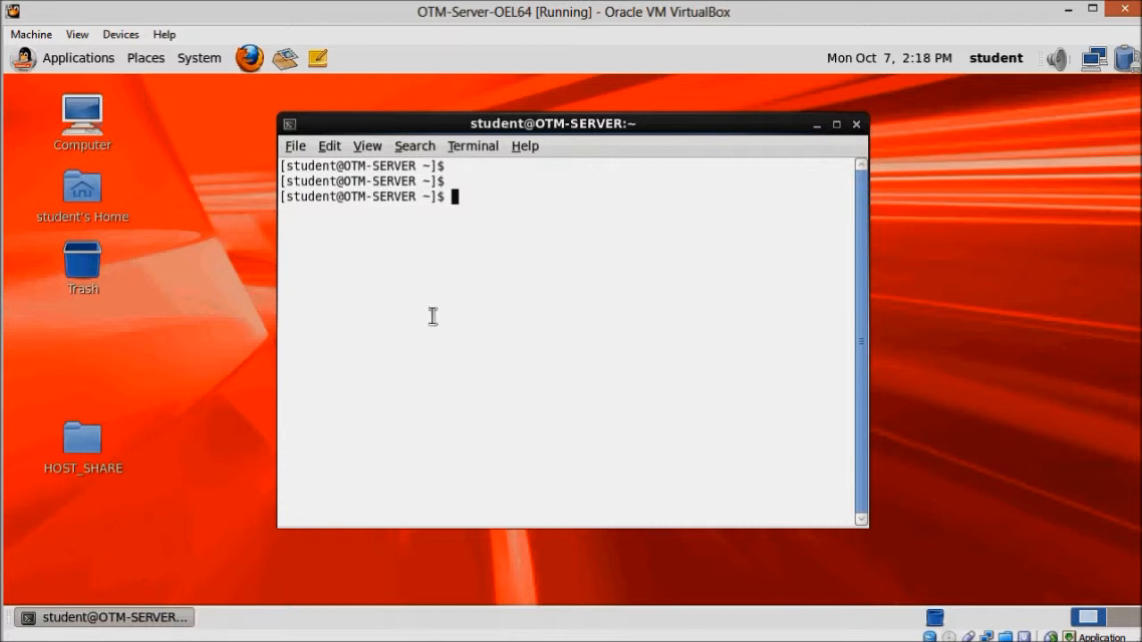
{"action": "type", "text": "sudo sh"}
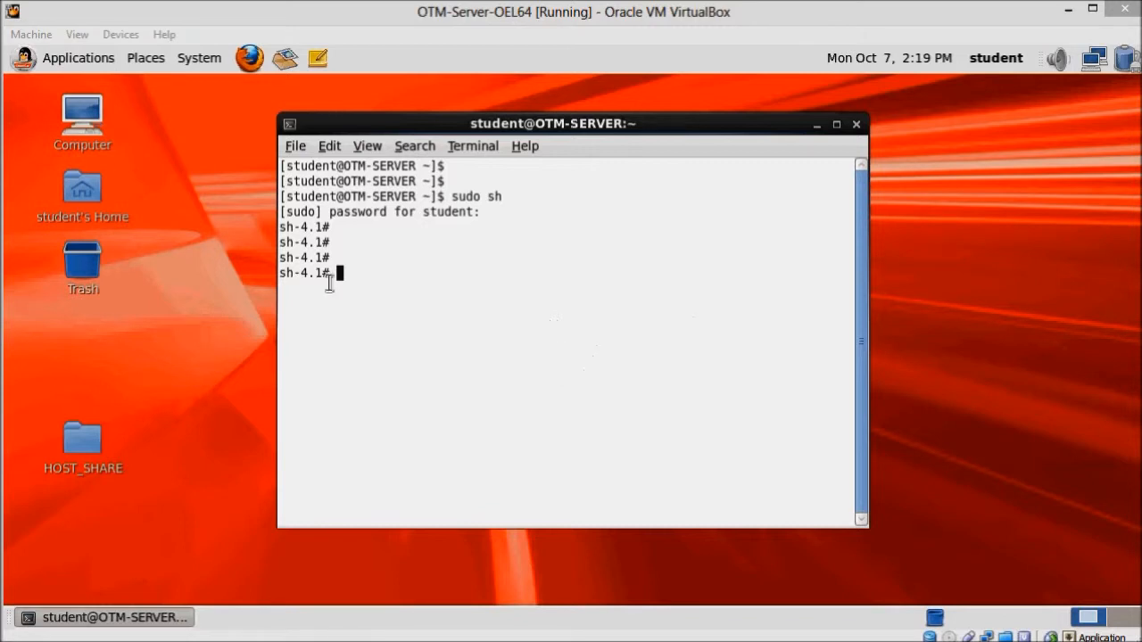
- Launch the gedit text editor from Applications > Accessories beside the terminal
{"action": "left_click", "coordinate": [79, 57]}
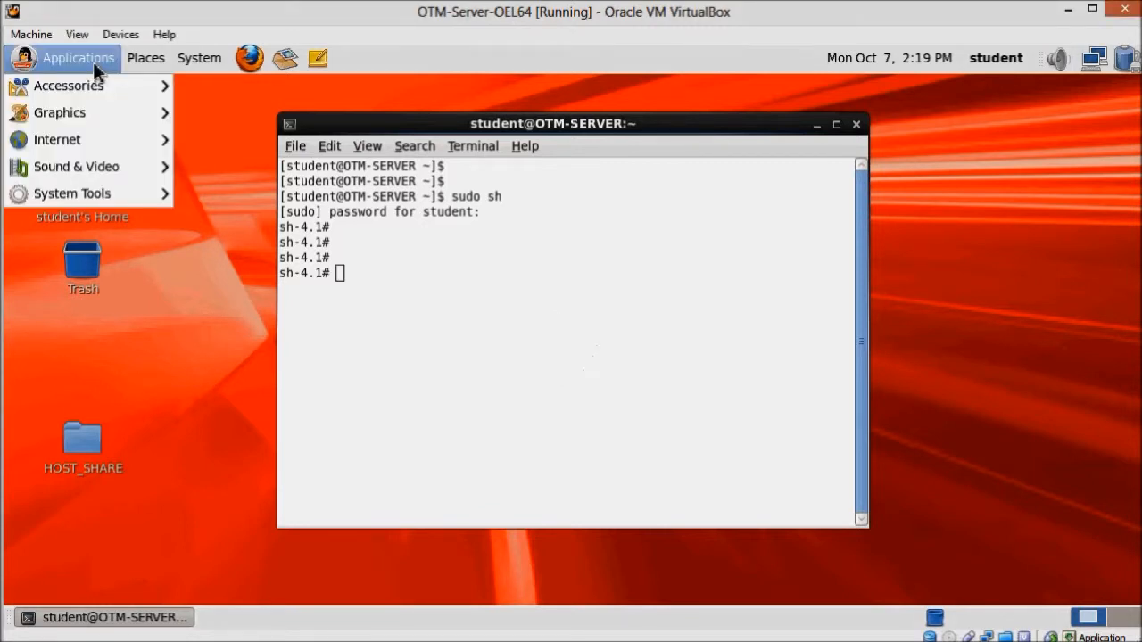
{"action": "mouse_move", "coordinate": [57, 140]}
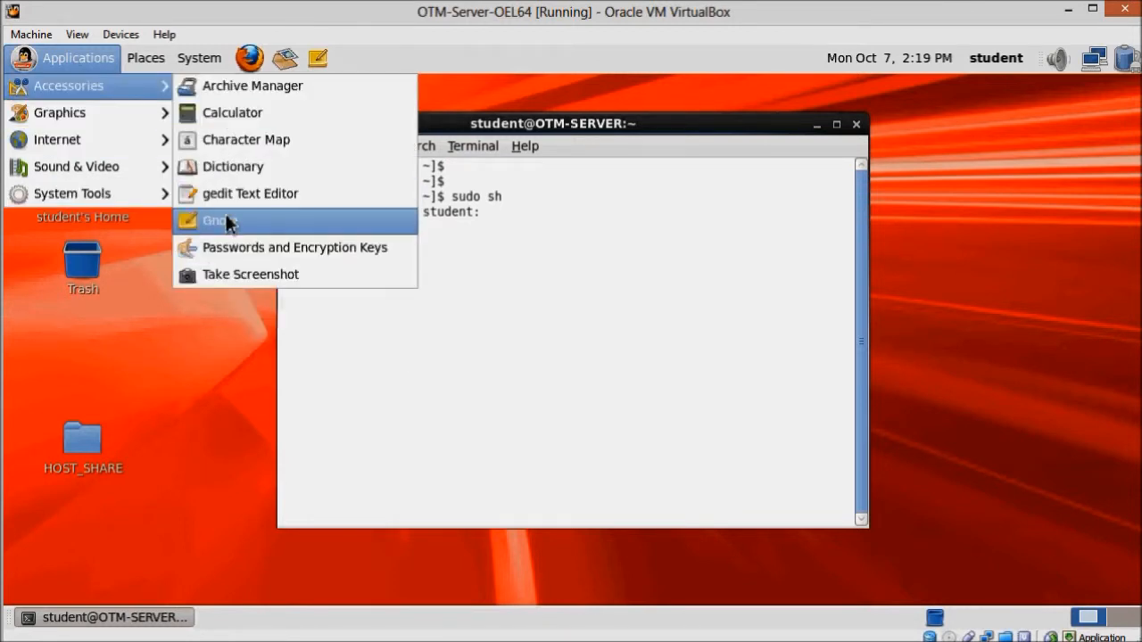
{"action": "left_click", "coordinate": [250, 193]}
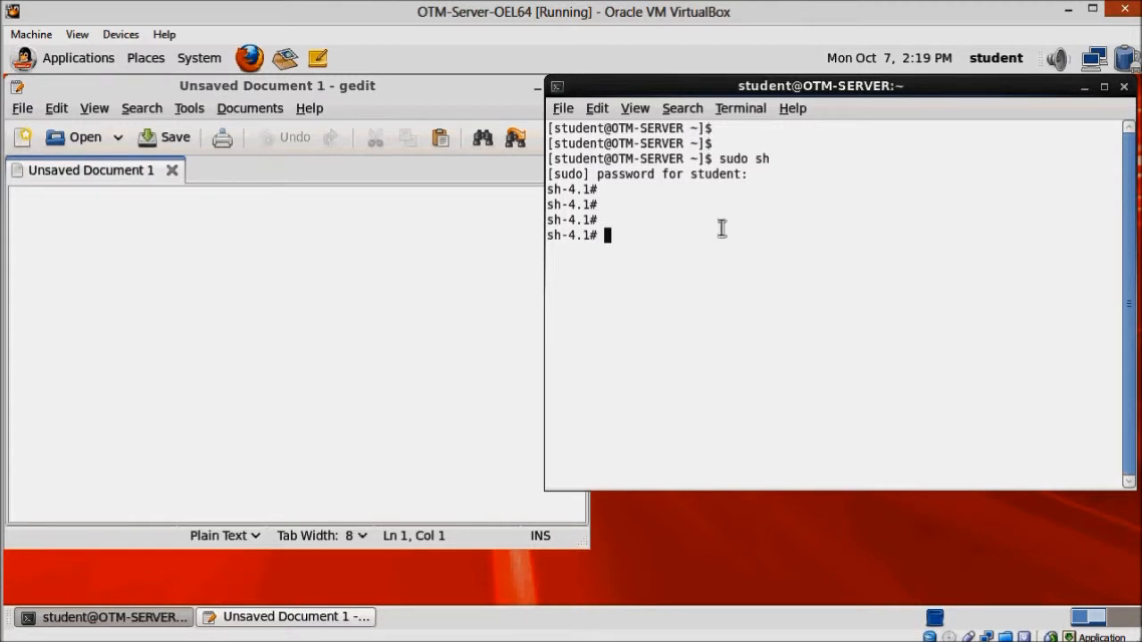
- Change into /home/oracle/Middleware and list its contents with ls -l
{"action": "type", "text": "cd"}
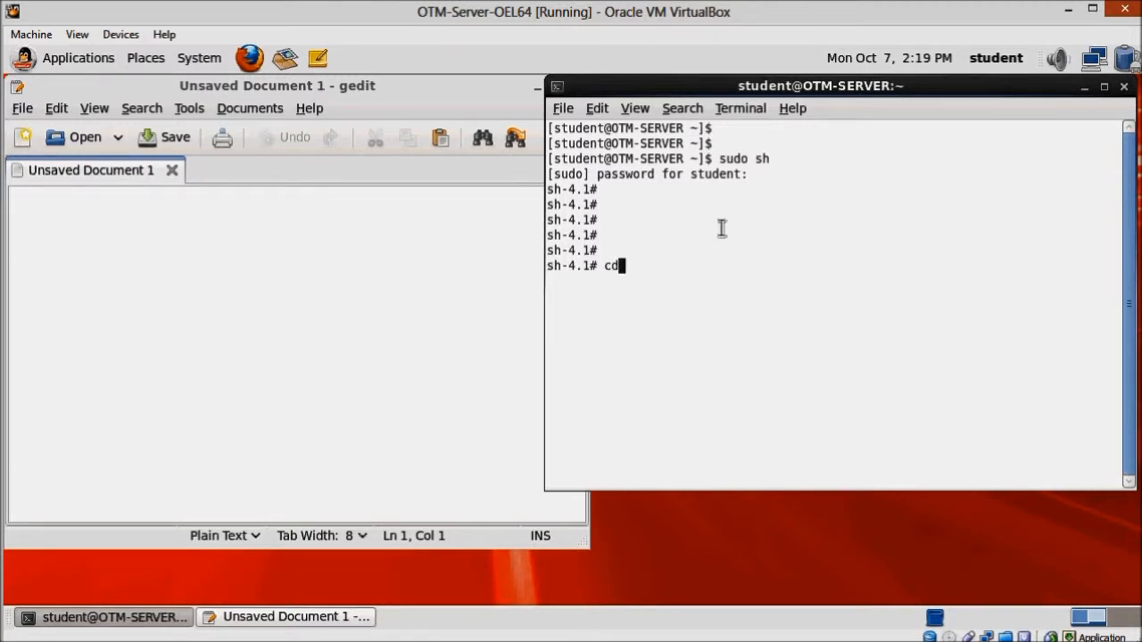
{"action": "type", "text": "/"}
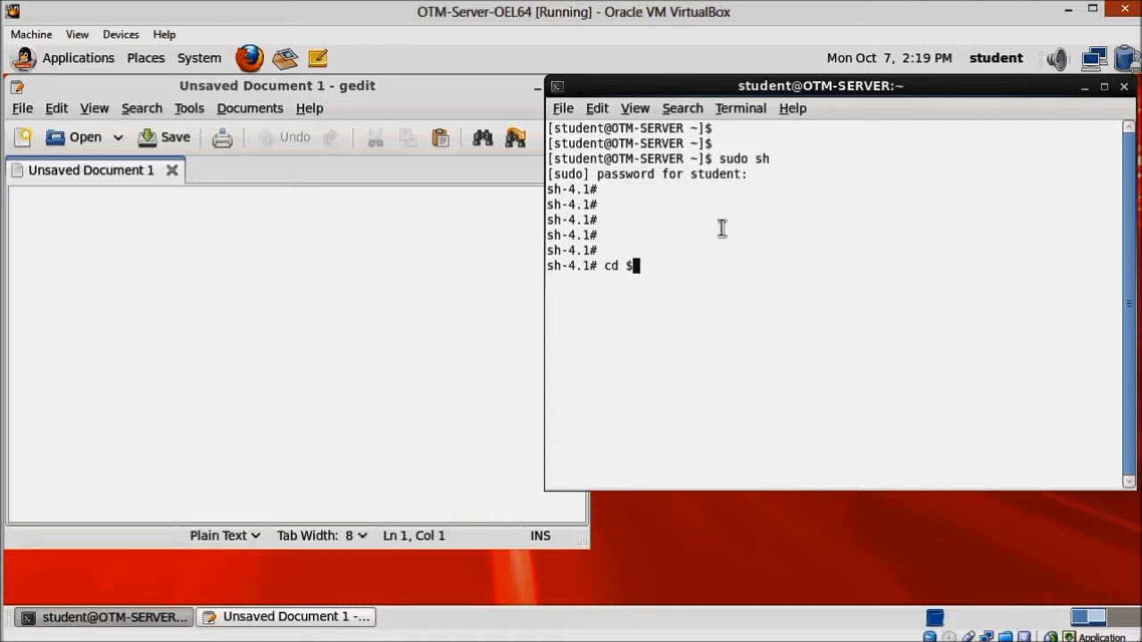
{"action": "key", "text": "BackSpace"}
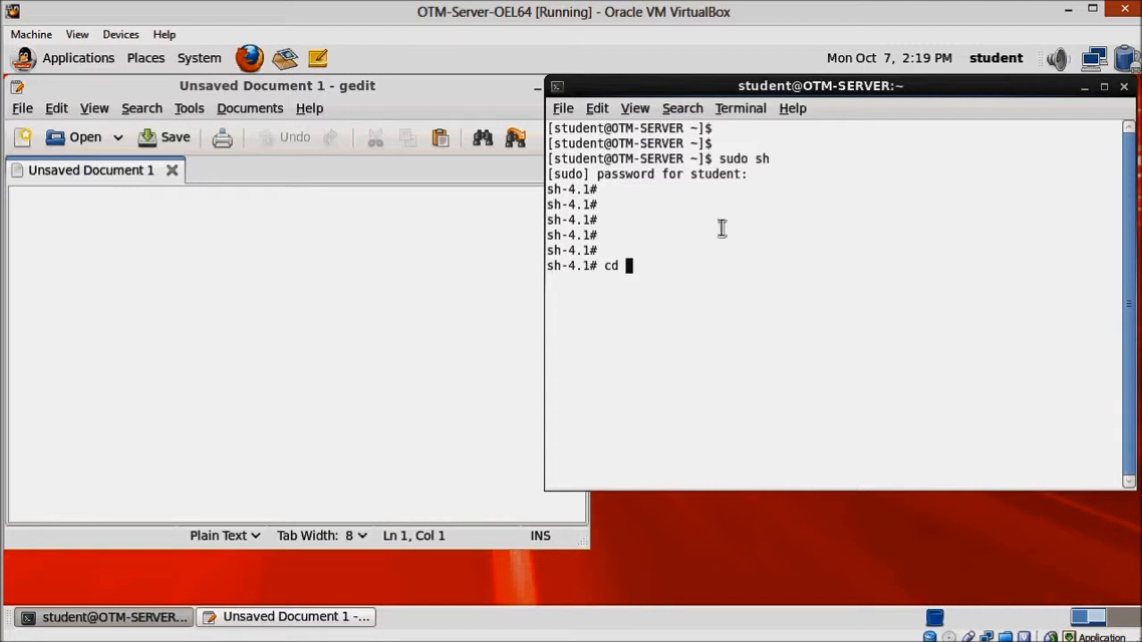
{"action": "type", "text": "/"}
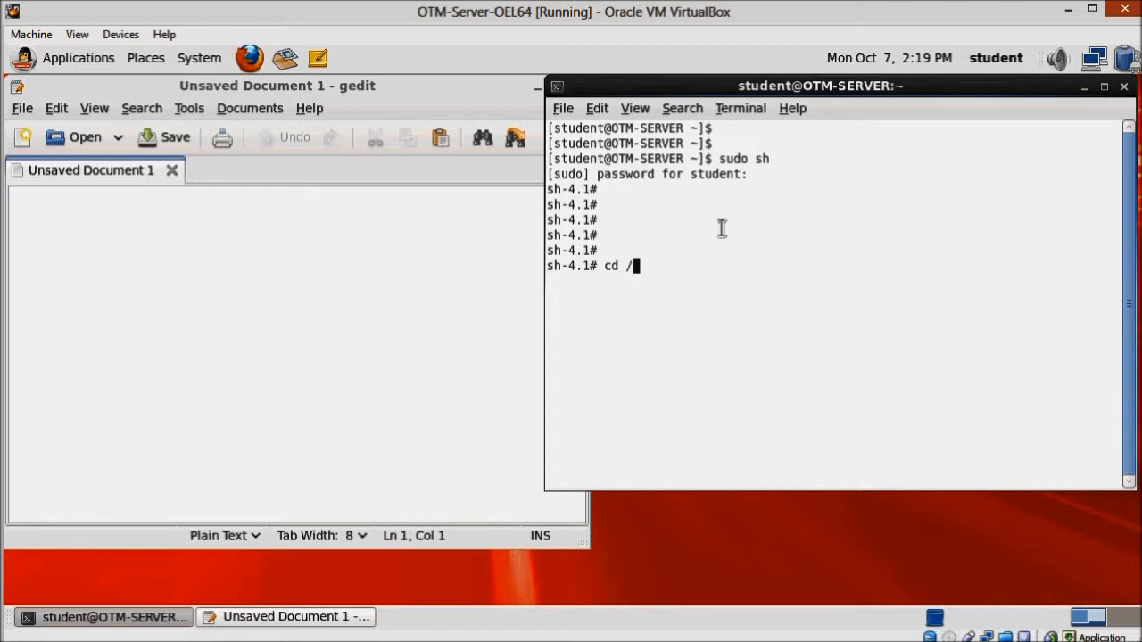
{"action": "type", "text": "ho"}
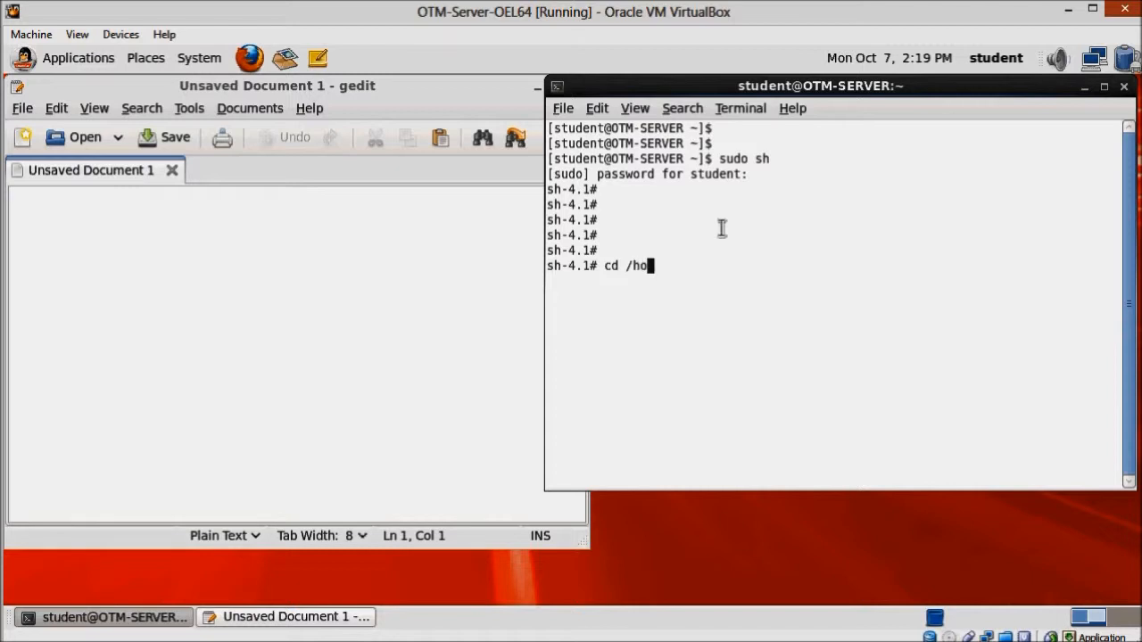
{"action": "type", "text": "me/"}
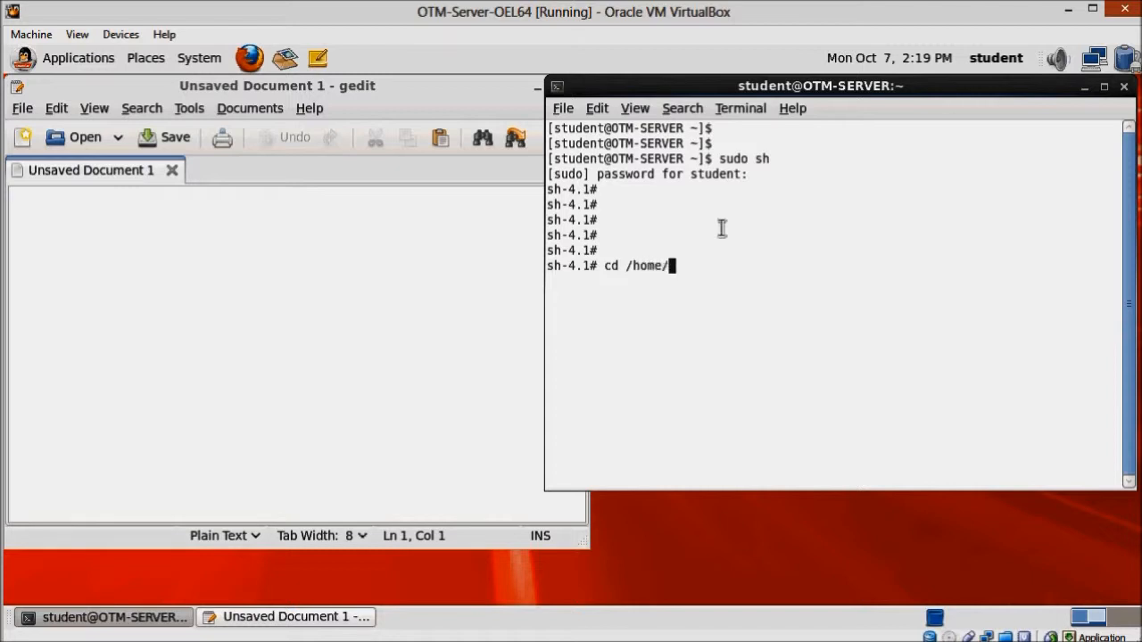
{"action": "type", "text": "oracle"}
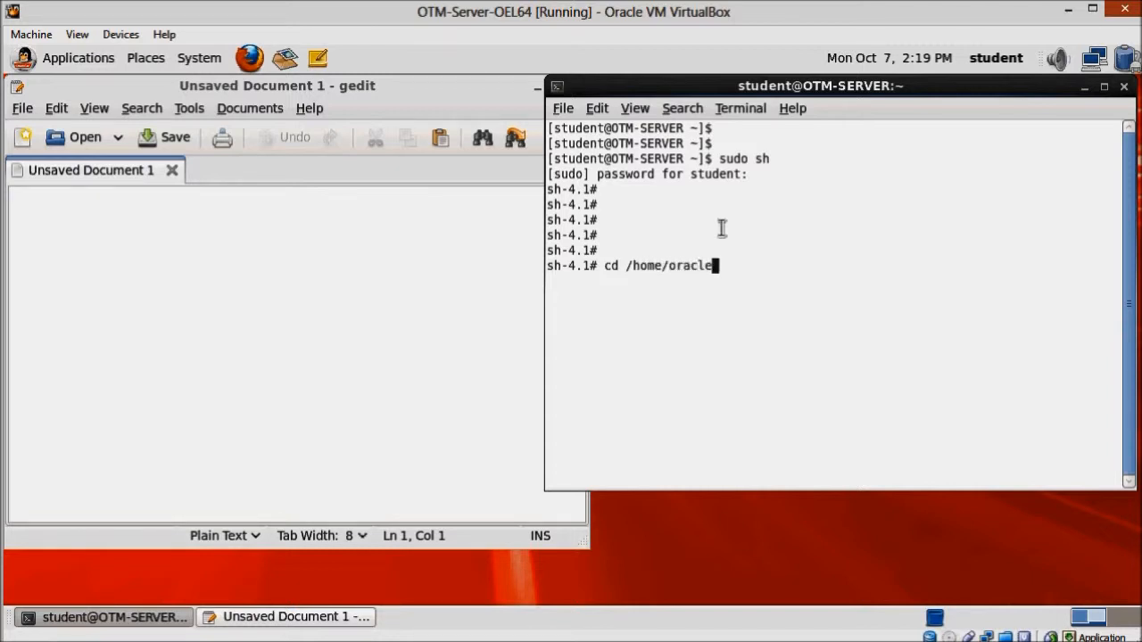
{"action": "type", "text": "/mi"}
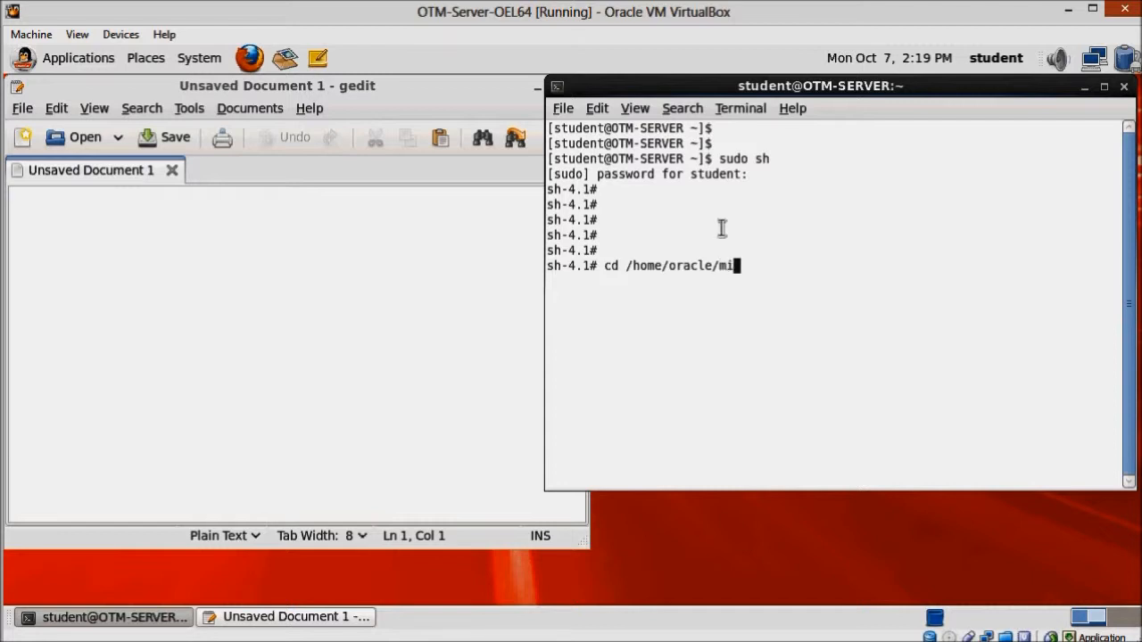
{"action": "type", "text": "Middleware/"}
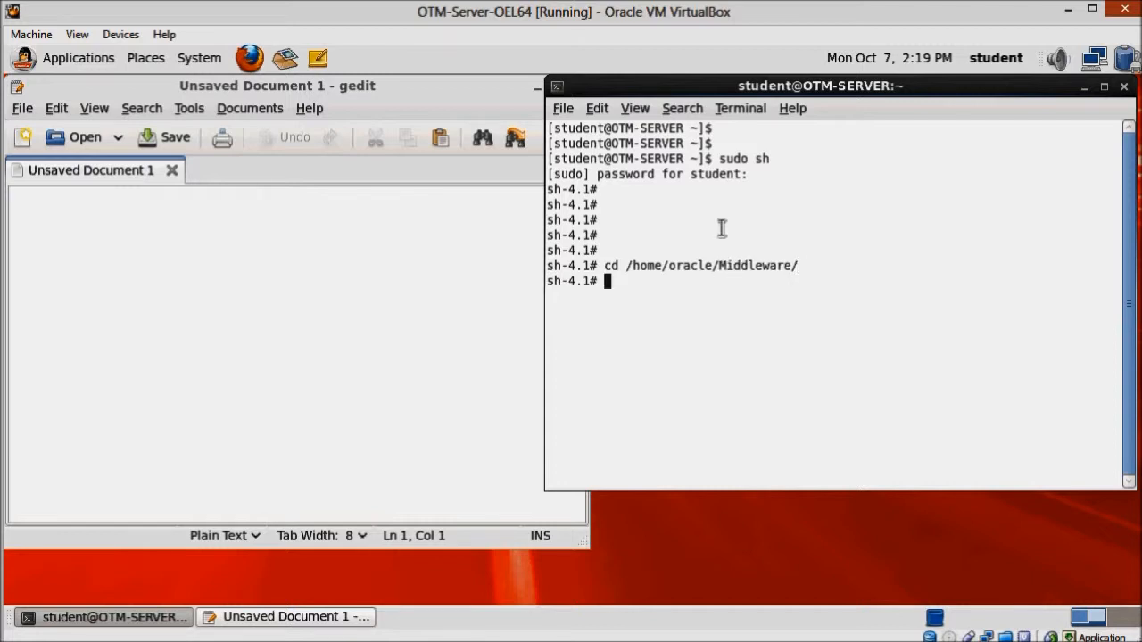
{"action": "type", "text": "ls -l"}
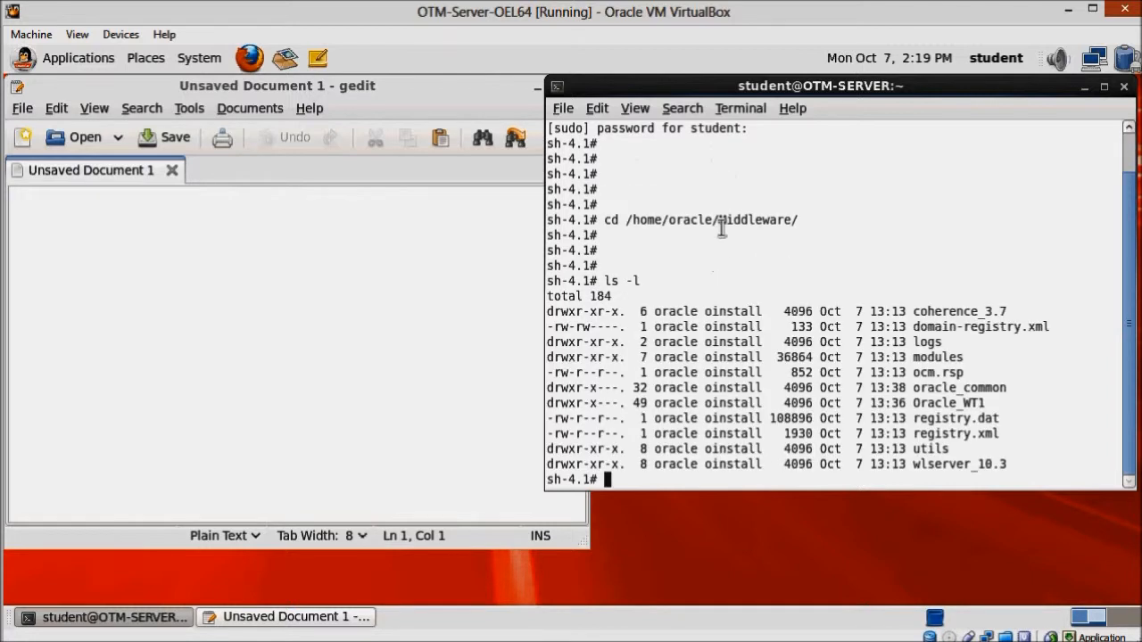
{"action": "mouse_move", "coordinate": [639, 234]}
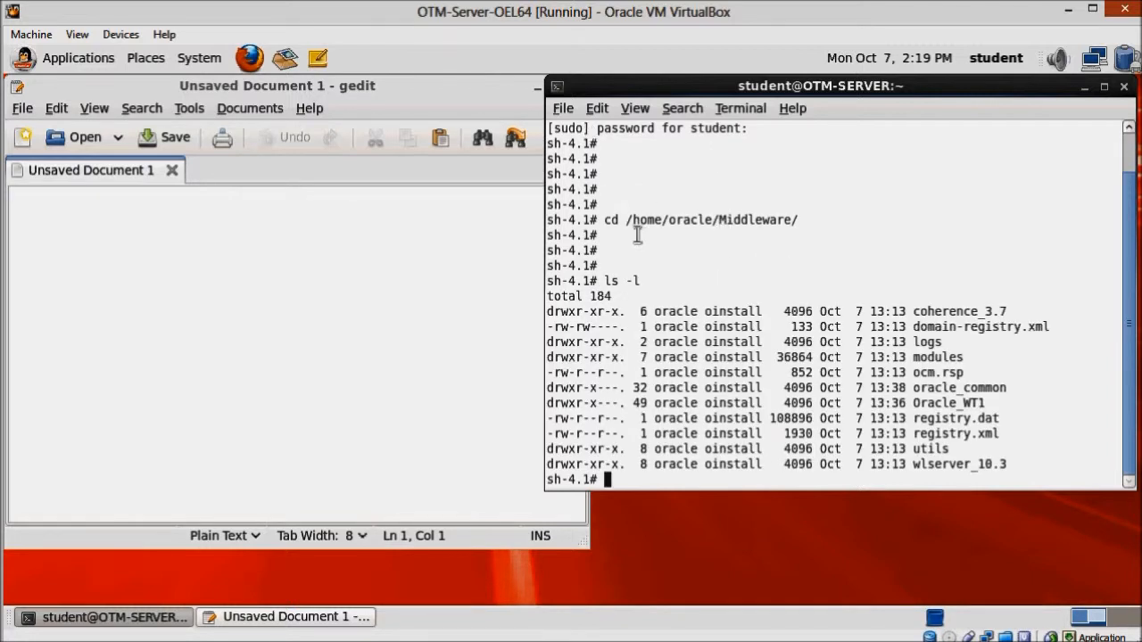
- Note the Oracle_WT1 and wlserver_10.3 Middleware paths in gedit, then switch the shell to the oracle user
{"action": "left_click_drag", "start_coordinate": [628, 219], "coordinate": [800, 219]}
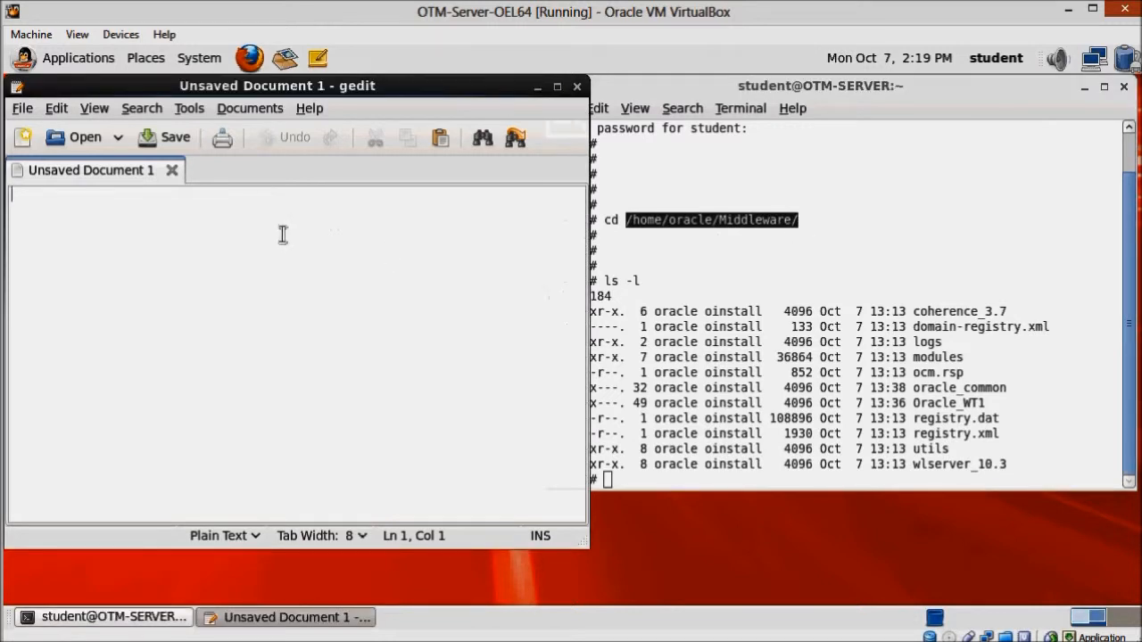
{"action": "type", "text": "/home/oracle/Middleware/"}
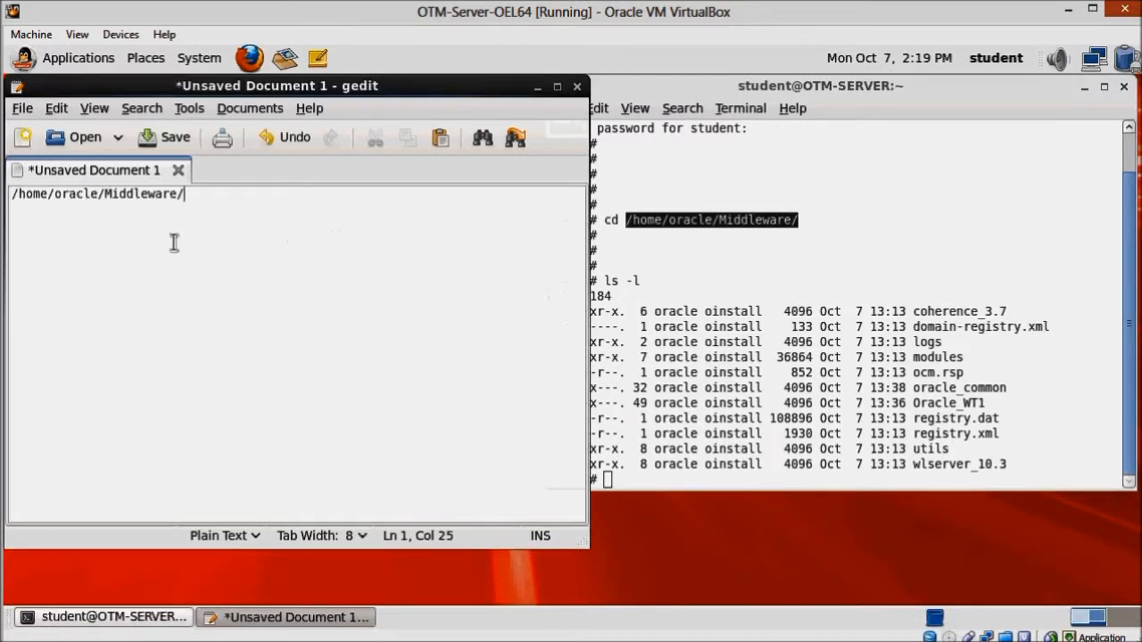
{"action": "type", "text": "/home/oracle/Middleware/"}
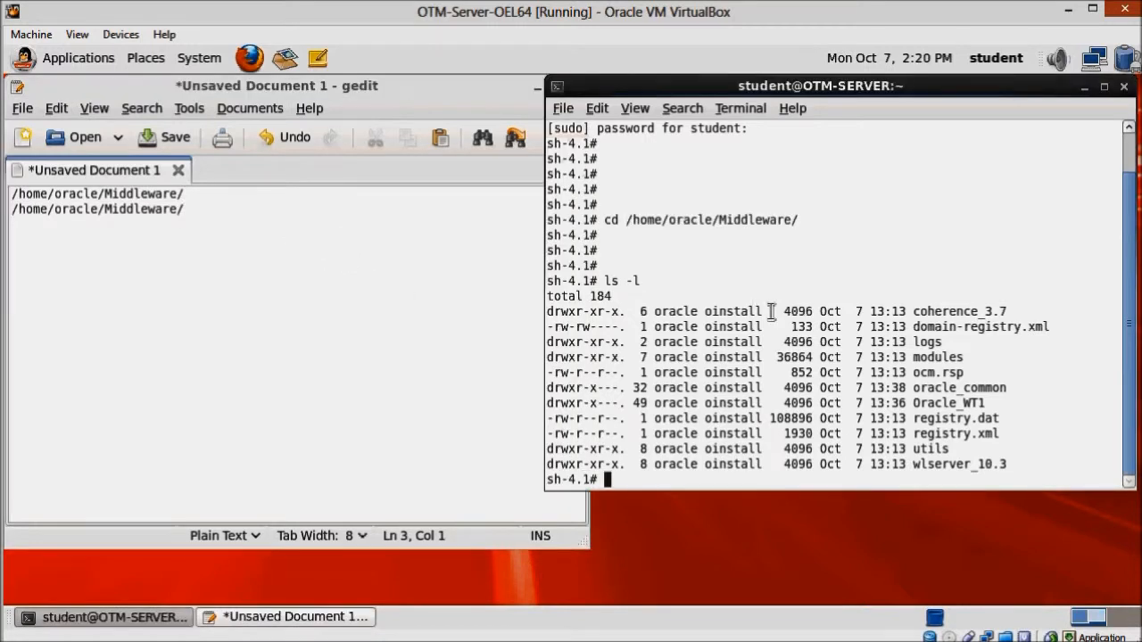
{"action": "double_click", "coordinate": [948, 403]}
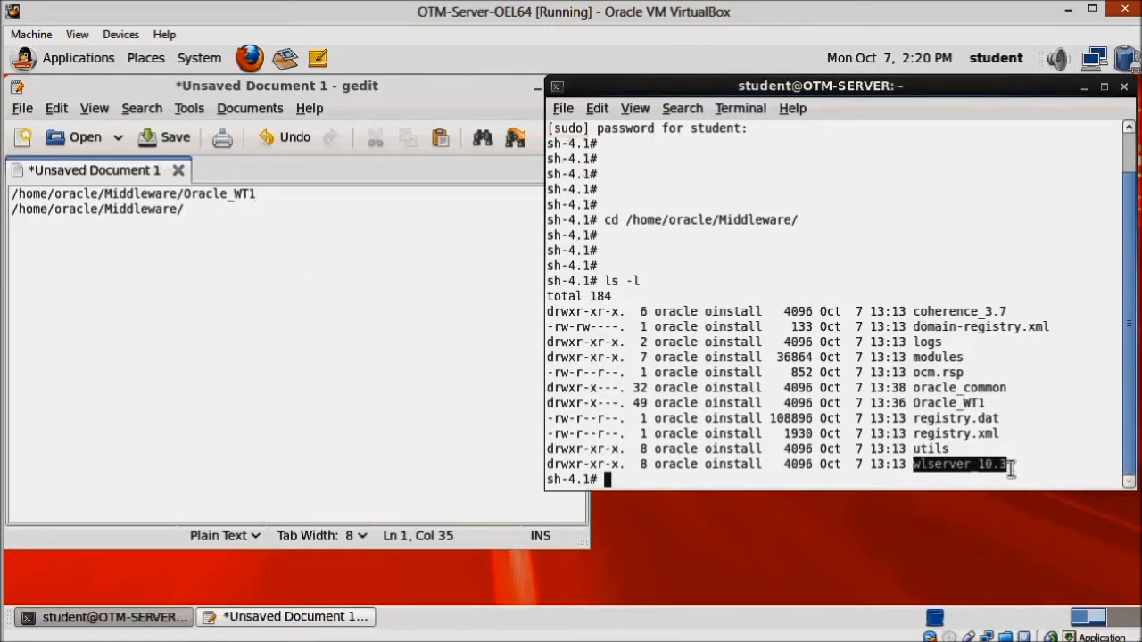
{"action": "mouse_move", "coordinate": [239, 229]}
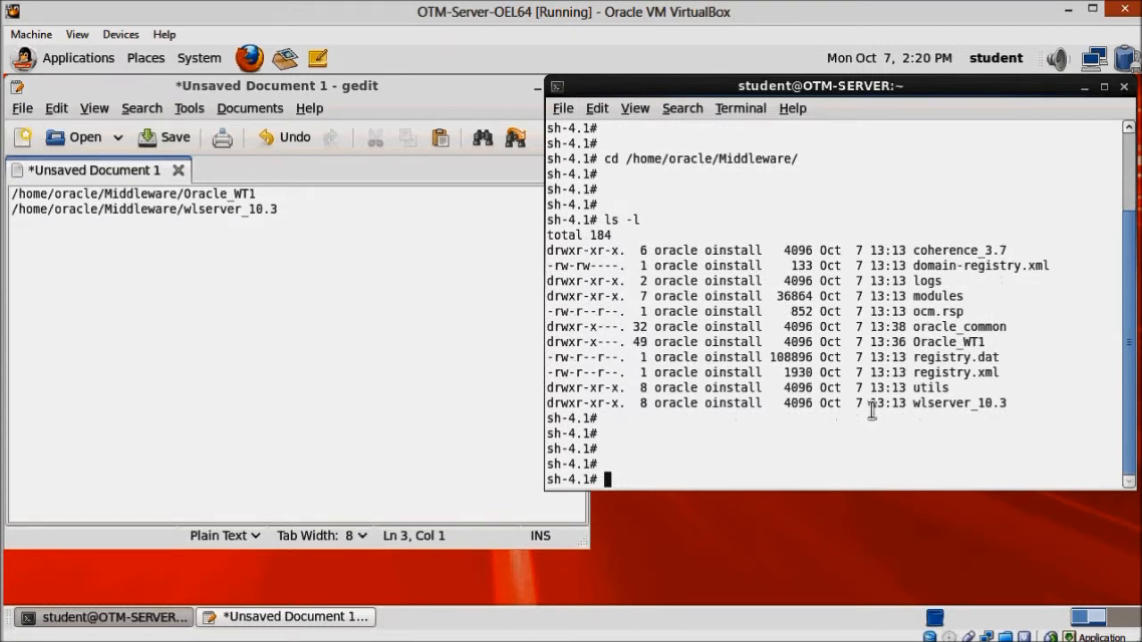
{"action": "type", "text": "su oracle"}
{"action": "type", "text": "echo $ORAC"}
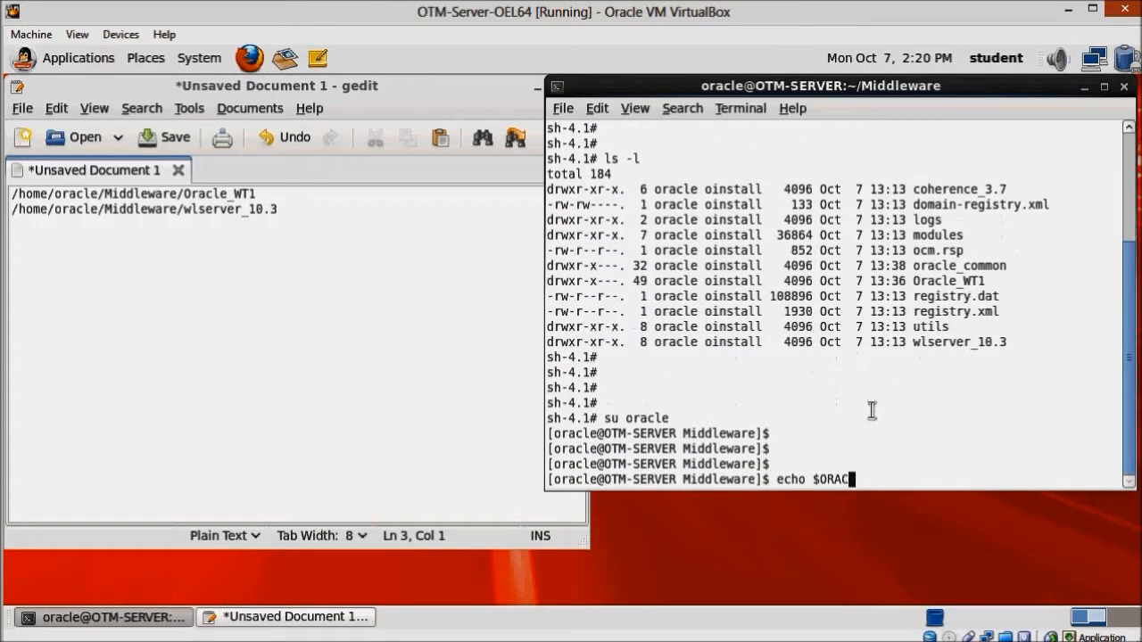
- Echo $ORACLE_HOME as oracle and record /u01/app/oracle/product/11.2.0/dbhome_1 as a third line in gedit
{"action": "key", "text": "Return"}
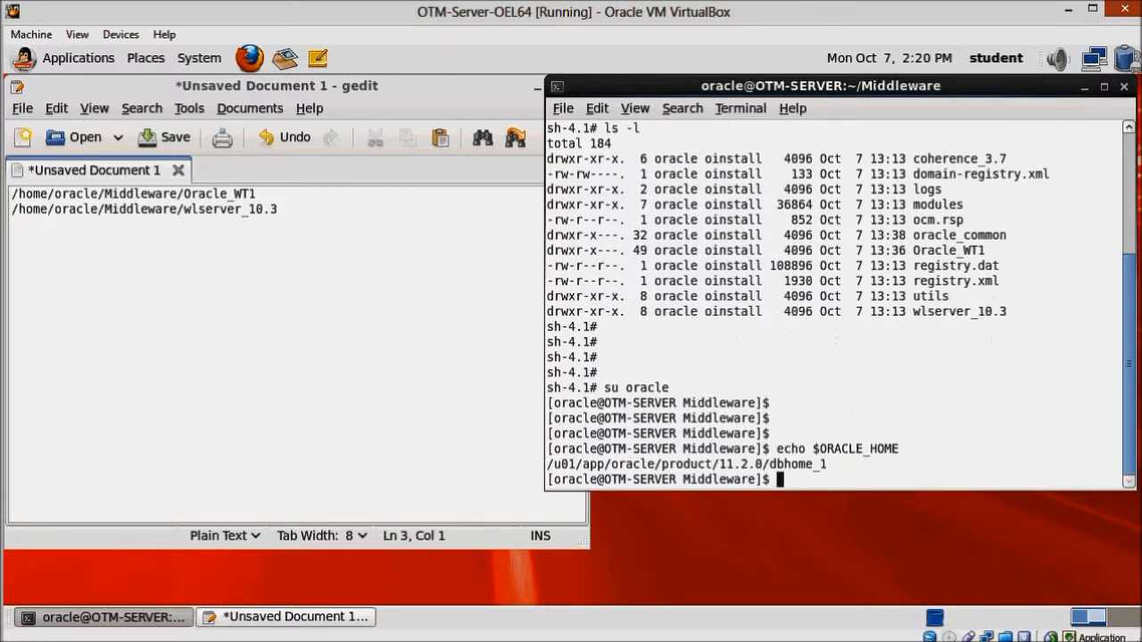
{"action": "left_click_drag", "start_coordinate": [548, 464], "coordinate": [821, 464]}
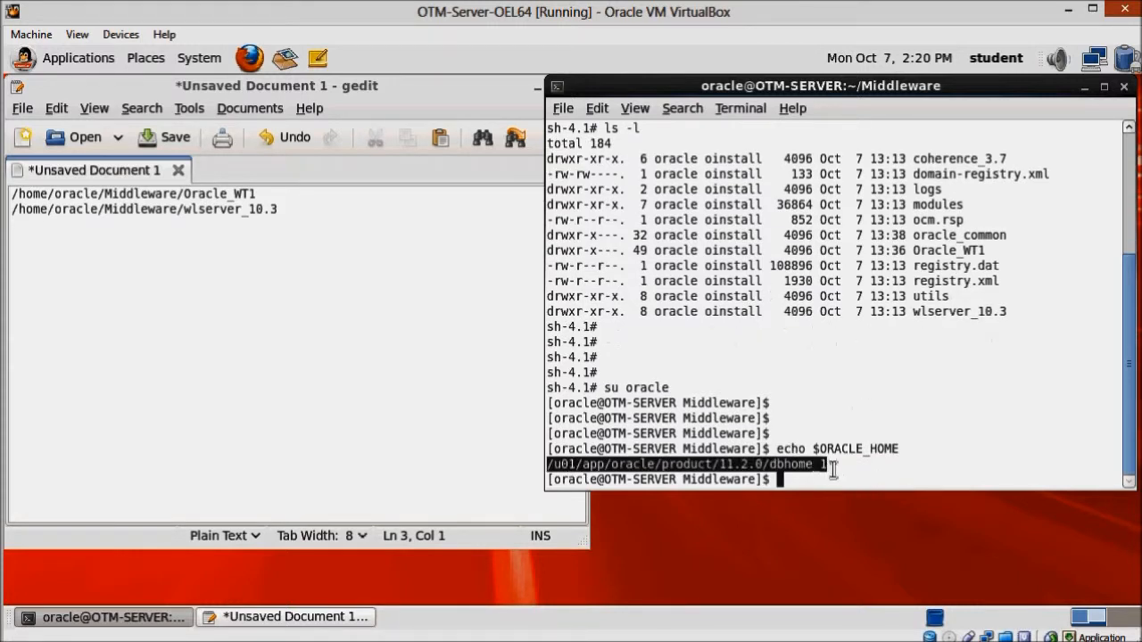
{"action": "left_click", "coordinate": [259, 235]}
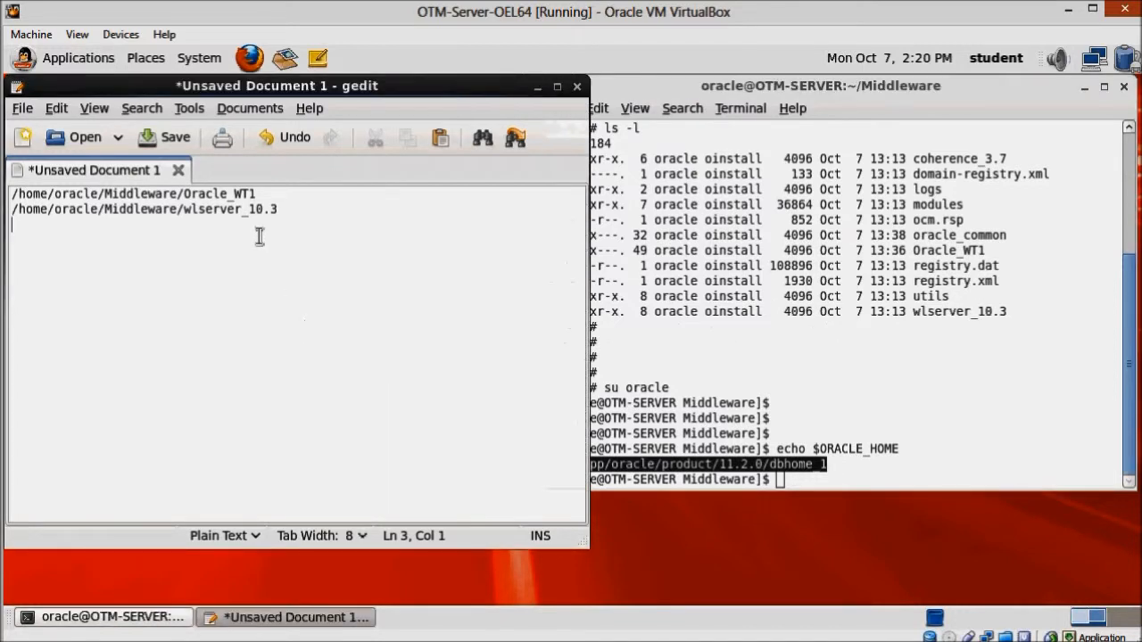
{"action": "type", "text": "/u01/app/oracle/product/11.2.0/dbhome_1"}
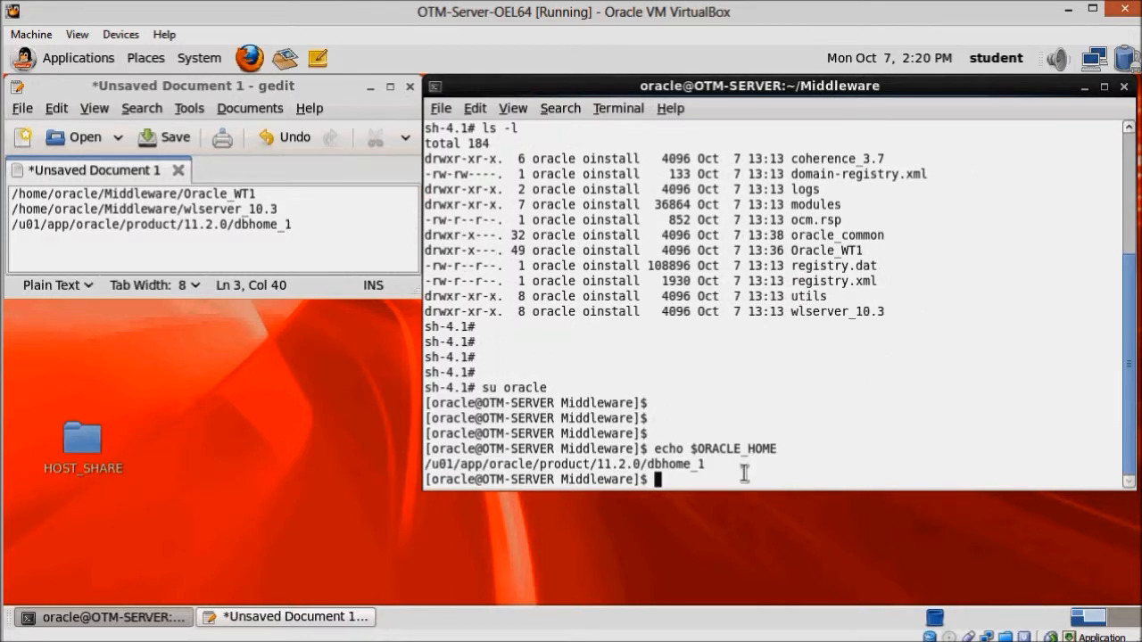
- Exit to root and grant display access with xhost +SI:localuser:oracle
{"action": "type", "text": "cd"}
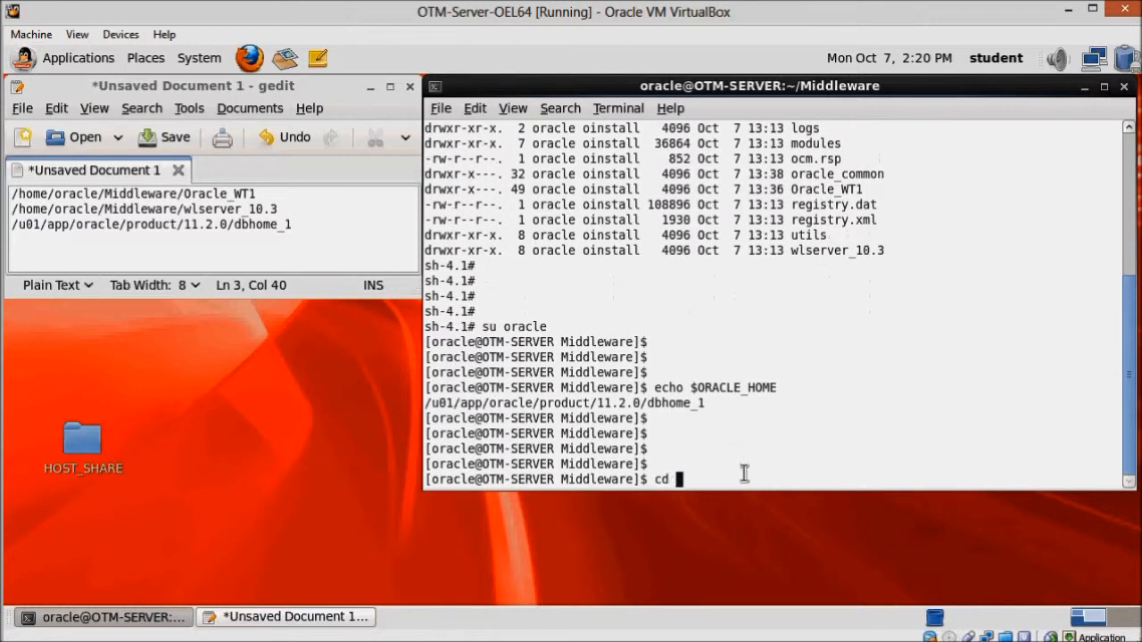
{"action": "type", "text": "/setup-files/"}
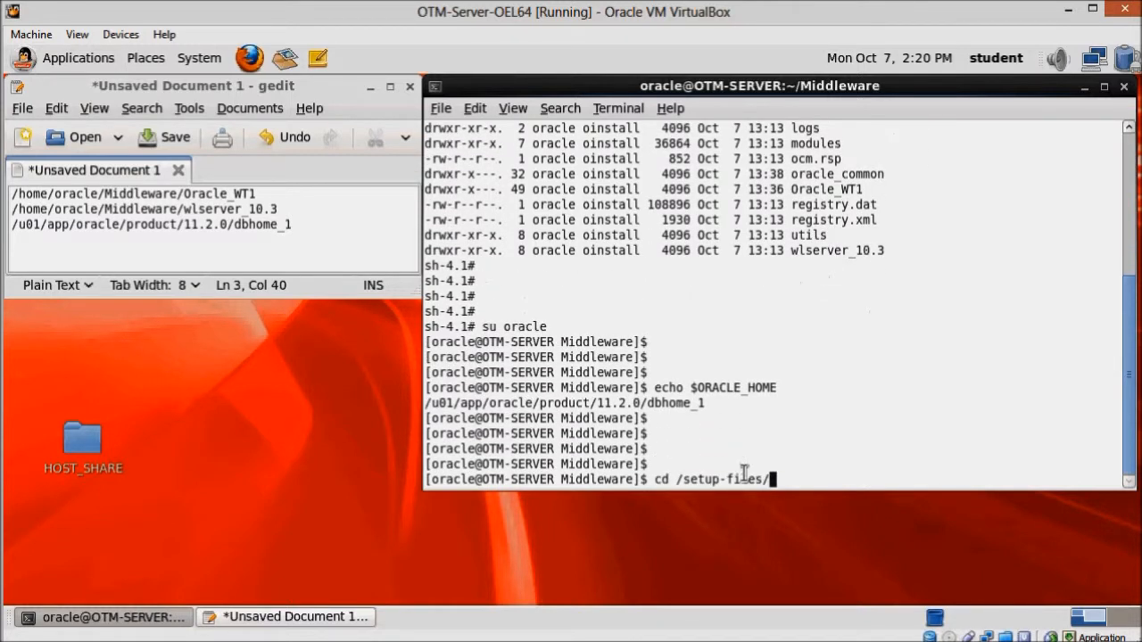
{"action": "type", "text": "5-OTM/"}
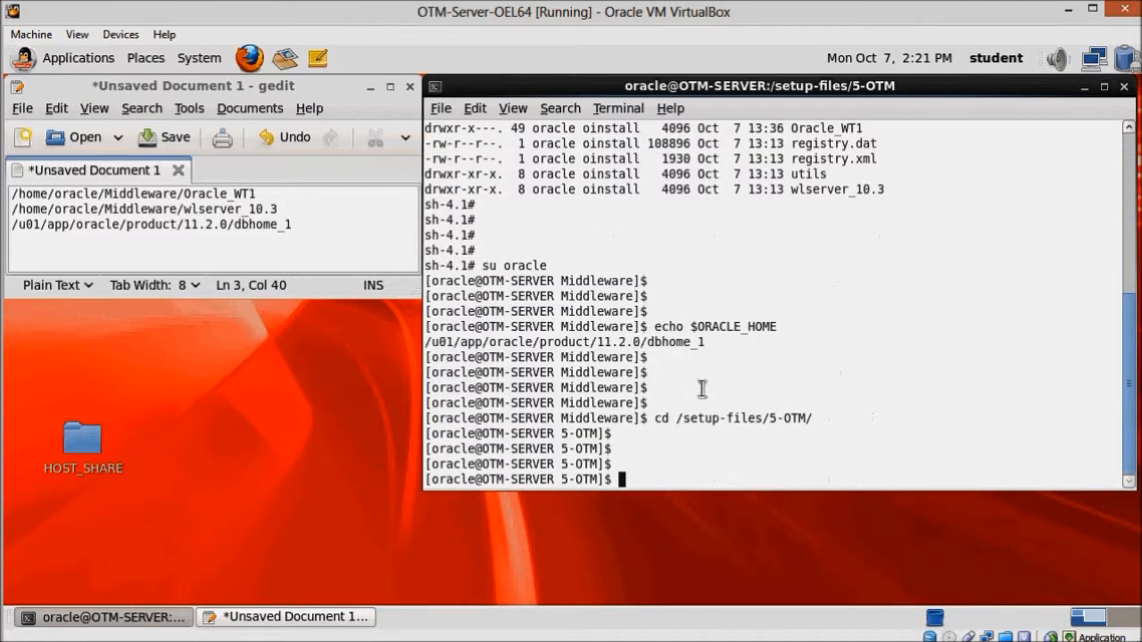
{"action": "type", "text": "exit"}
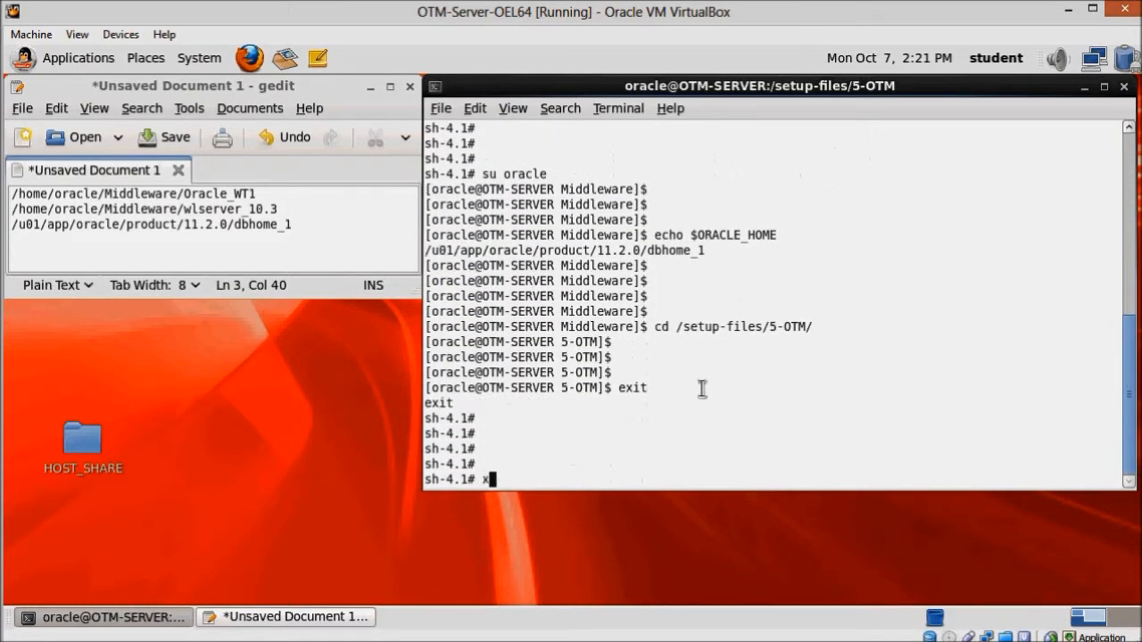
{"action": "type", "text": "host +"}
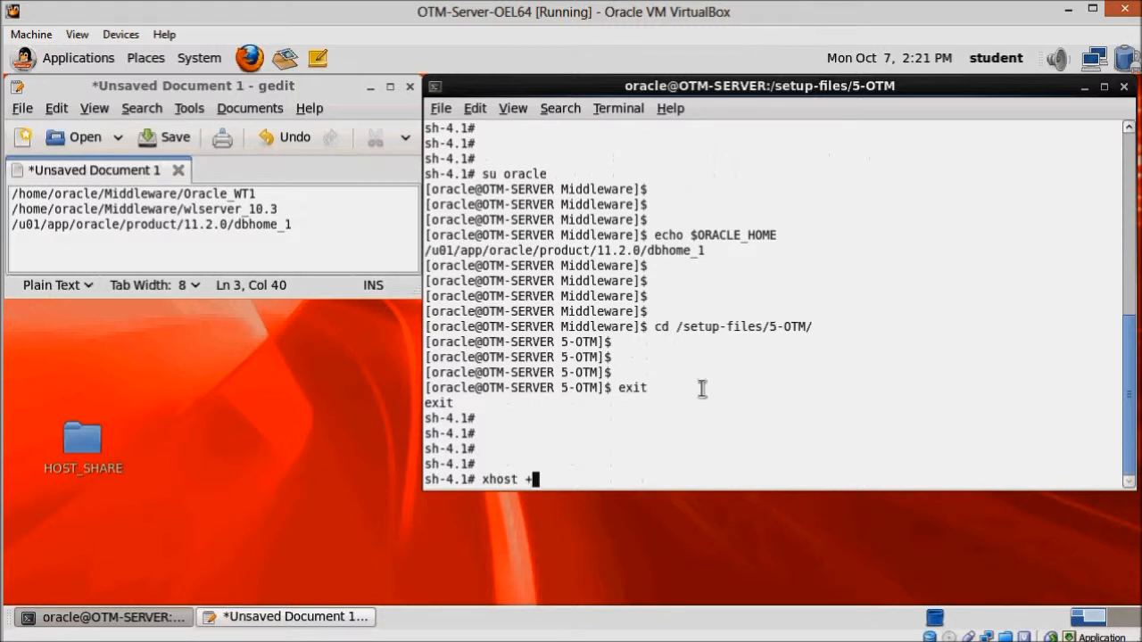
{"action": "type", "text": "SI:orac"}
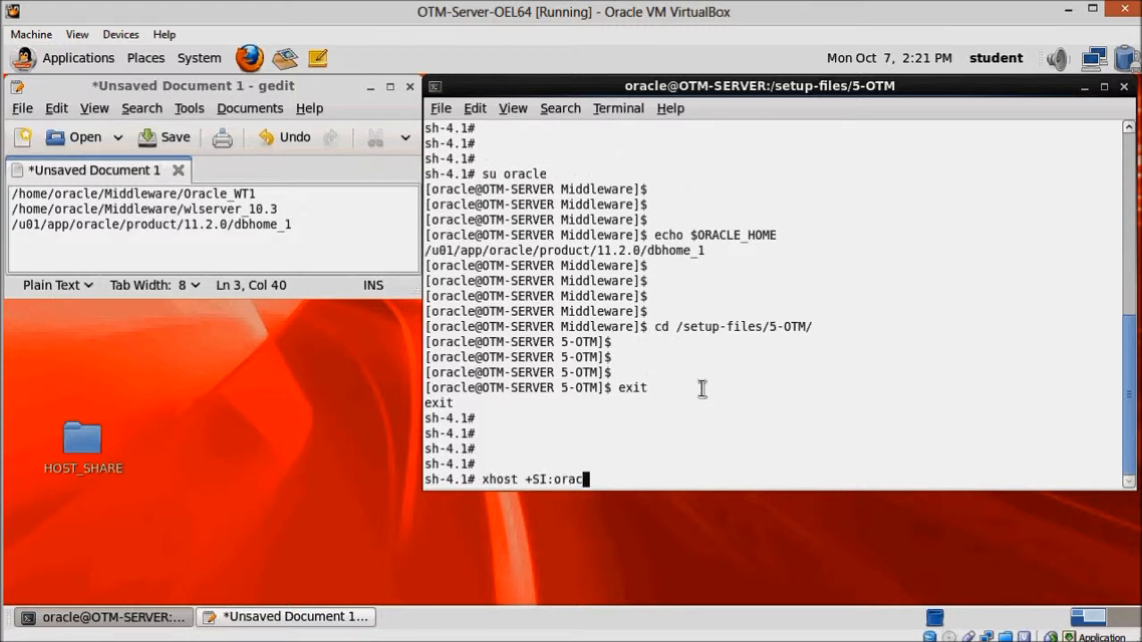
{"action": "key", "text": "BackSpace"}
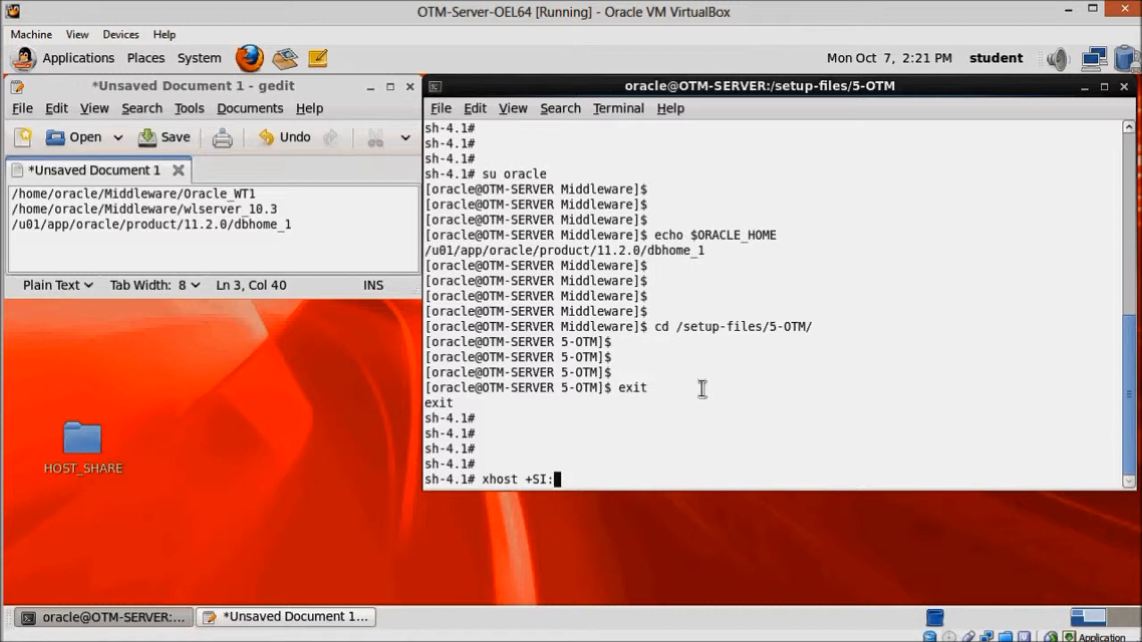
{"action": "type", "text": "localuser:orac"}
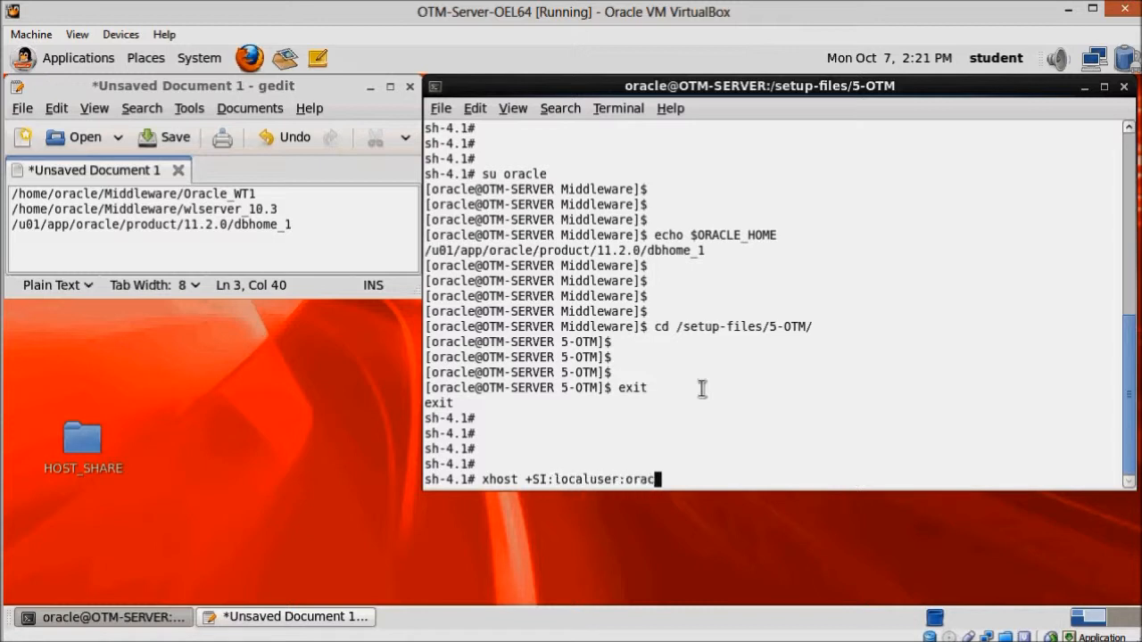
{"action": "key", "text": "Return"}
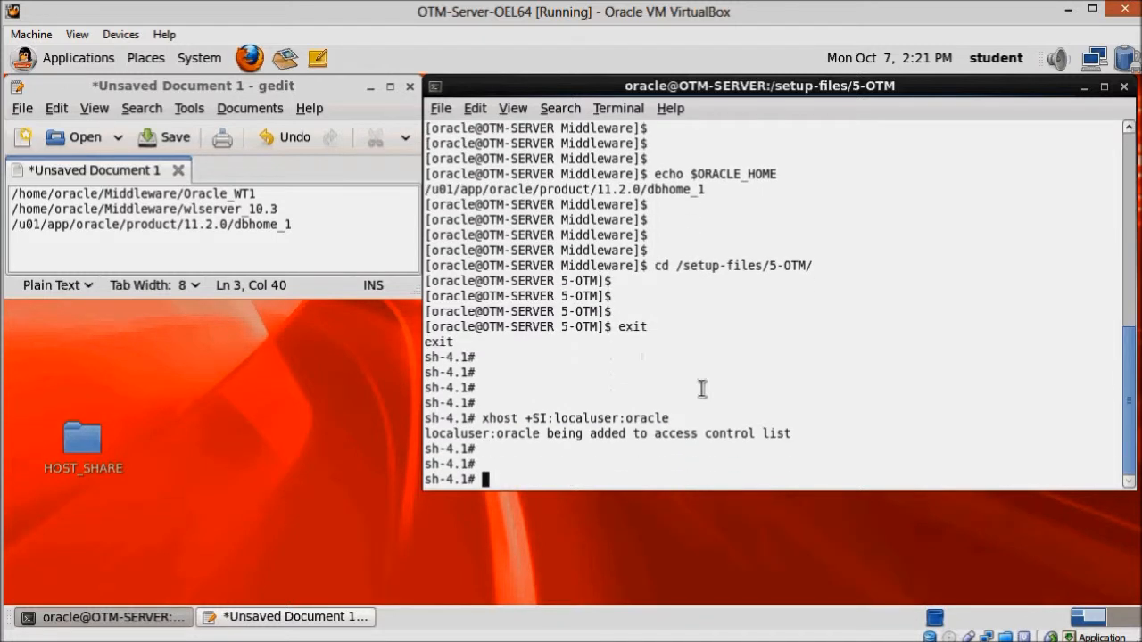
- As oracle, change into /setup-files/5-OTM and begin the unzip command
{"action": "type", "text": "su oracle"}
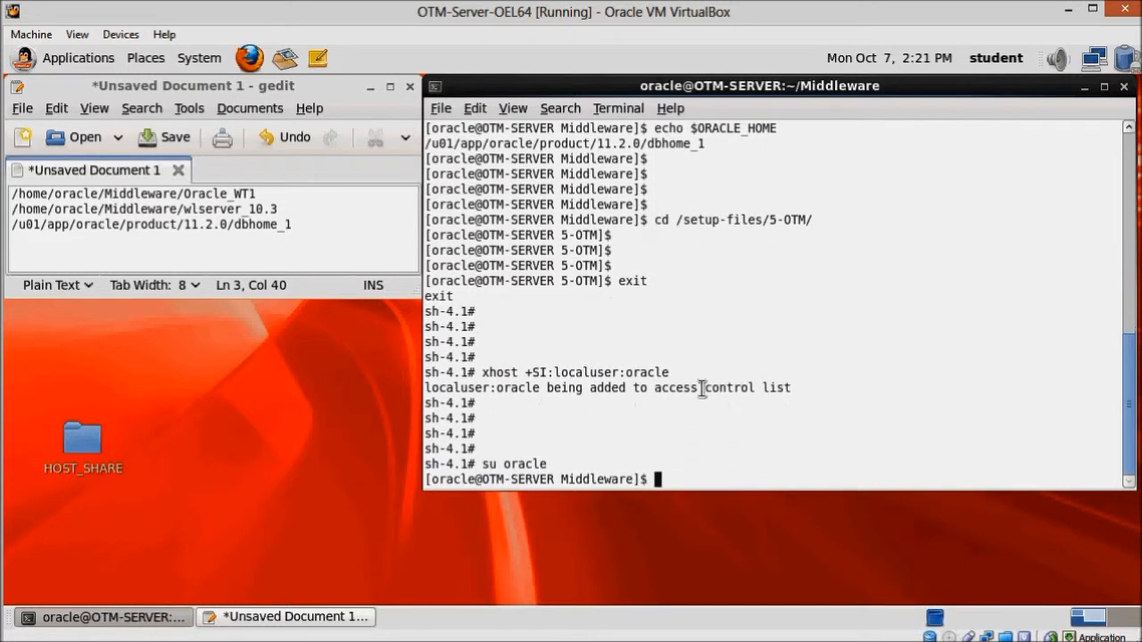
{"action": "key", "text": "Return"}
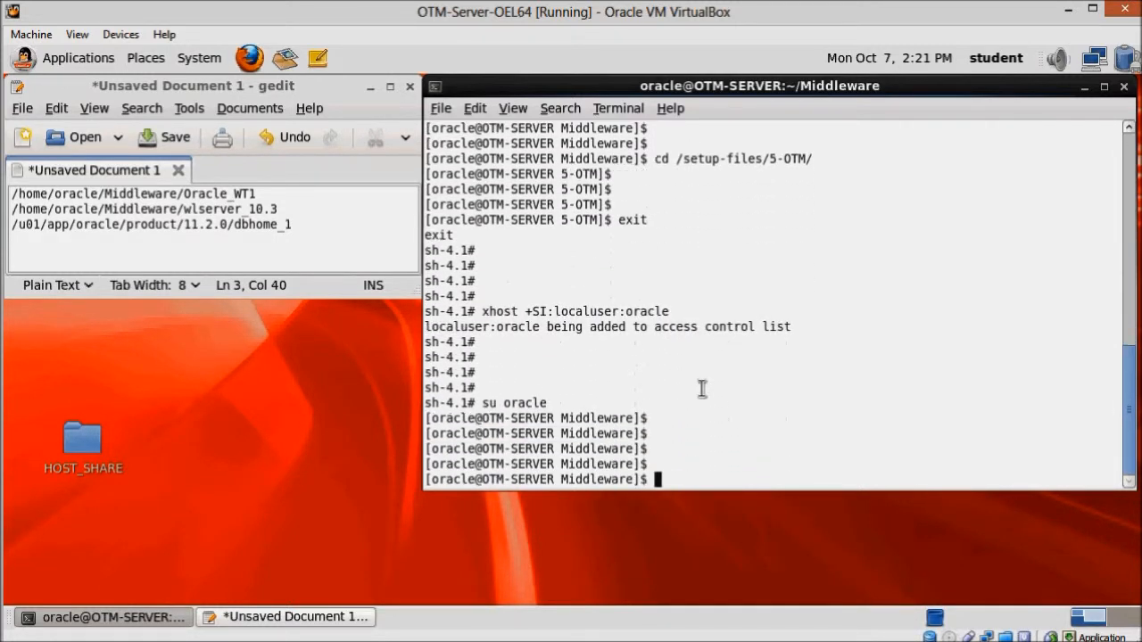
{"action": "type", "text": "cd /set"}
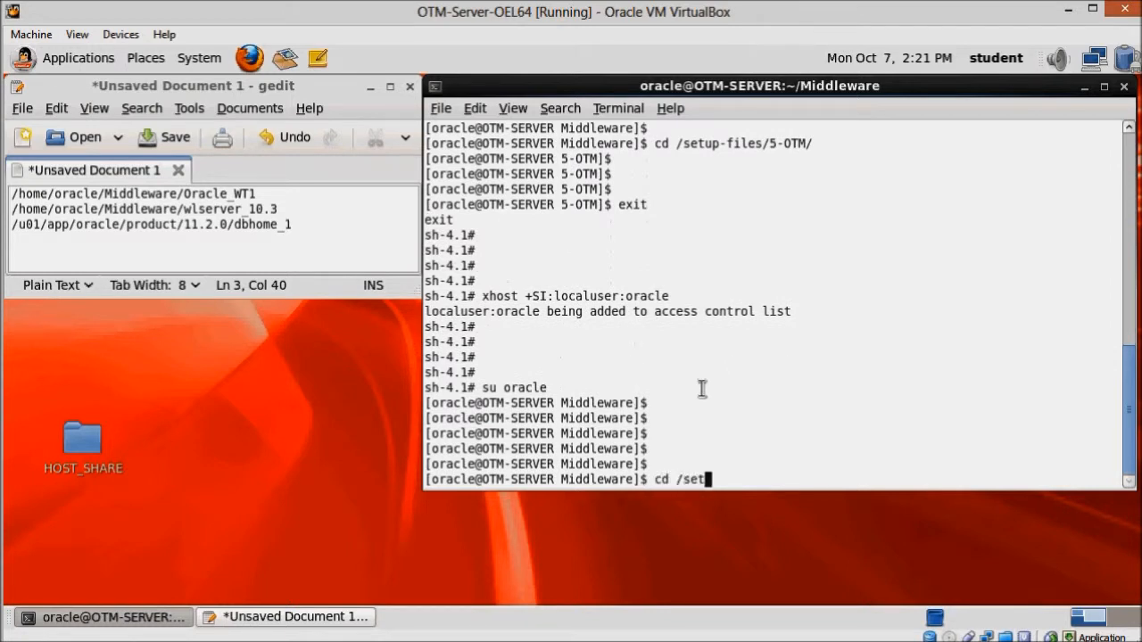
{"action": "type", "text": "up-files/5-OTM/"}
{"action": "type", "text": "ls -l"}
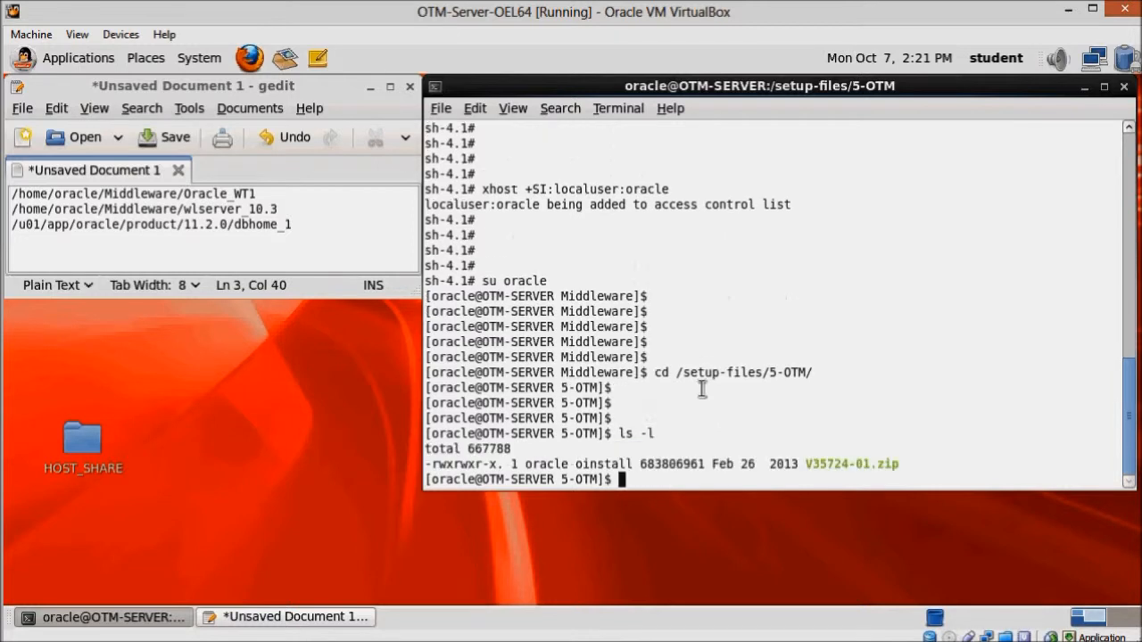
{"action": "type", "text": "unzip V35724-01.zip"}
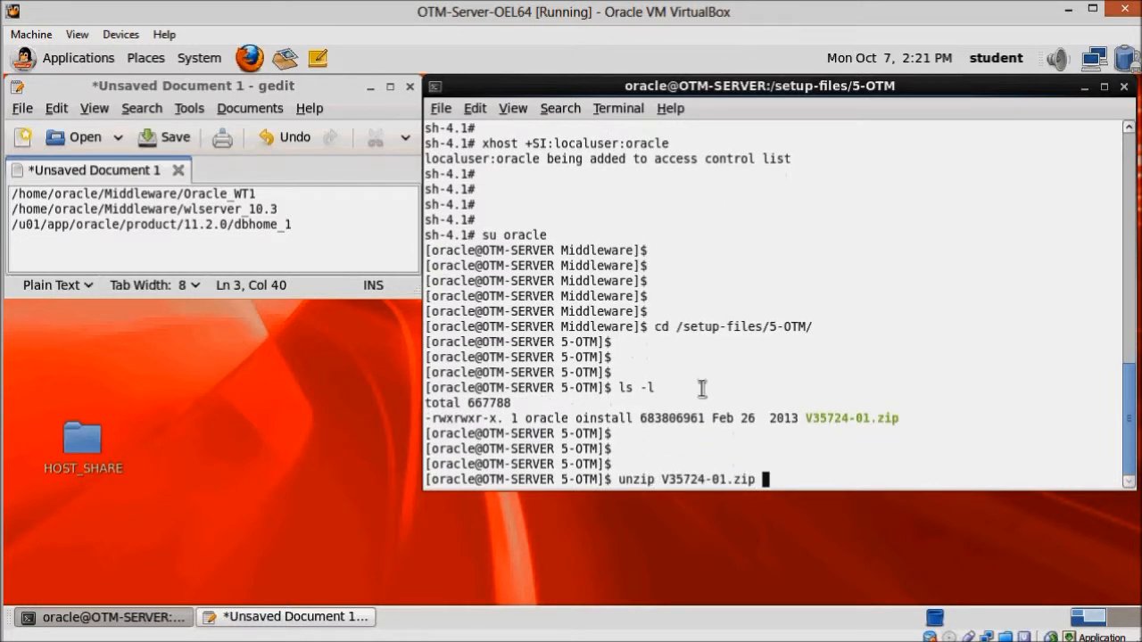
- Extract V35724-01.zip and run ./otmv630_linux.bin to start the OTM v6.3 GA installer
{"action": "key", "text": "Return"}
{"action": "type", "text": "ls -l"}
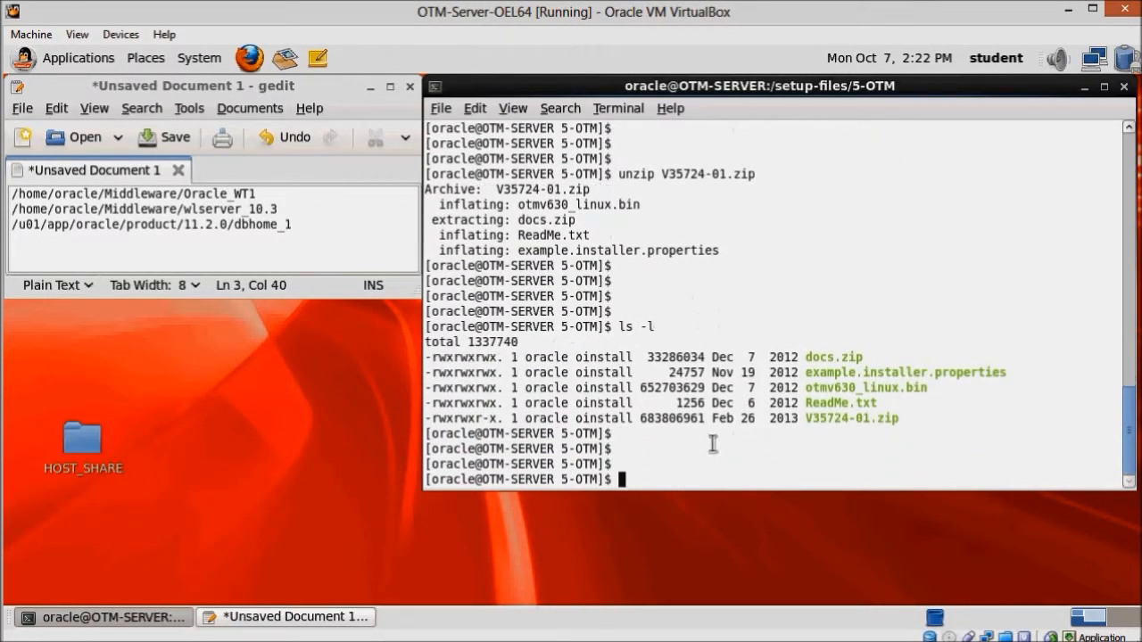
{"action": "double_click", "coordinate": [864, 387]}
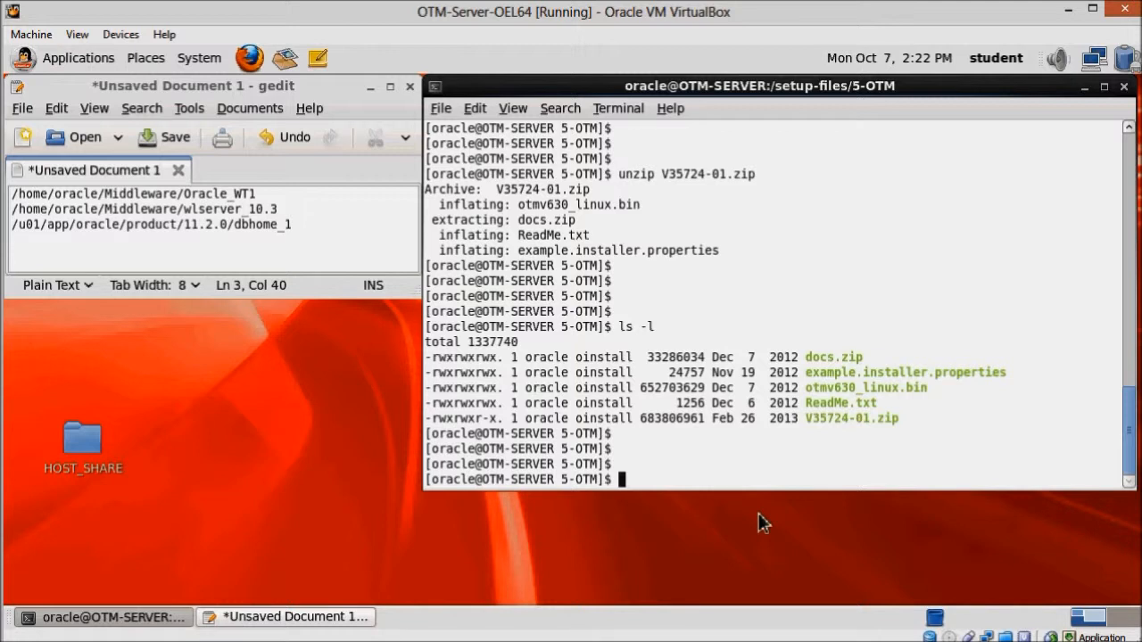
{"action": "type", "text": "./"}
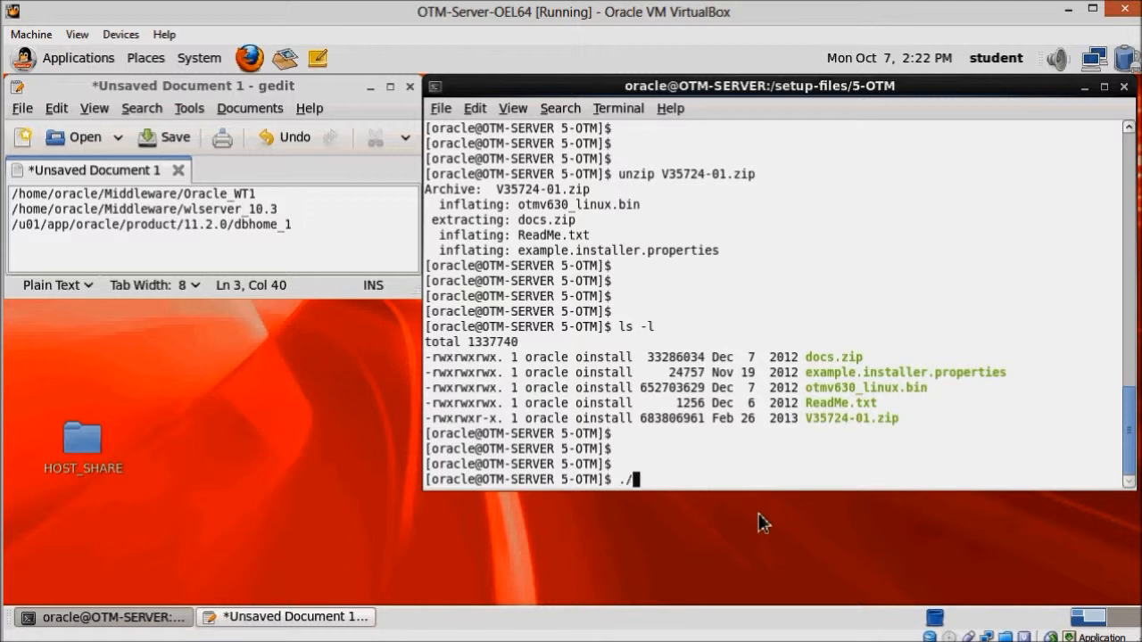
{"action": "type", "text": "otmv630_linux.bin"}
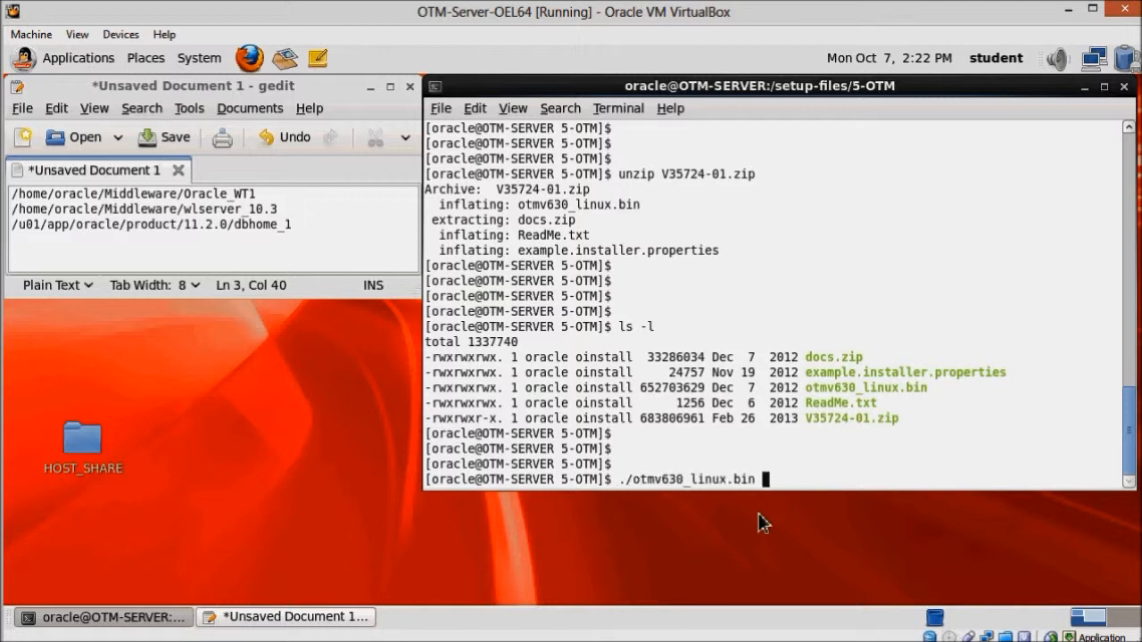
{"action": "key", "text": "Return"}
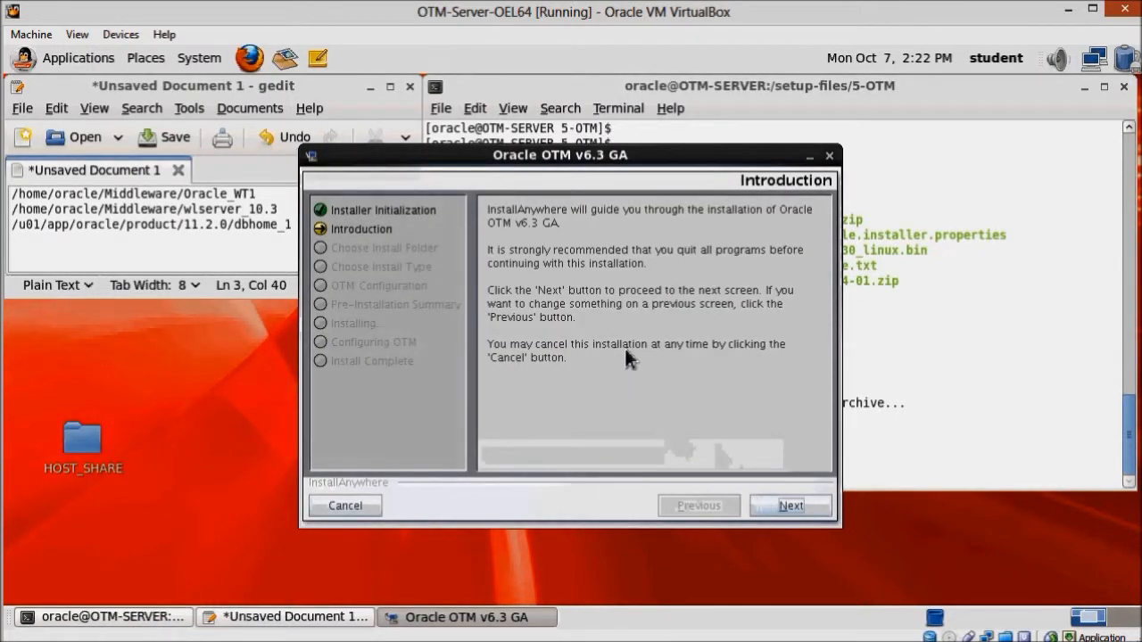
{"action": "mouse_move", "coordinate": [735, 427]}
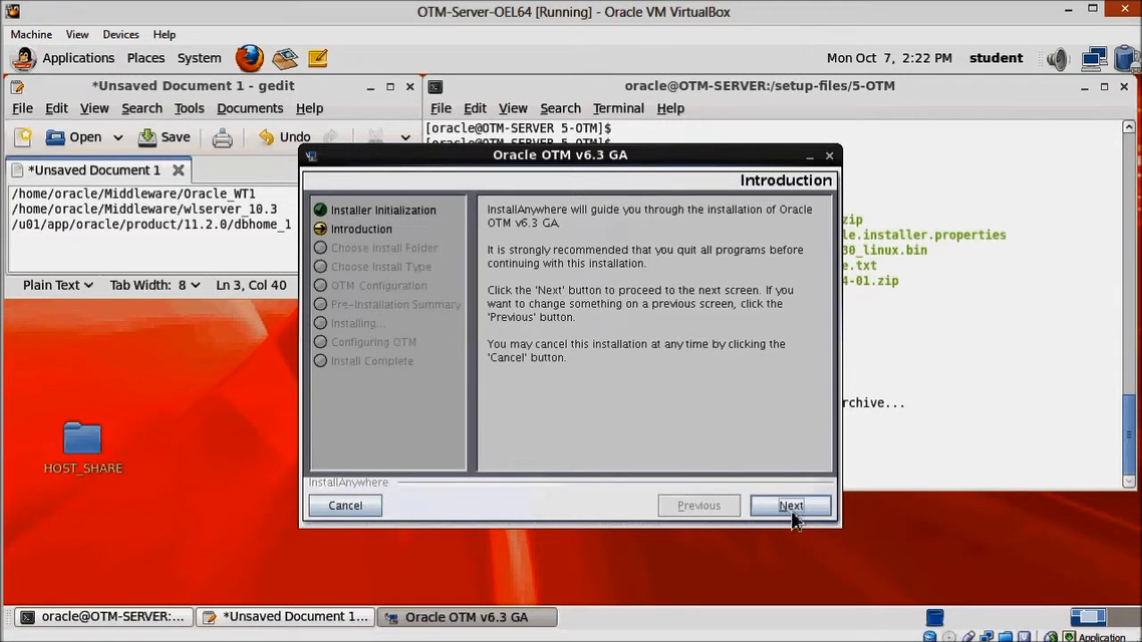
- Set the install folder to /home/oracle/otm and keep the default install type, reaching OTM Configuration
{"action": "left_click", "coordinate": [789, 507]}
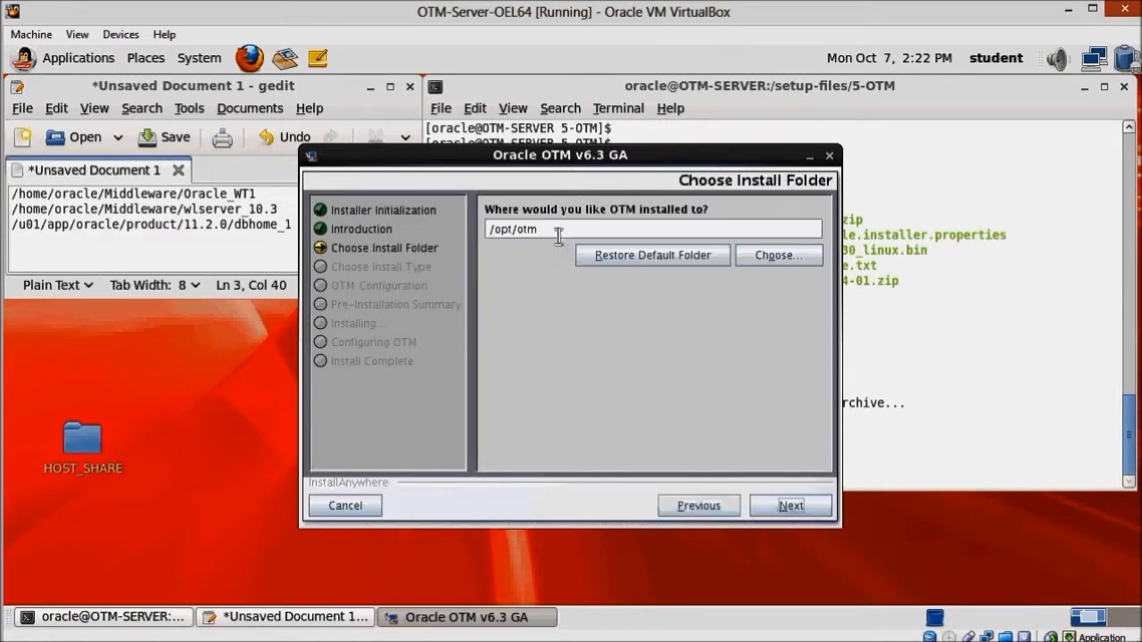
{"action": "double_click", "coordinate": [514, 228]}
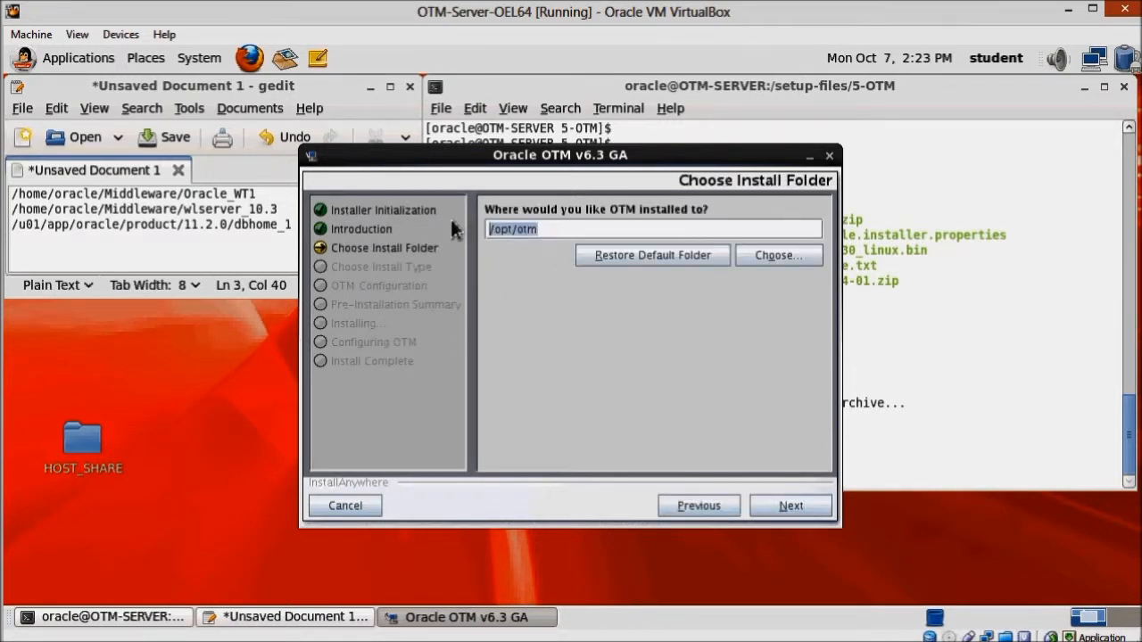
{"action": "type", "text": "/home/oracle/"}
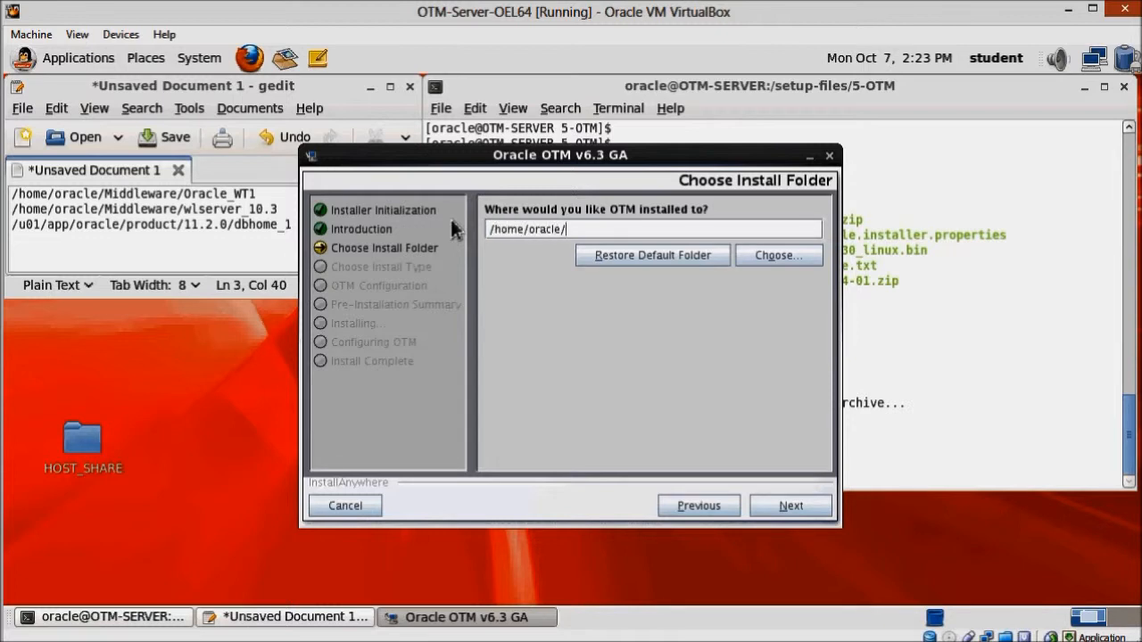
{"action": "type", "text": "otm"}
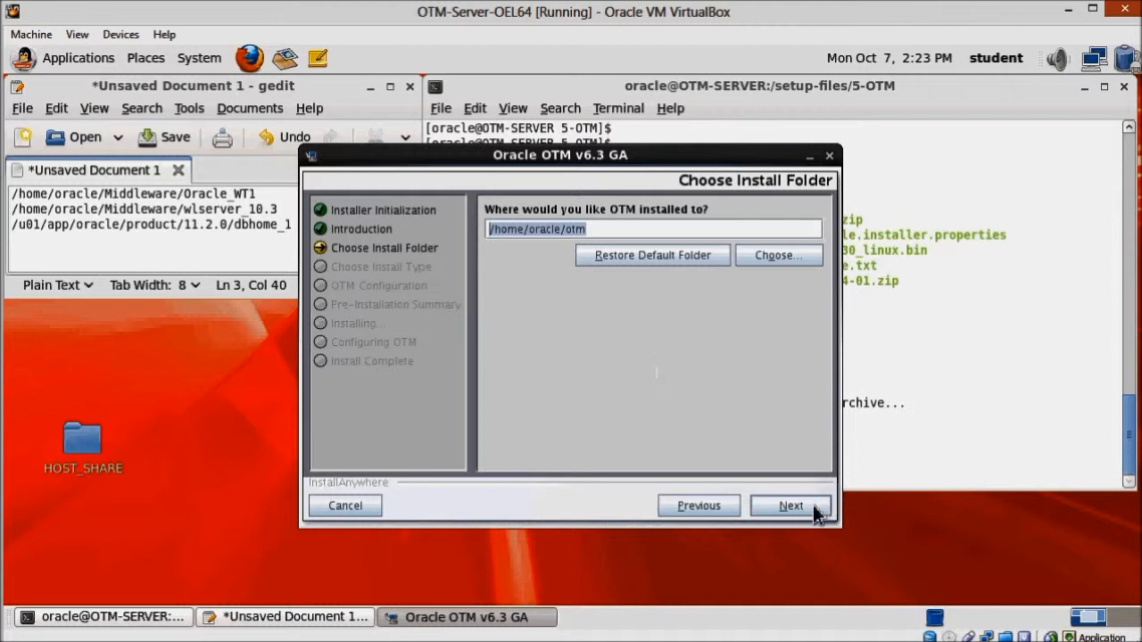
{"action": "left_click", "coordinate": [789, 507]}
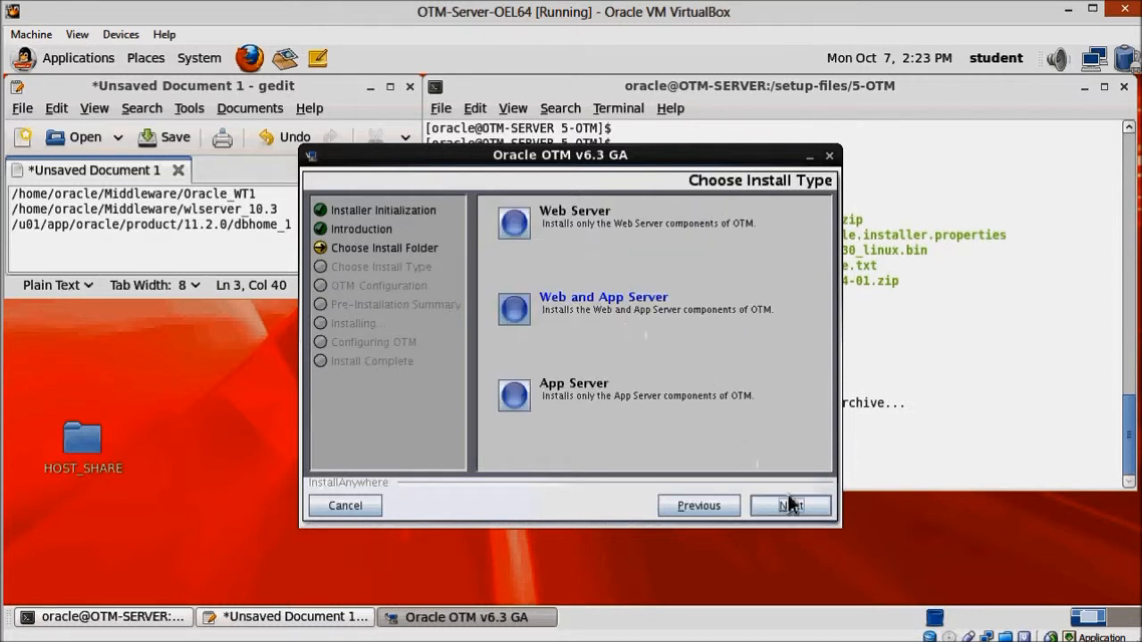
{"action": "left_click", "coordinate": [789, 505]}
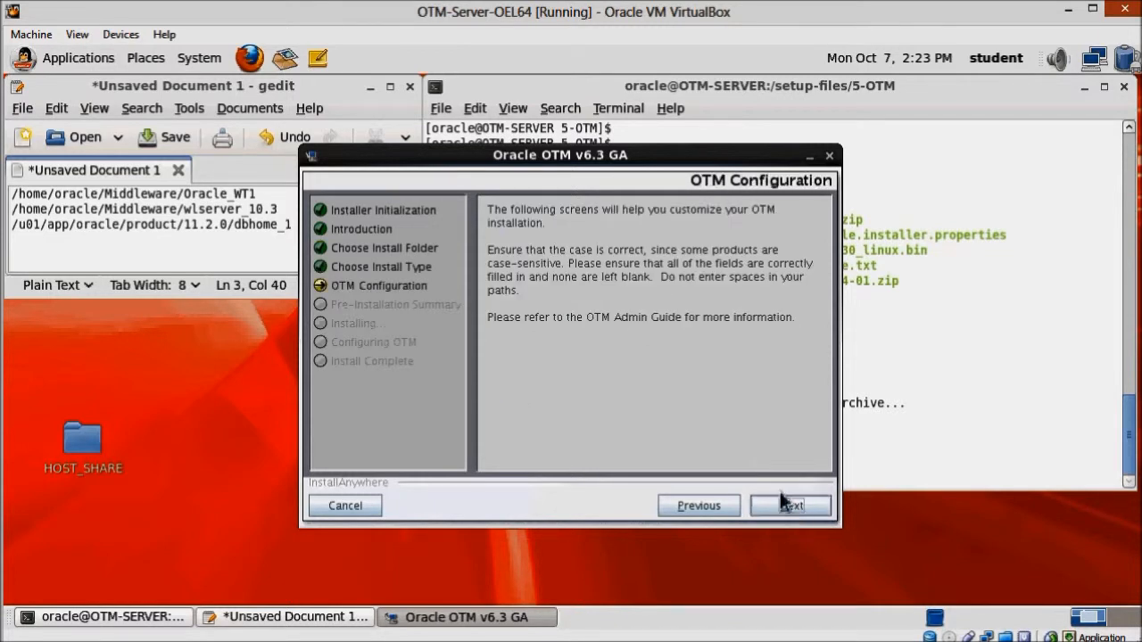
- Set all web and app server hostnames to OTM-SERVER and both web ports to 7777 in General Settings
{"action": "left_click", "coordinate": [789, 505]}
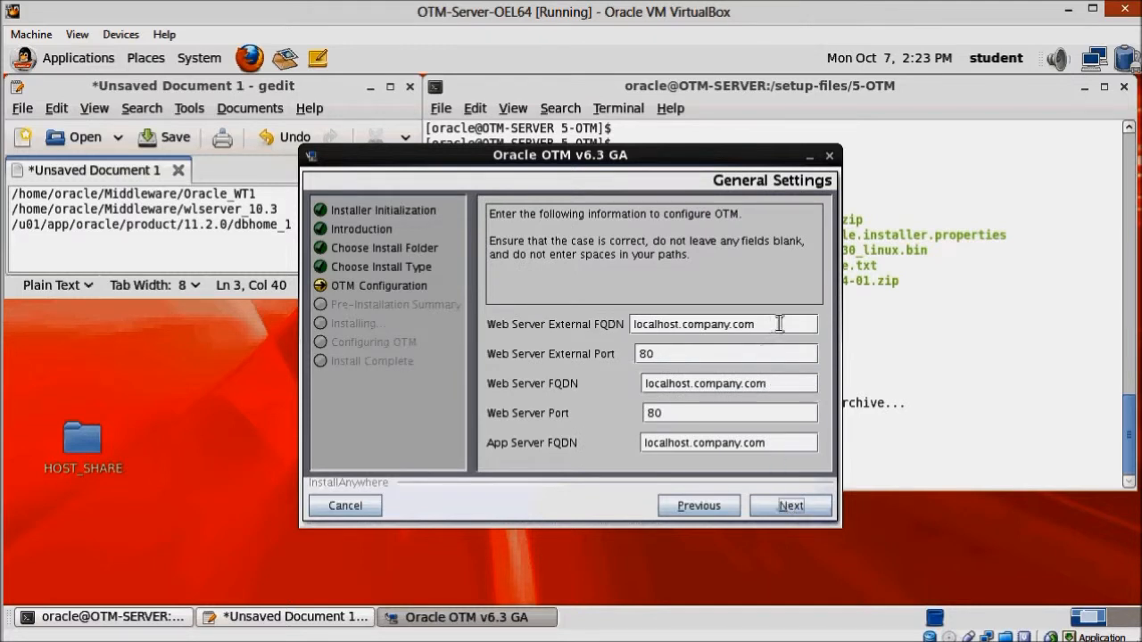
{"action": "triple_click", "coordinate": [700, 325]}
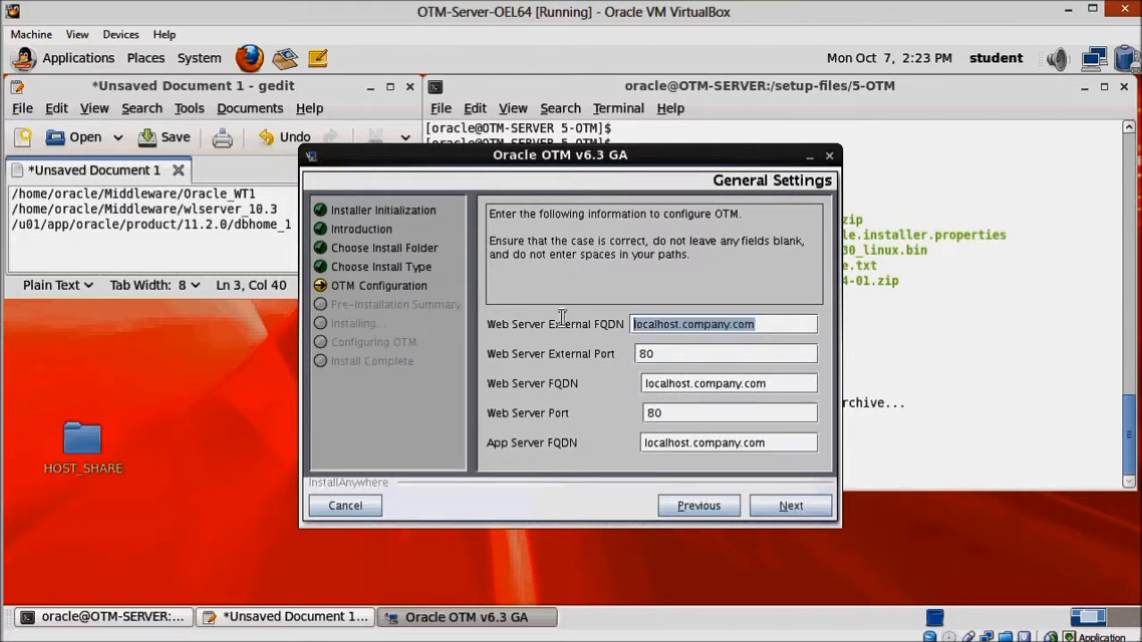
{"action": "type", "text": "OTM-SER"}
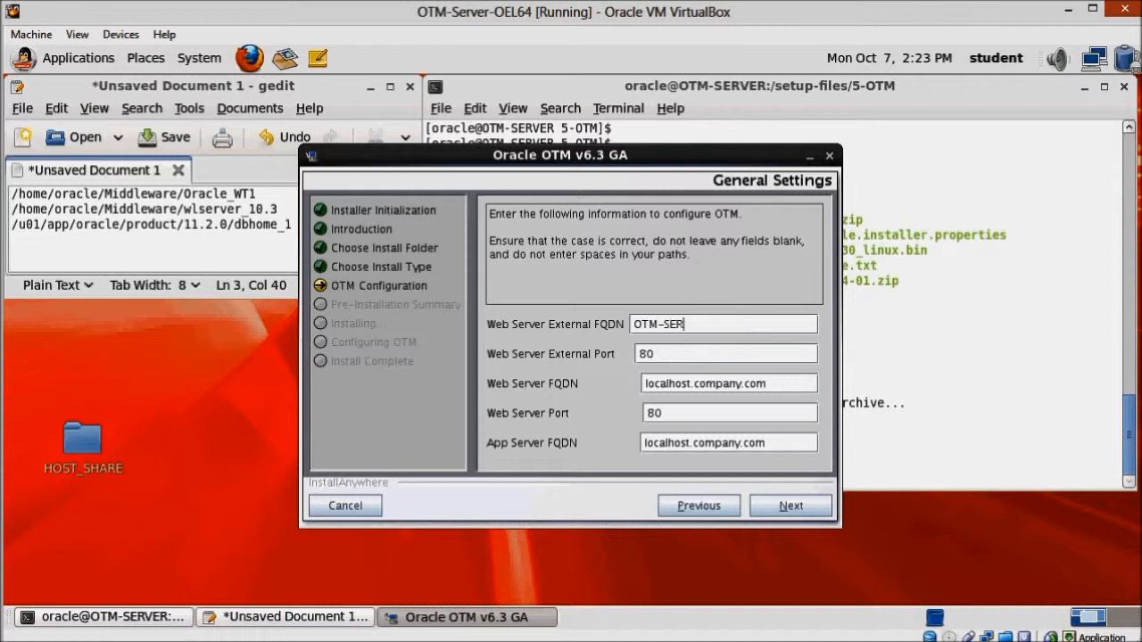
{"action": "type", "text": "VER"}
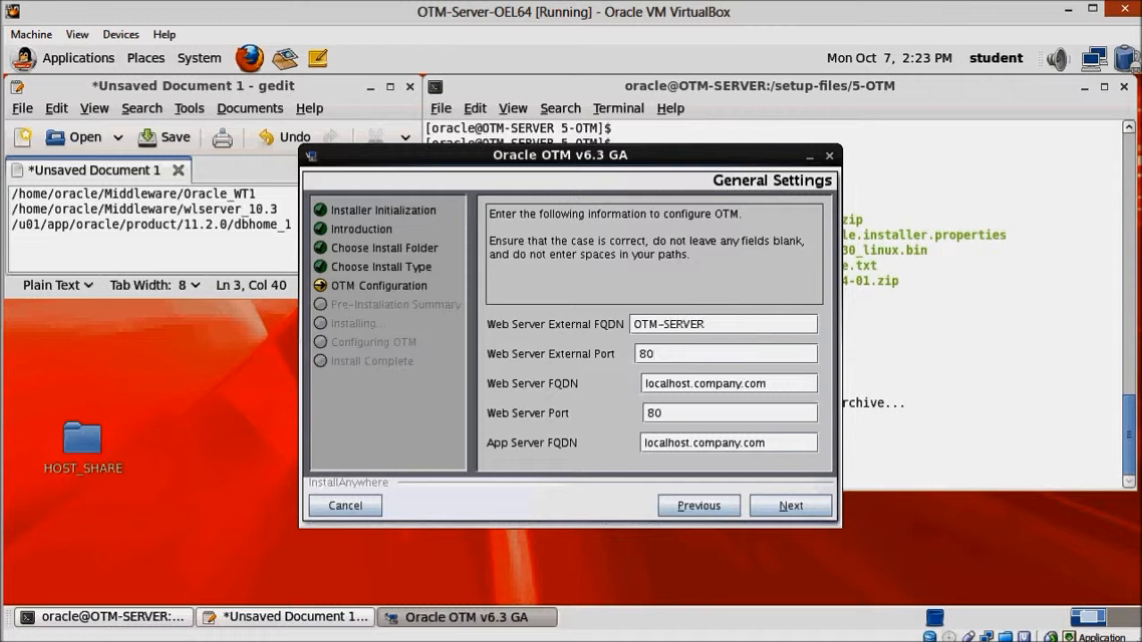
{"action": "type", "text": "7"}
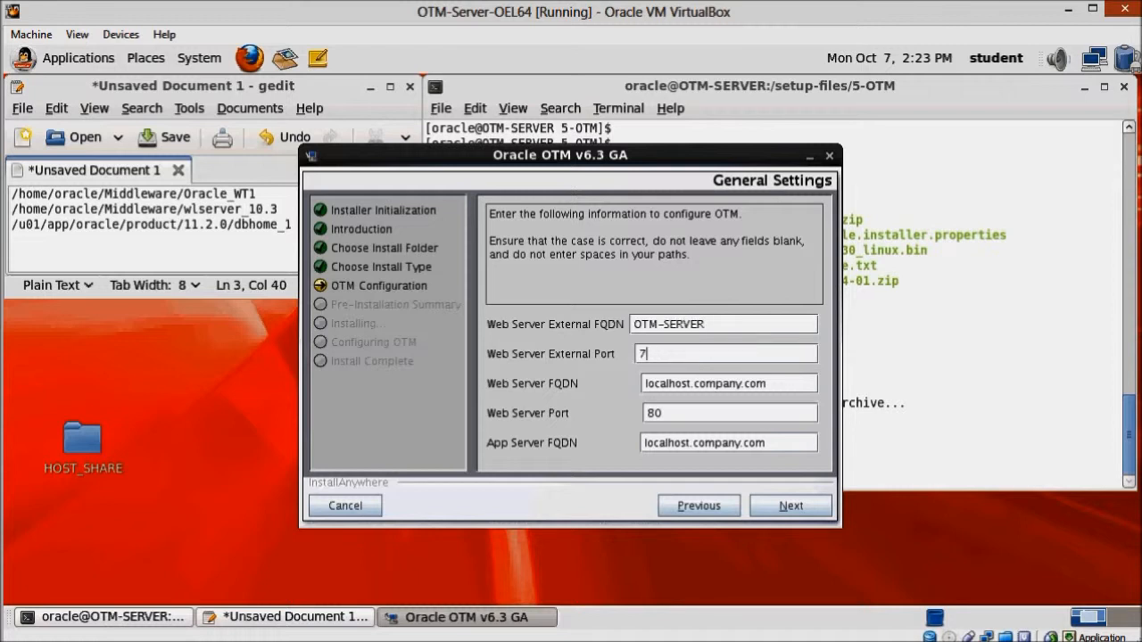
{"action": "type", "text": "777"}
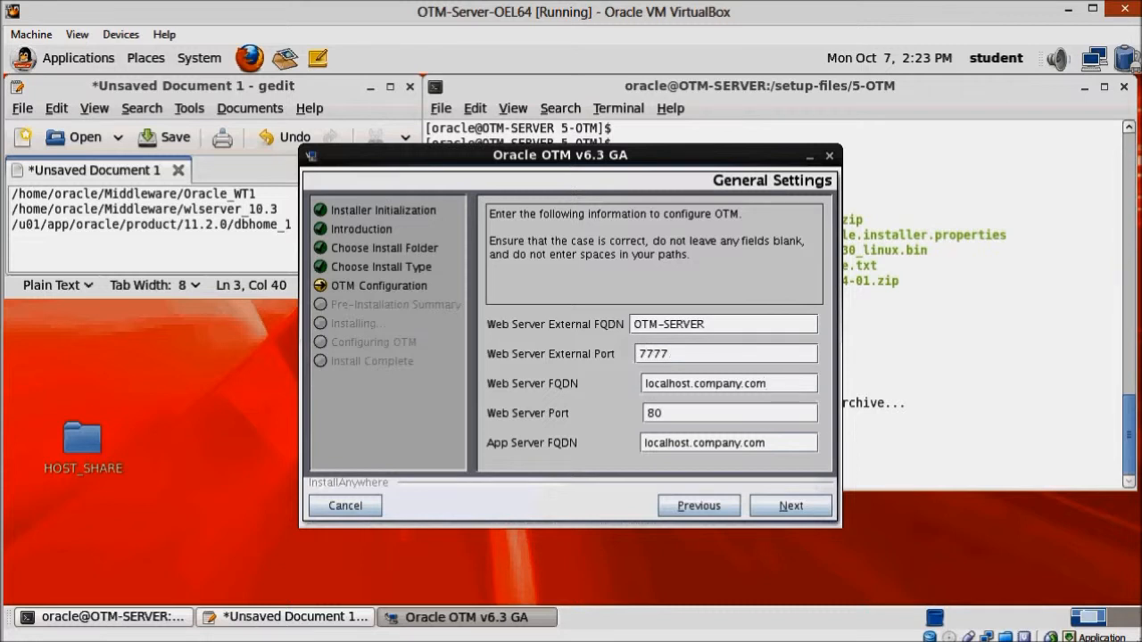
{"action": "type", "text": "OTM-SERVER"}
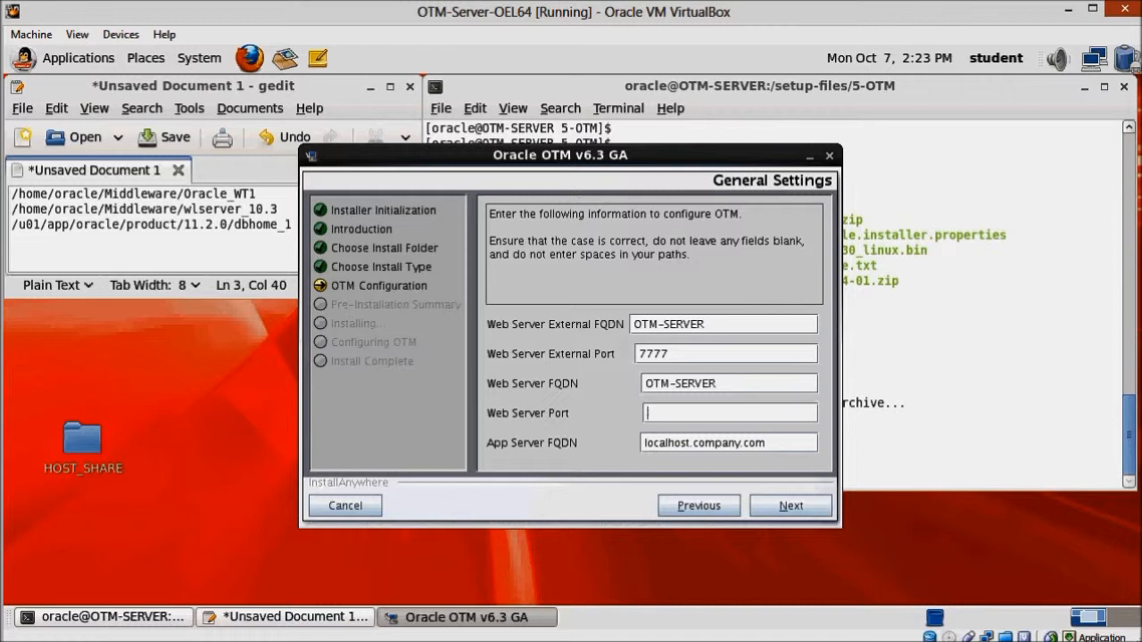
{"action": "type", "text": "7777"}
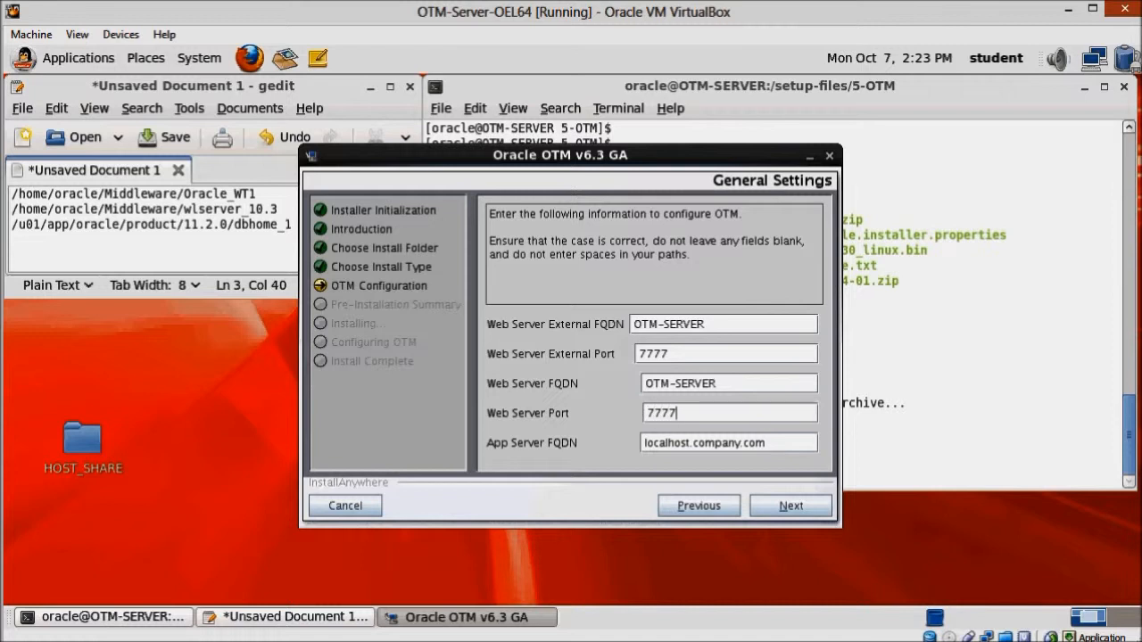
{"action": "triple_click", "coordinate": [728, 442]}
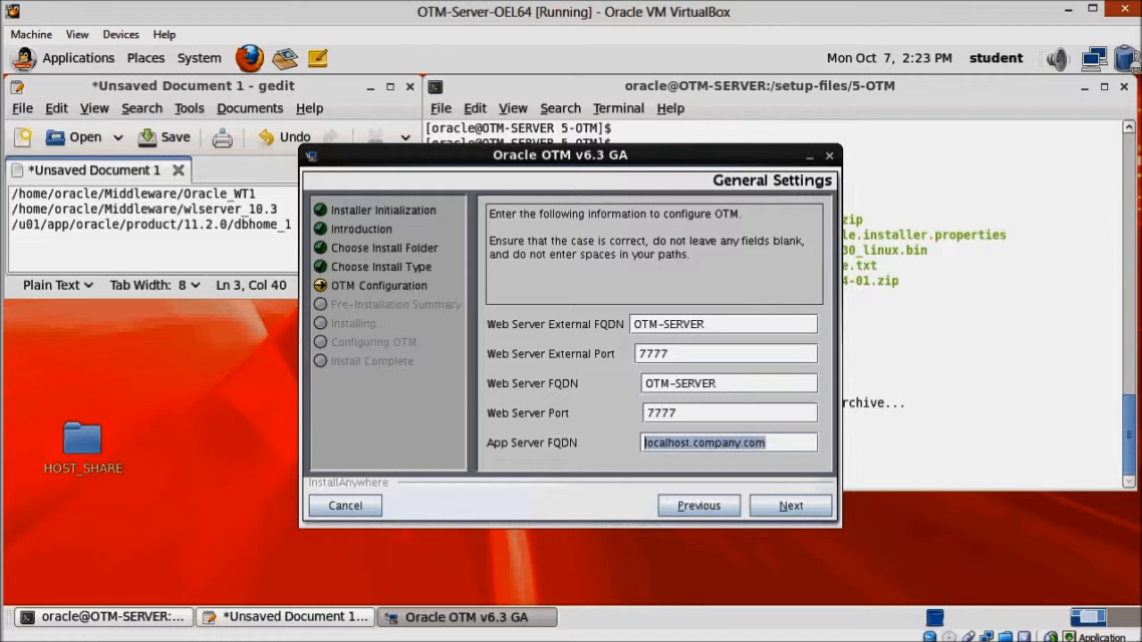
{"action": "type", "text": "OTM-SERVER"}
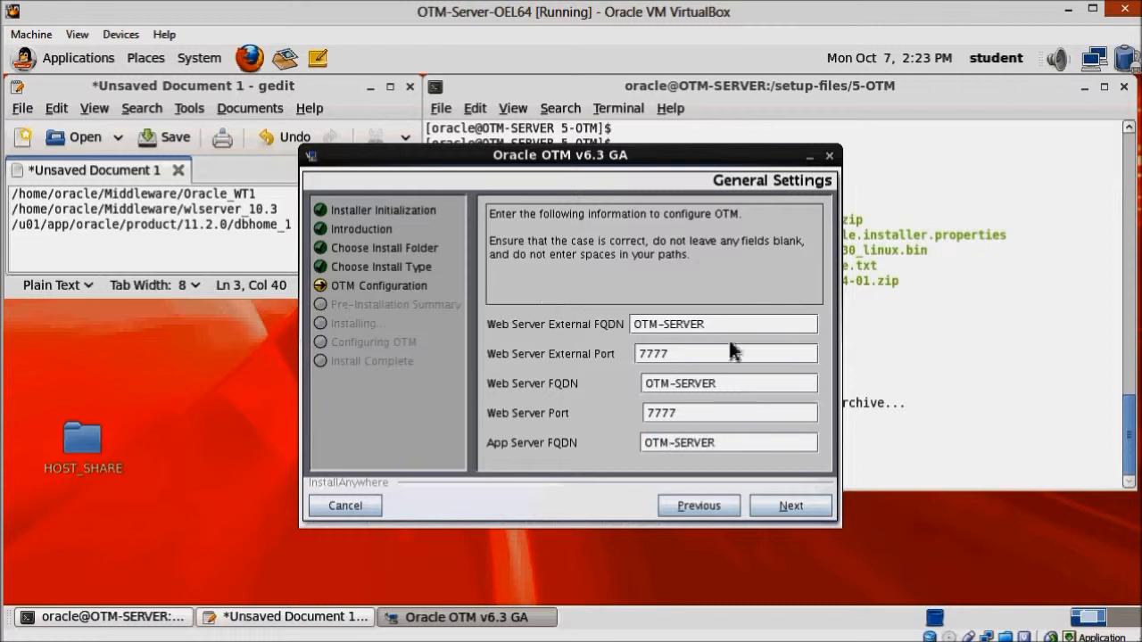
{"action": "mouse_move", "coordinate": [625, 361]}
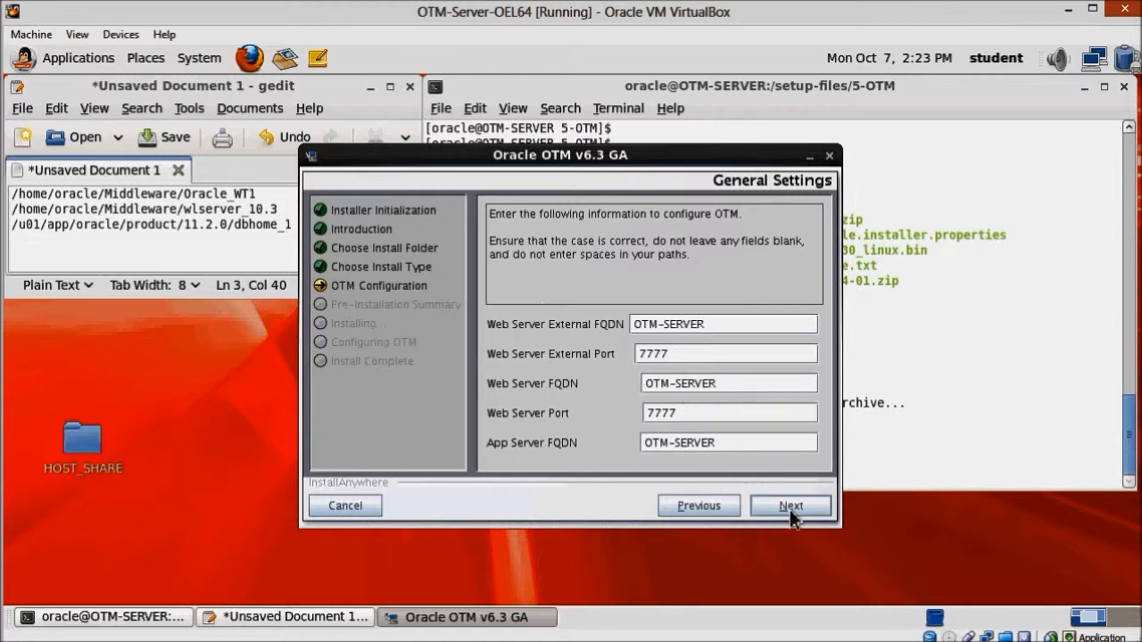
{"action": "left_click", "coordinate": [789, 505]}
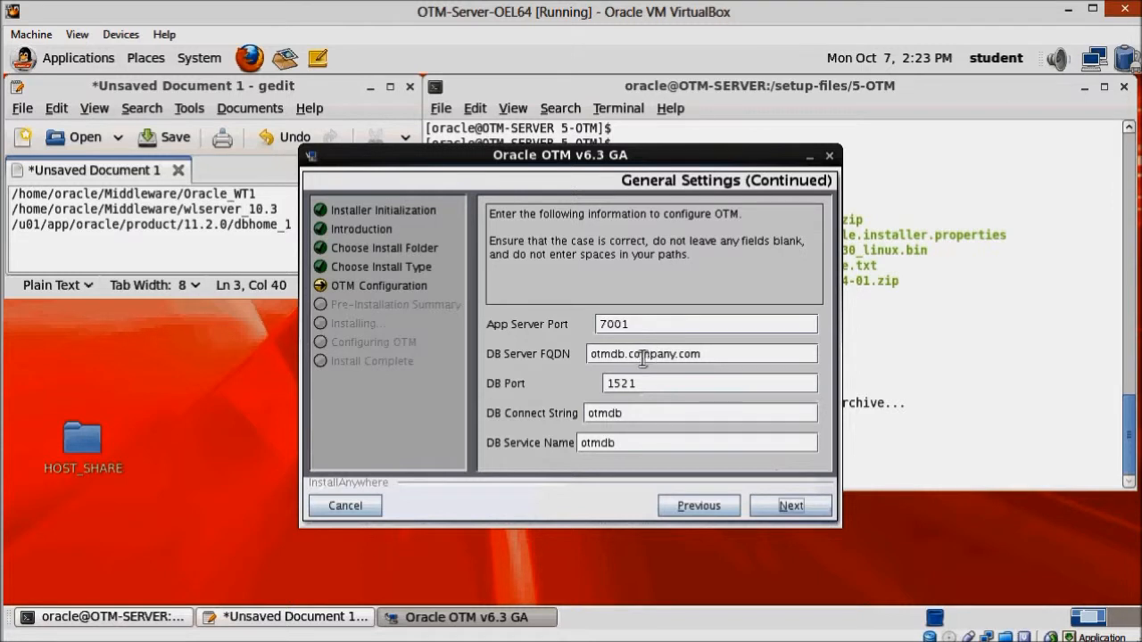
- Set the DB server hostname to 127.0.0.1 and continue to the DB client and SMTP settings
{"action": "double_click", "coordinate": [678, 353]}
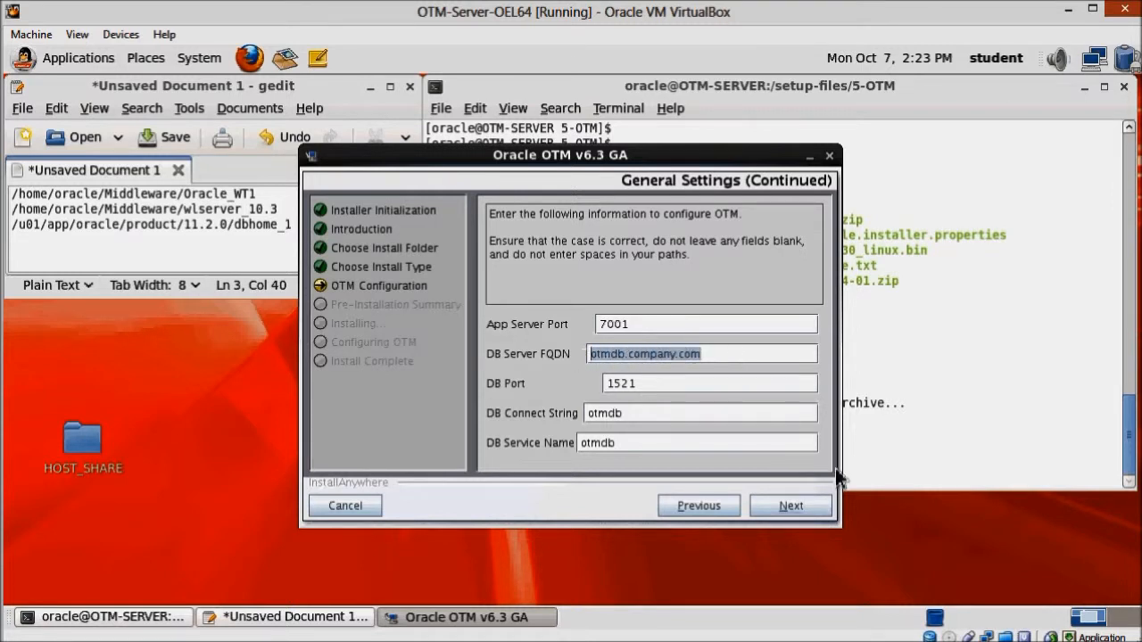
{"action": "type", "text": "127.0.0.1"}
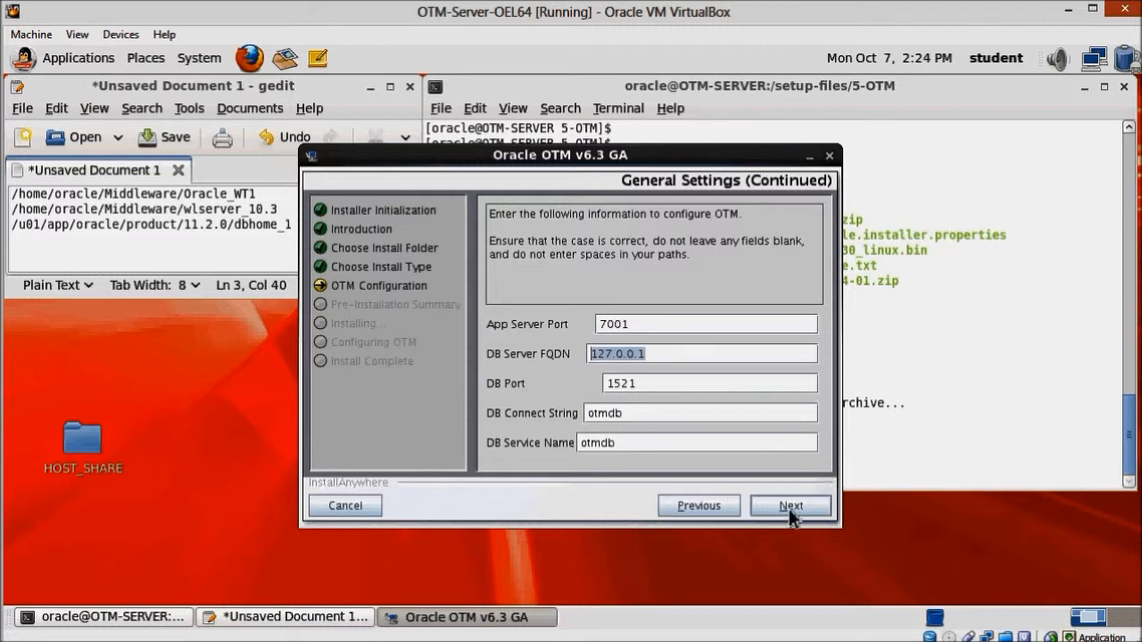
{"action": "left_click", "coordinate": [788, 507]}
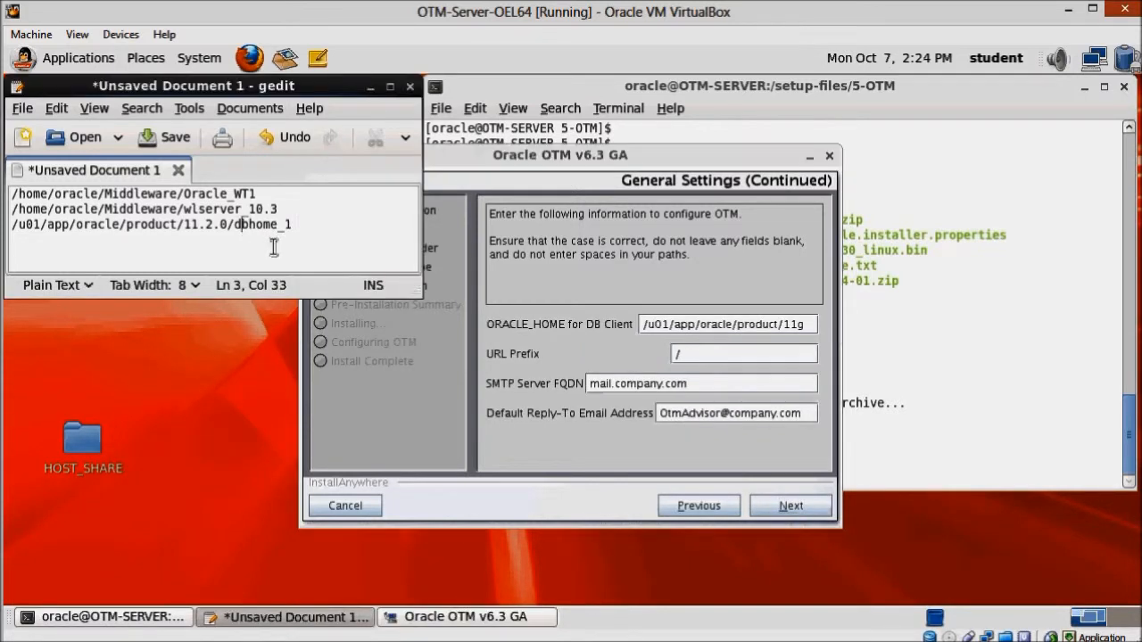
- Set the DB client ORACLE_HOME to /u01/app/oracle/product/11.2.0/dbhome_1 and continue
{"action": "triple_click", "coordinate": [134, 225]}
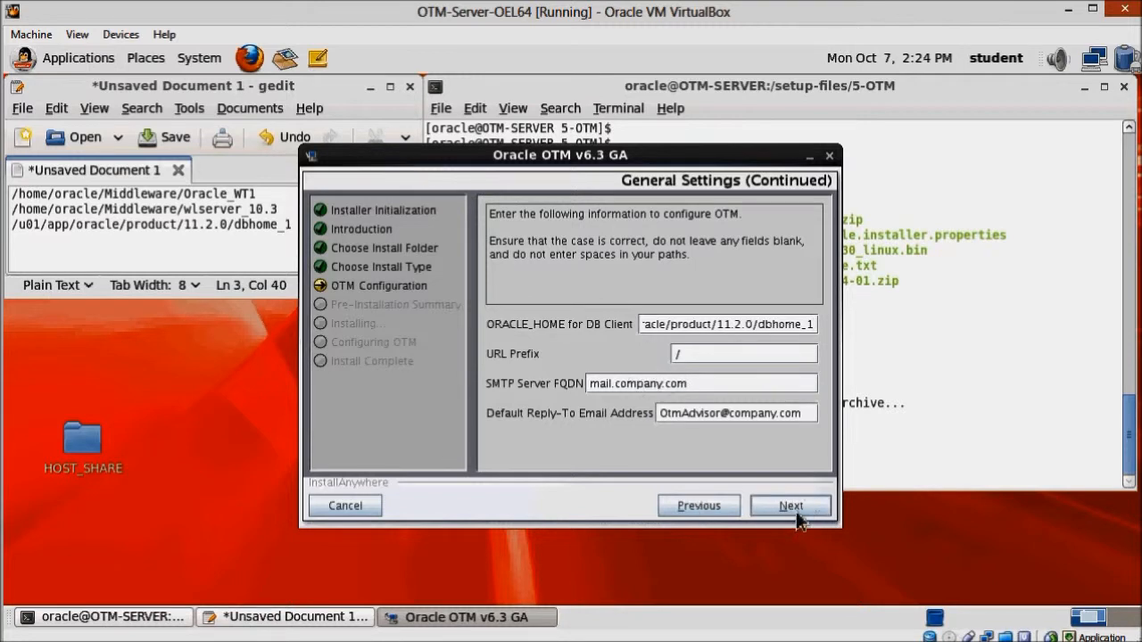
{"action": "left_click", "coordinate": [788, 505]}
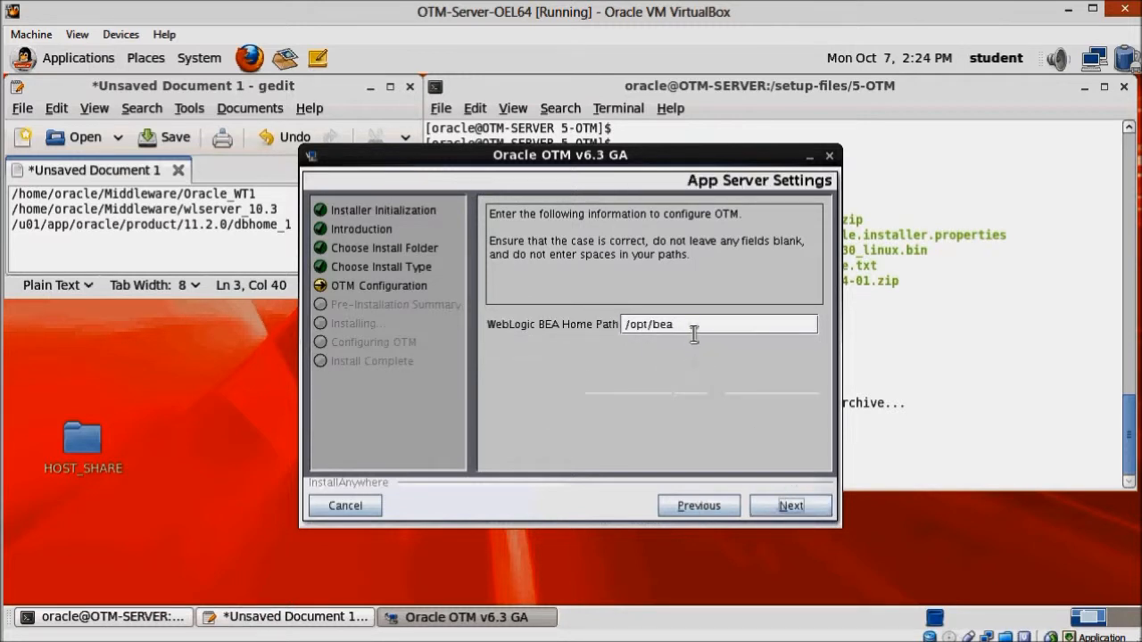
- Replace the WebLogic BEA home path with /home/oracle/Middleware and continue
{"action": "triple_click", "coordinate": [679, 325]}
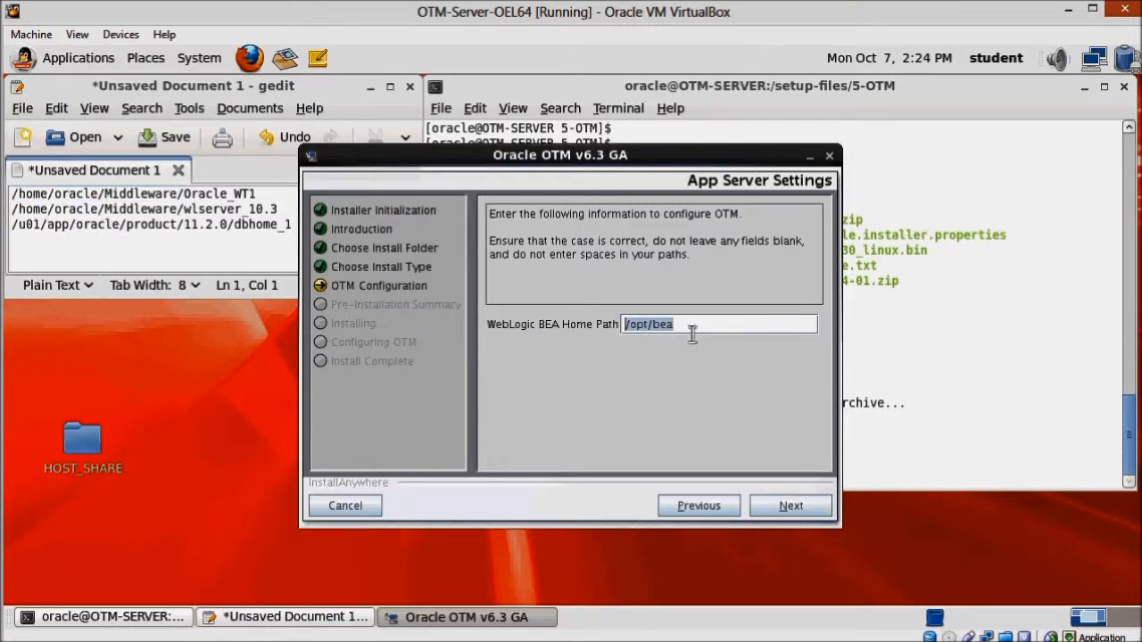
{"action": "type", "text": "/home/oracle/Middleware"}
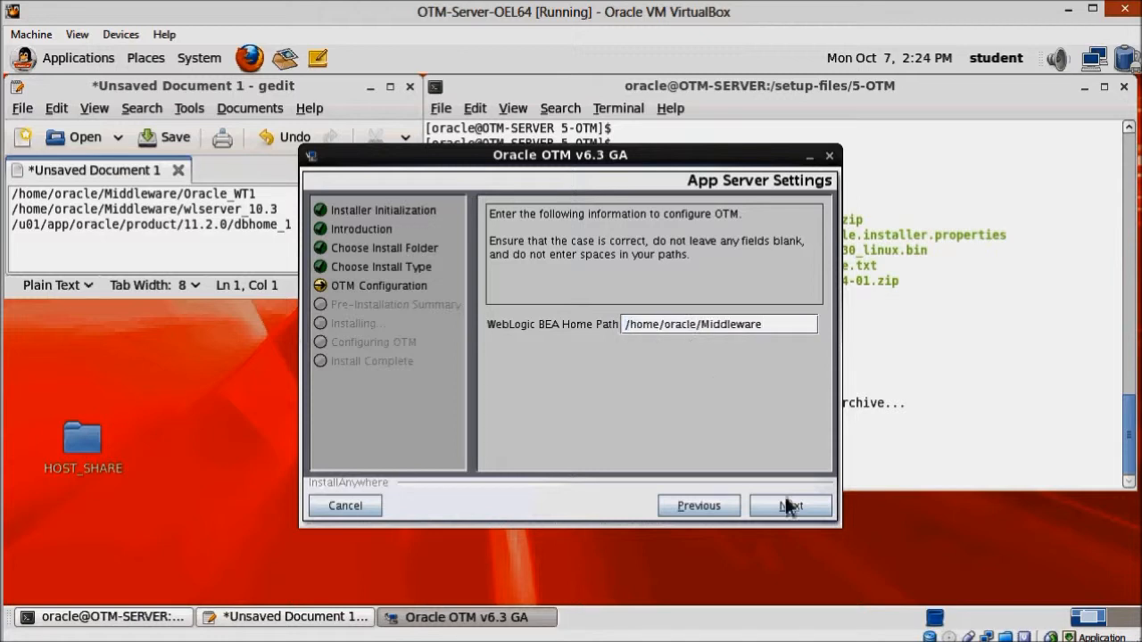
{"action": "left_click", "coordinate": [789, 507]}
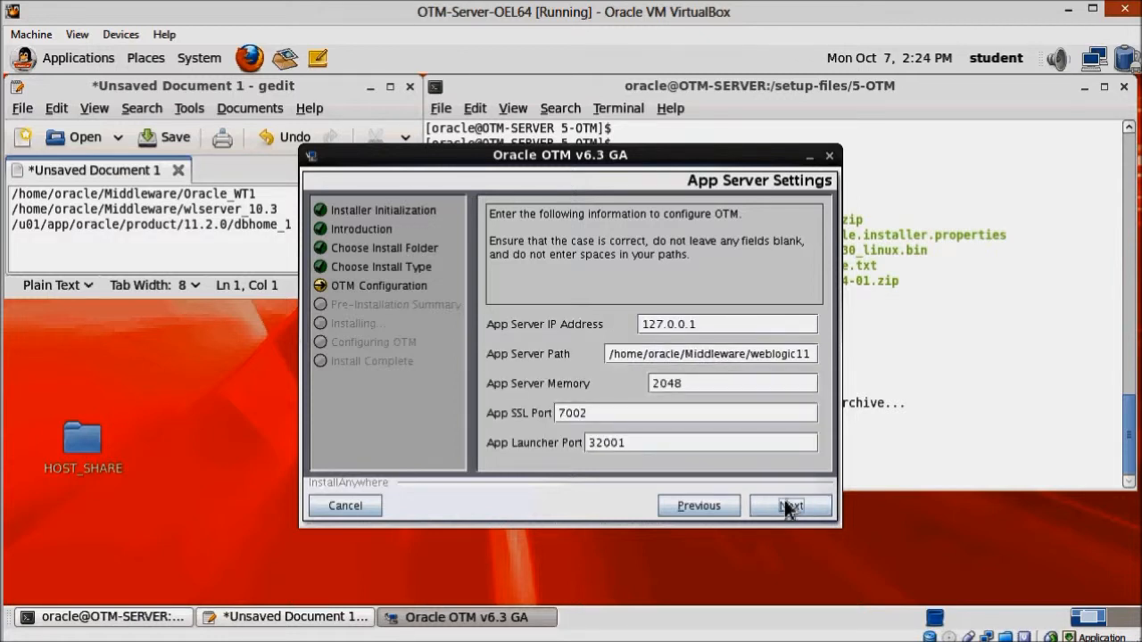
{"action": "mouse_move", "coordinate": [357, 214]}
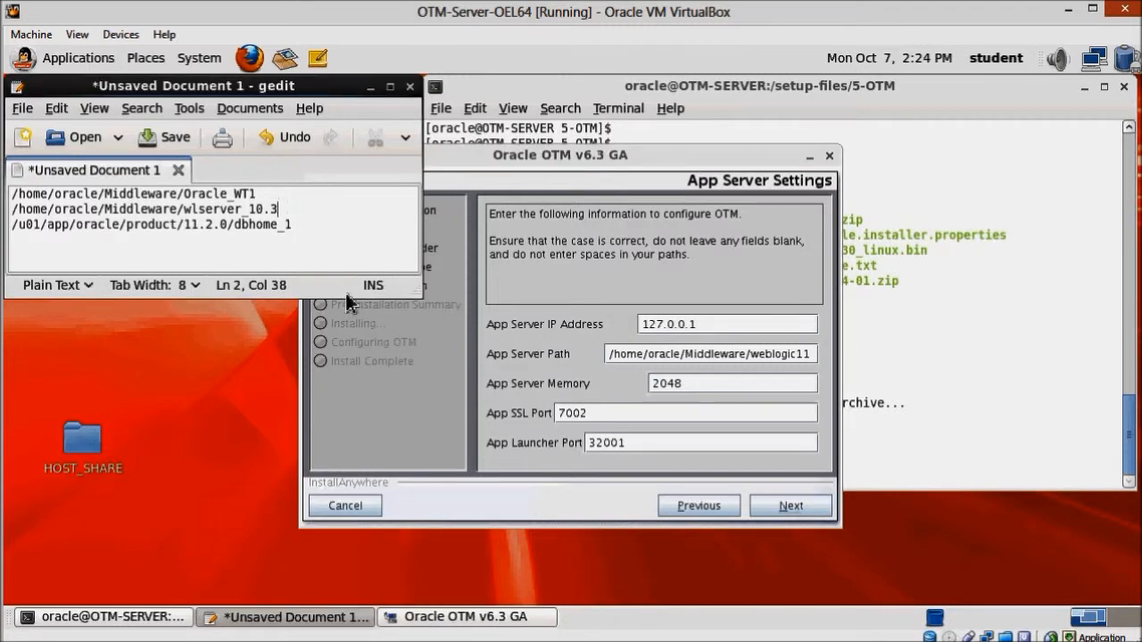
- Set App Server path /home/oracle/Middleware/wlserver_10.3 and memory 1536, then continue
{"action": "triple_click", "coordinate": [143, 209]}
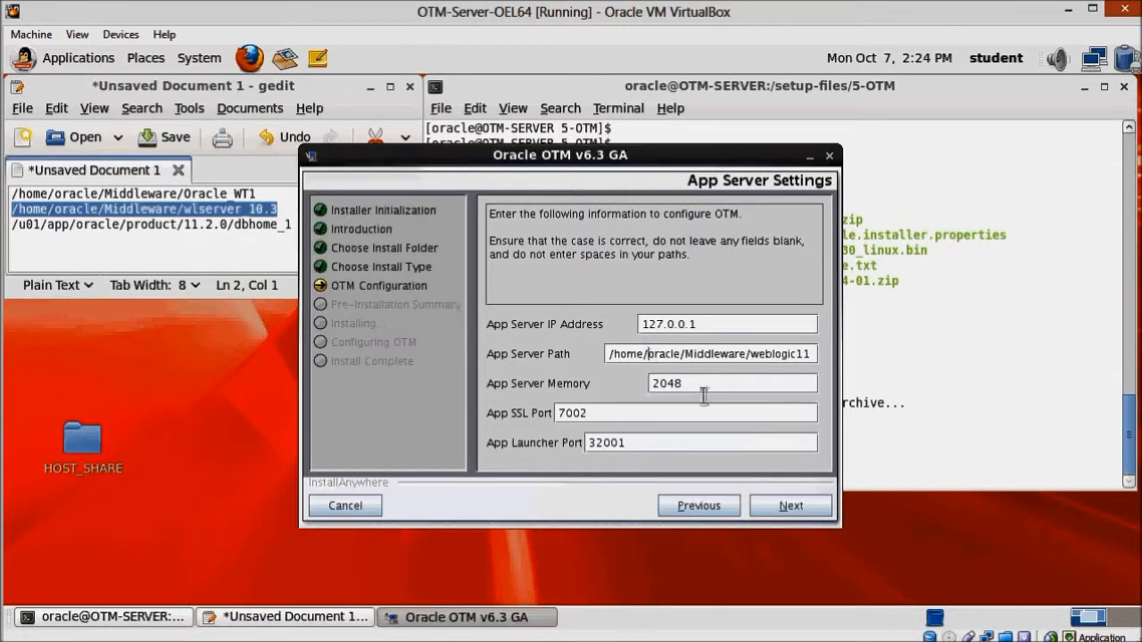
{"action": "triple_click", "coordinate": [711, 354]}
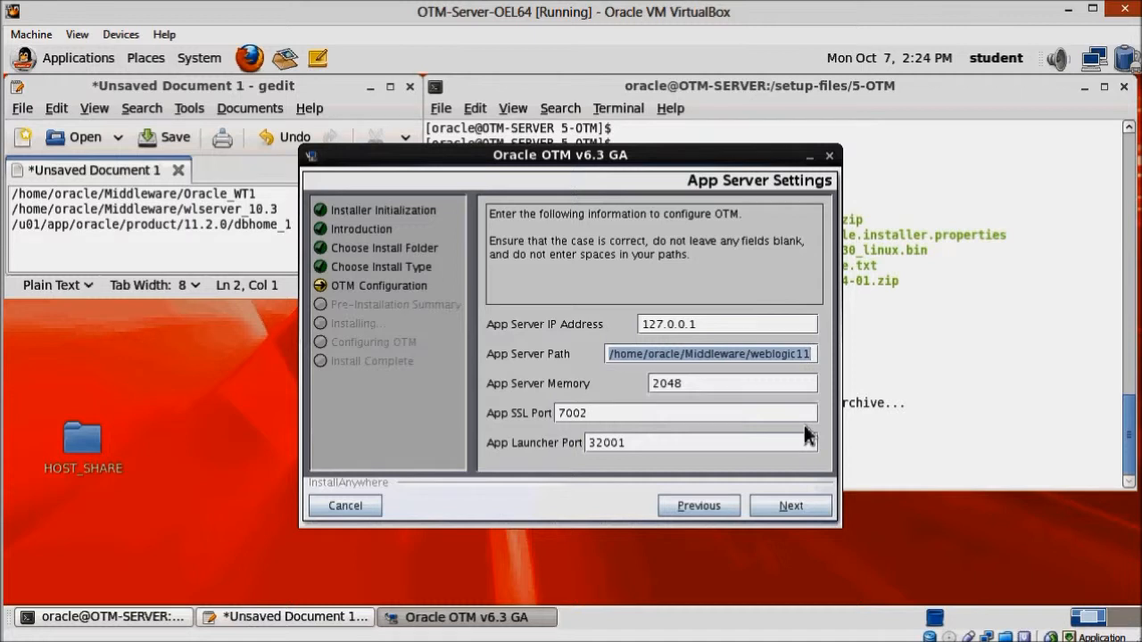
{"action": "type", "text": "/home/oracle/Middleware/wlserver_10.3"}
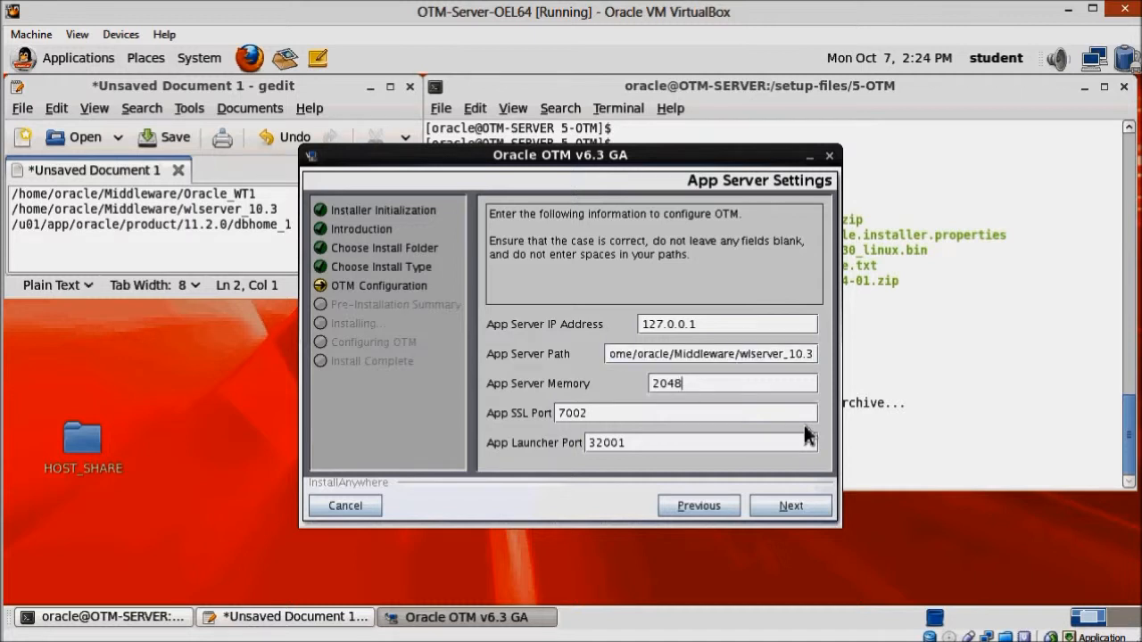
{"action": "type", "text": "1536"}
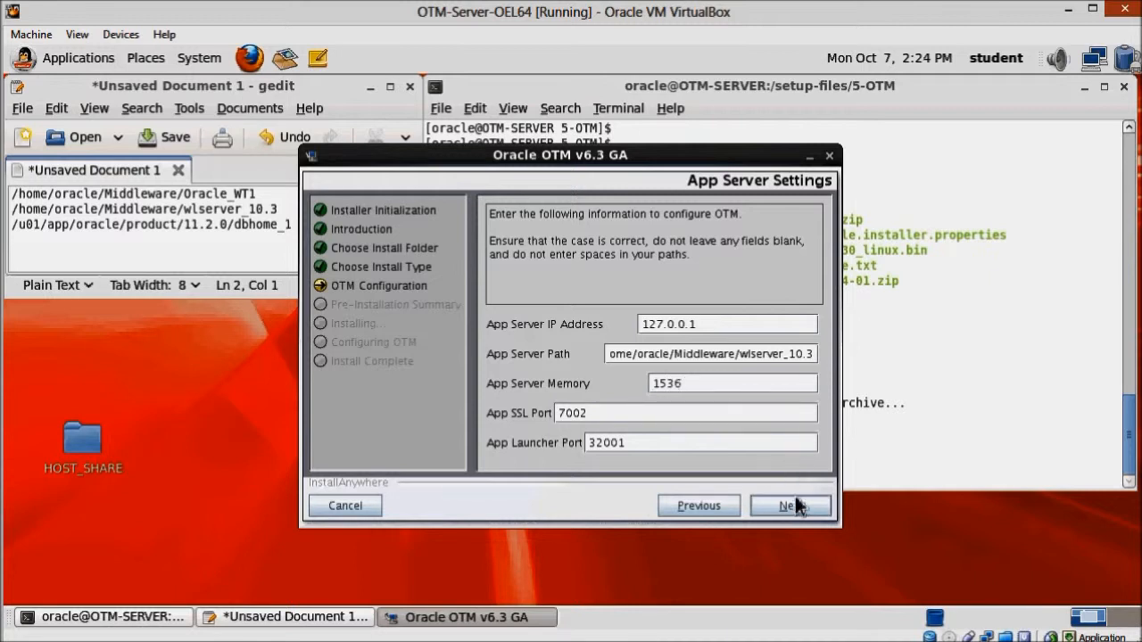
{"action": "left_click", "coordinate": [789, 507]}
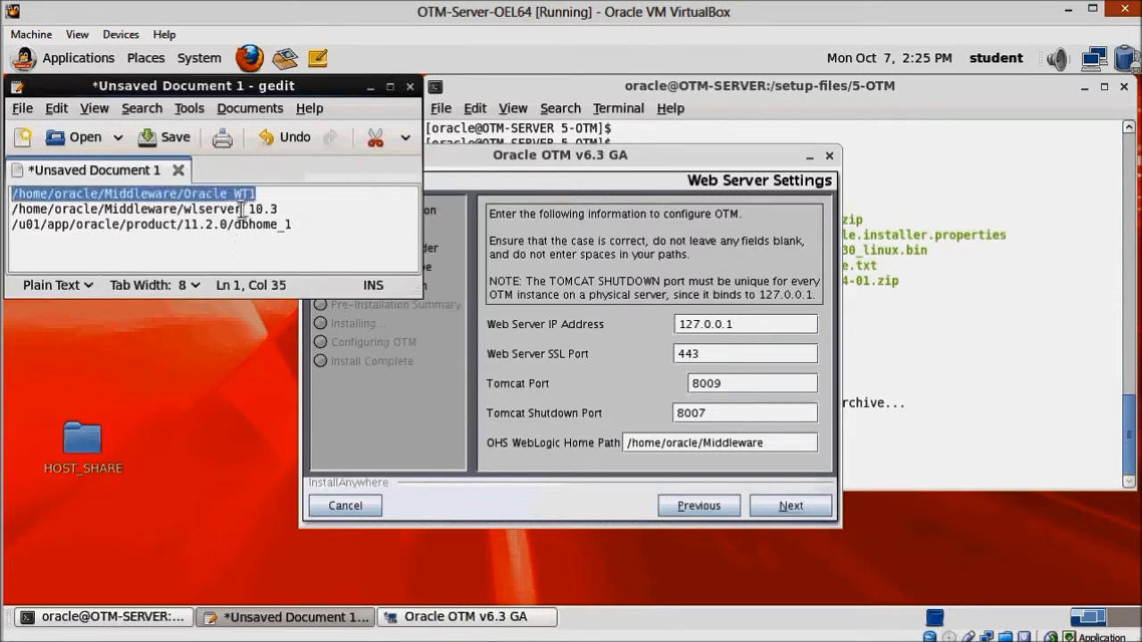
{"action": "mouse_move", "coordinate": [473, 328]}
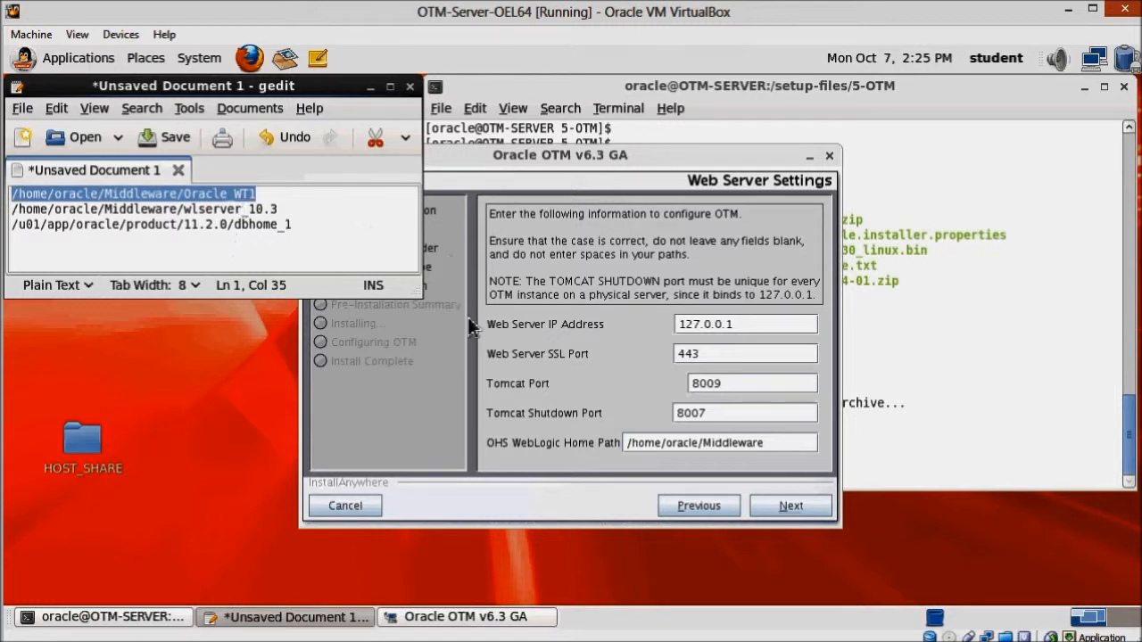
{"action": "mouse_move", "coordinate": [571, 370]}
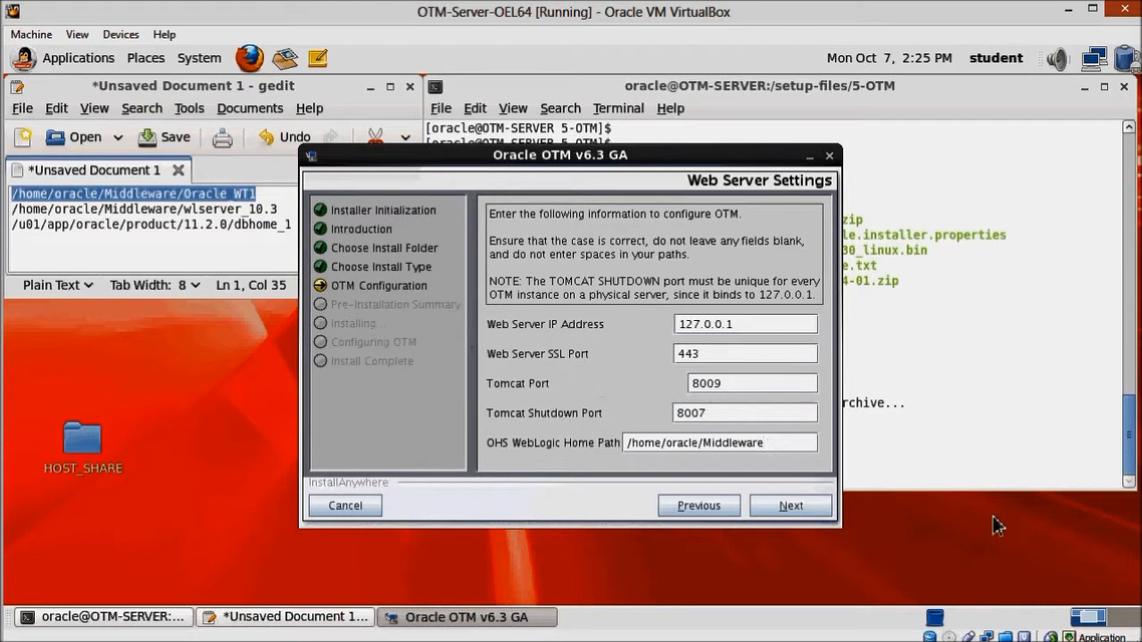
- Replace the OHS WebLogic home path with /home/oracle/Middleware/Oracle_WT1 and continue
{"action": "triple_click", "coordinate": [719, 443]}
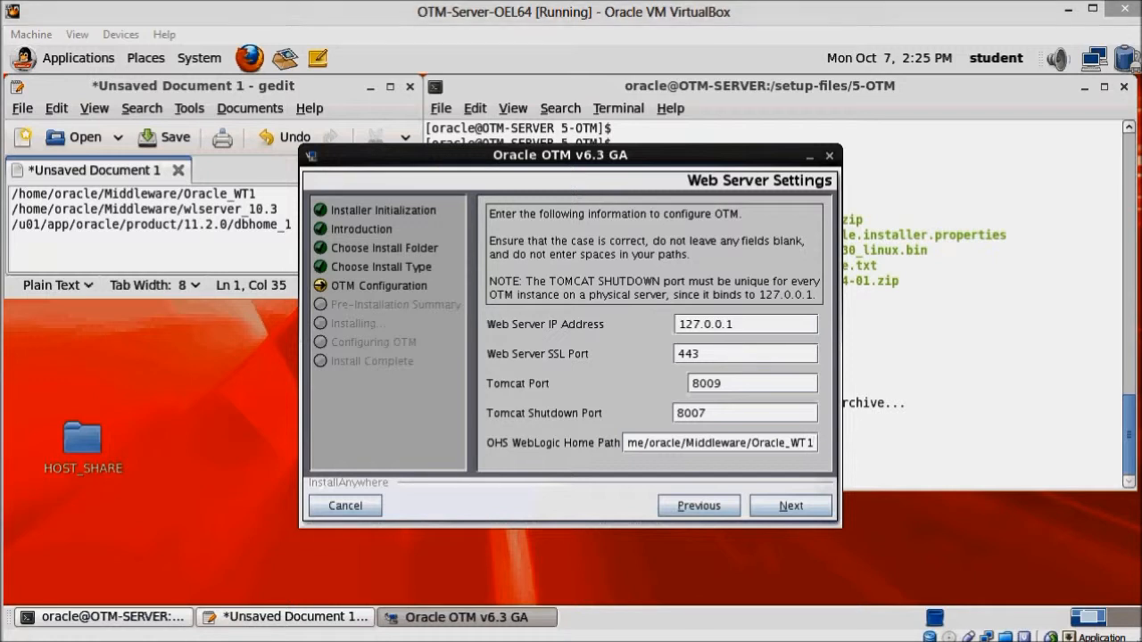
{"action": "mouse_move", "coordinate": [760, 482]}
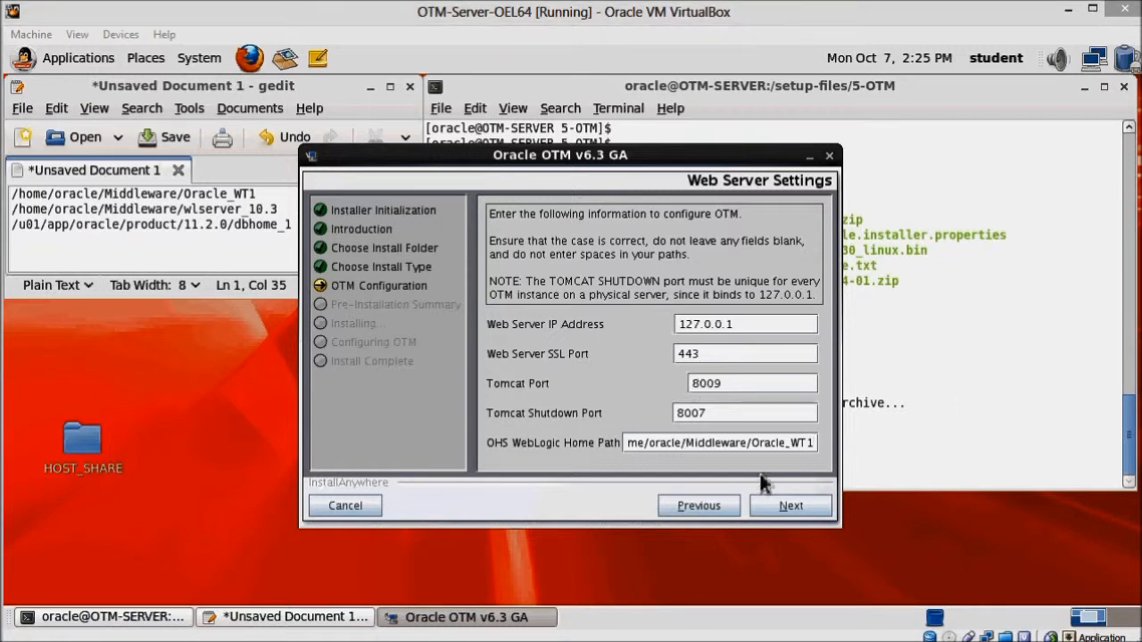
{"action": "left_click", "coordinate": [789, 505]}
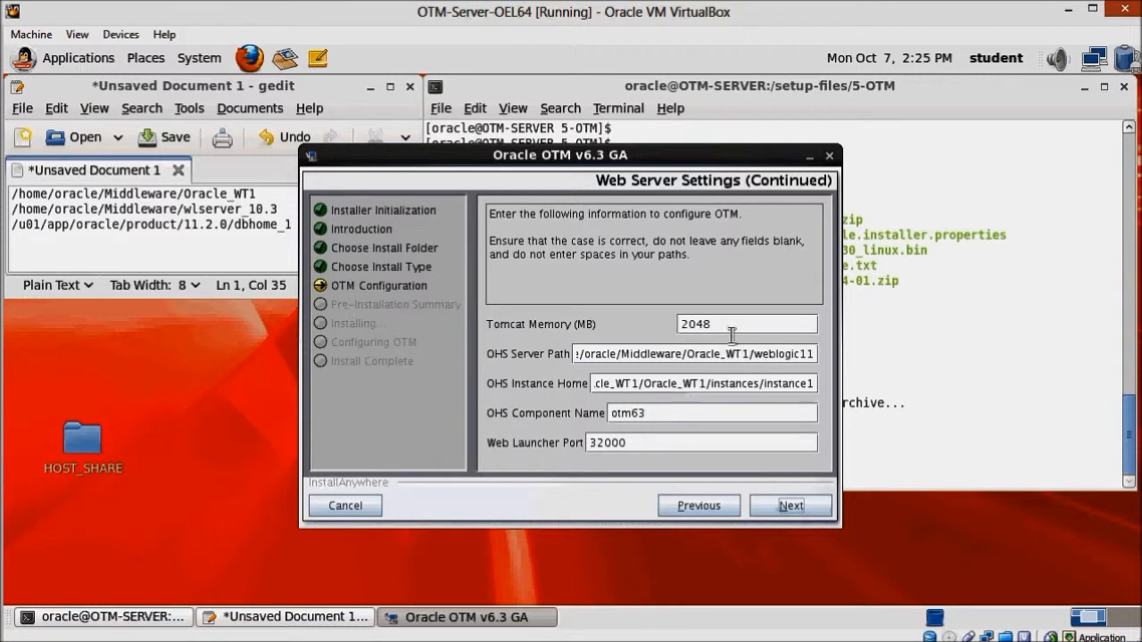
- Set Tomcat memory 1536 and OHS component name ohs1, then continue
{"action": "type", "text": "1536"}
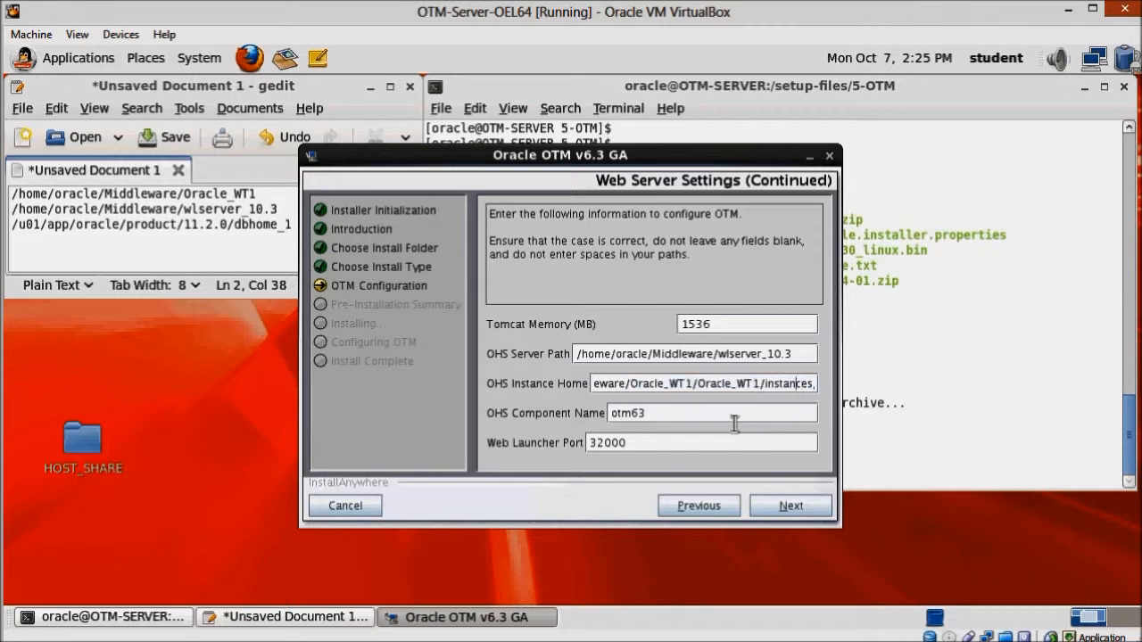
{"action": "double_click", "coordinate": [731, 381]}
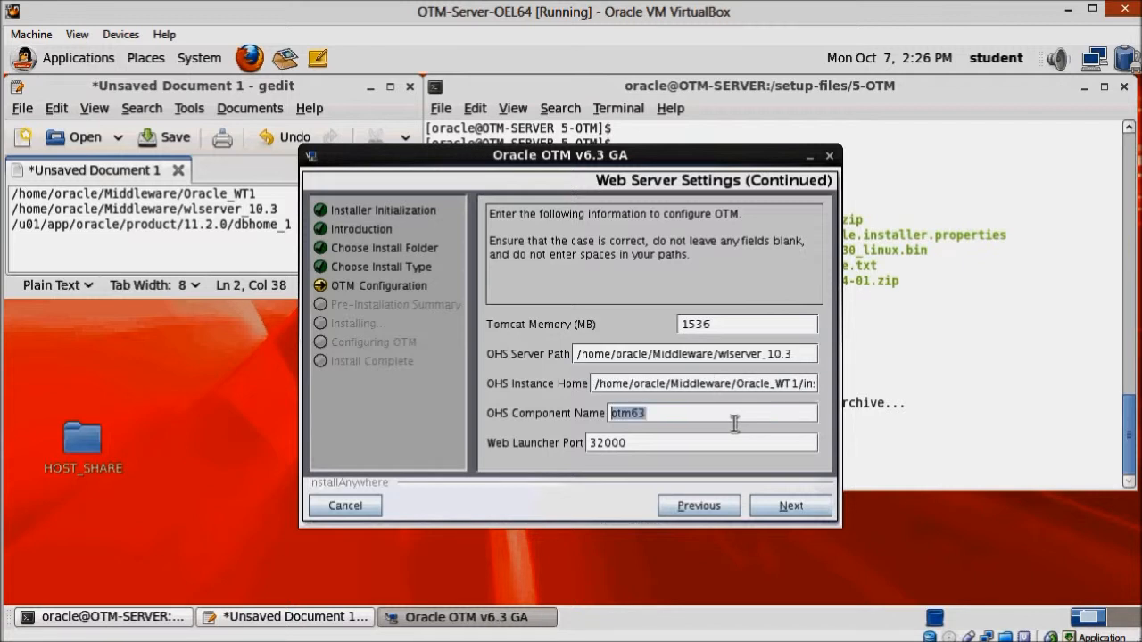
{"action": "type", "text": "ohs"}
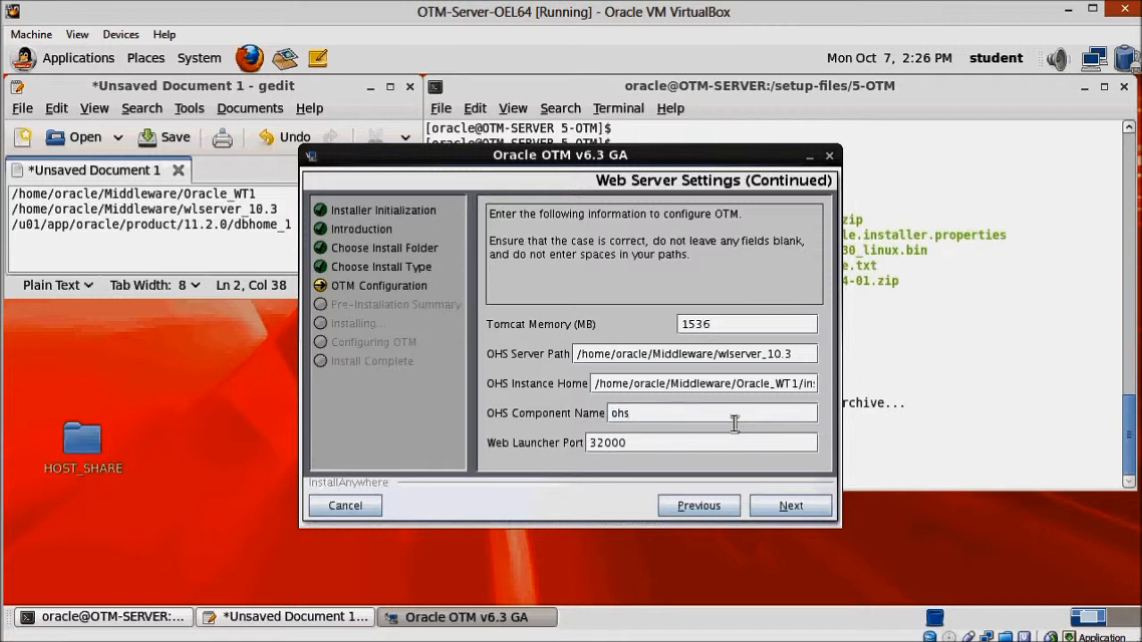
{"action": "type", "text": "1"}
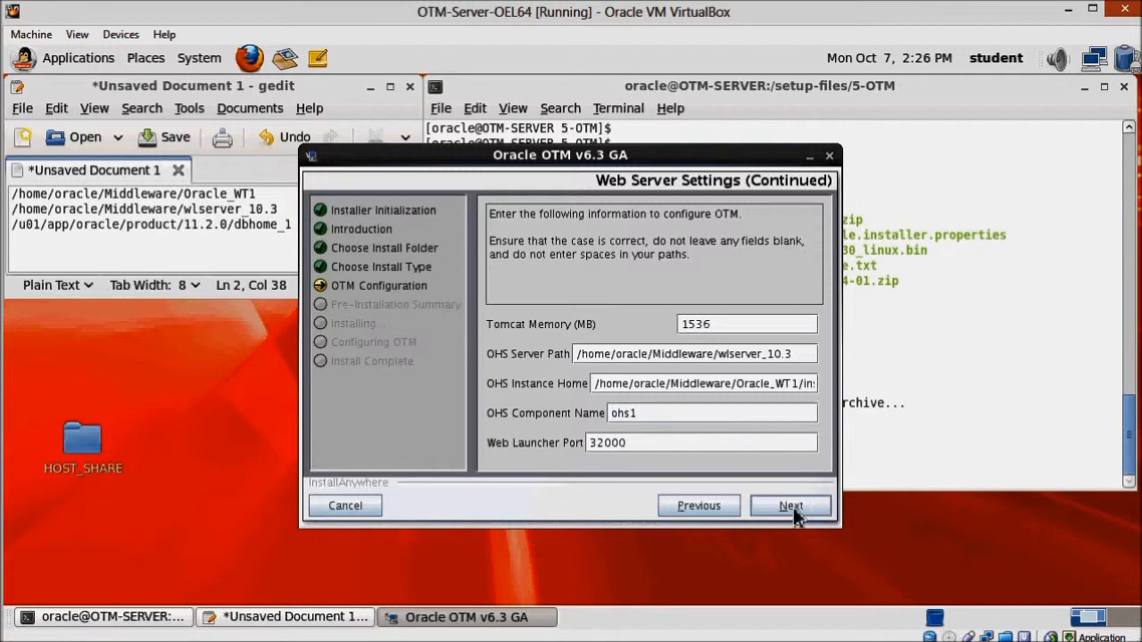
{"action": "left_click", "coordinate": [789, 506]}
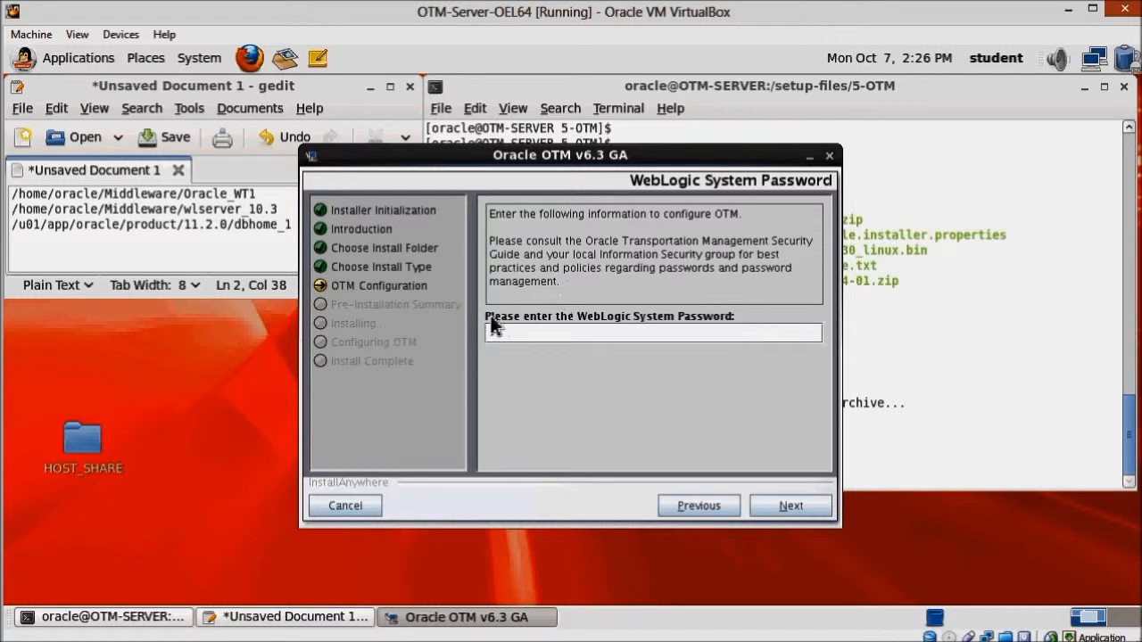
{"action": "mouse_move", "coordinate": [585, 325]}
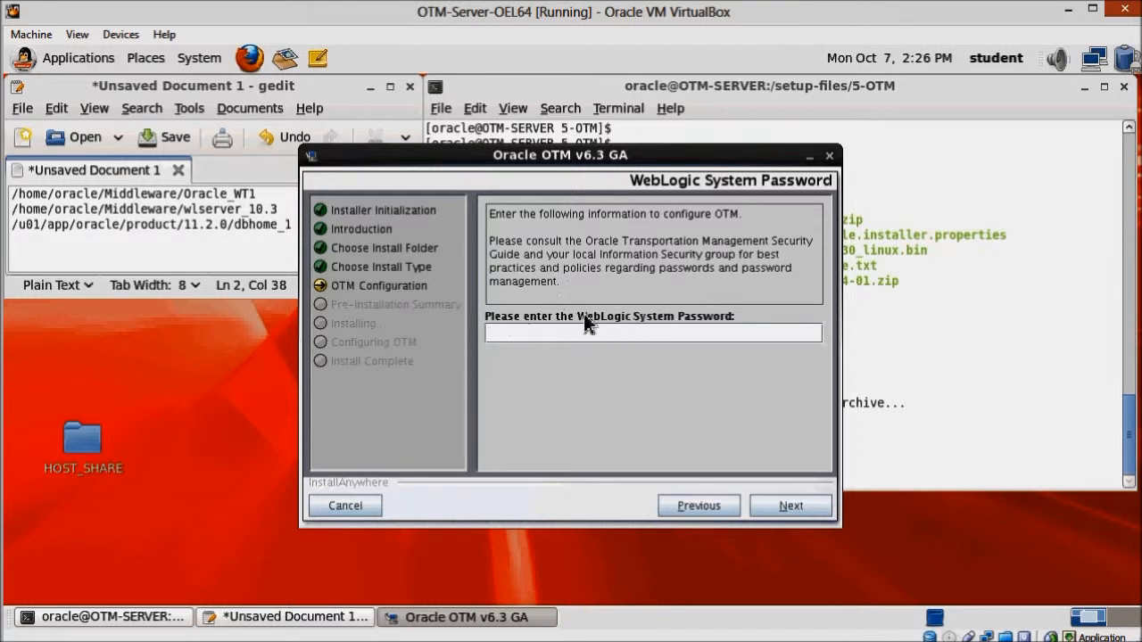
{"action": "left_click", "coordinate": [581, 334]}
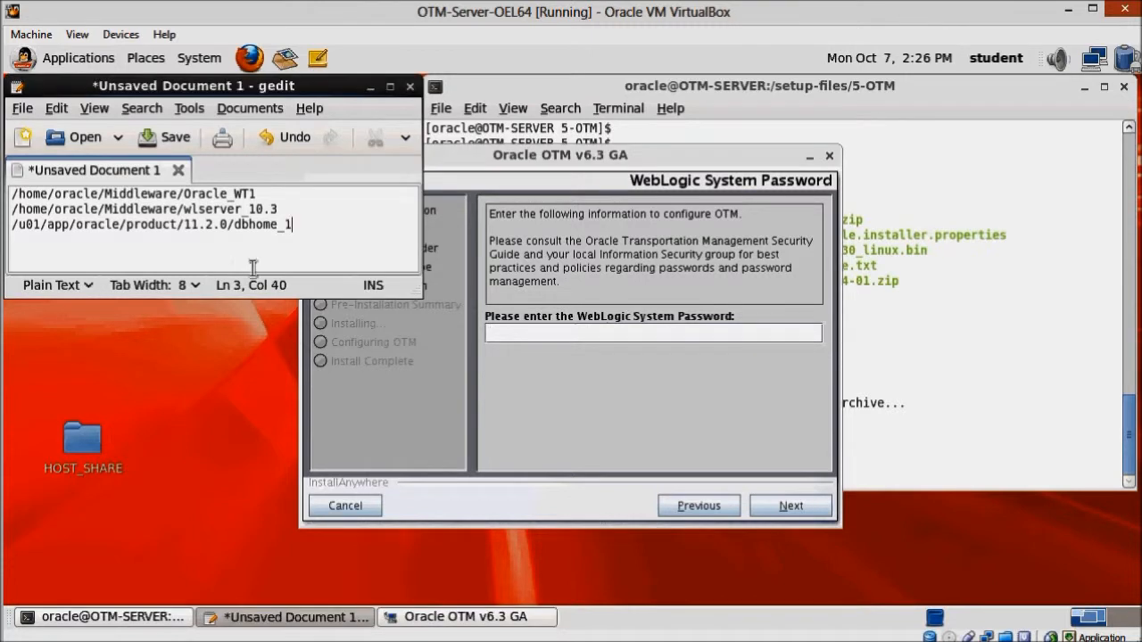
{"action": "type", "text": "CHANGE"}
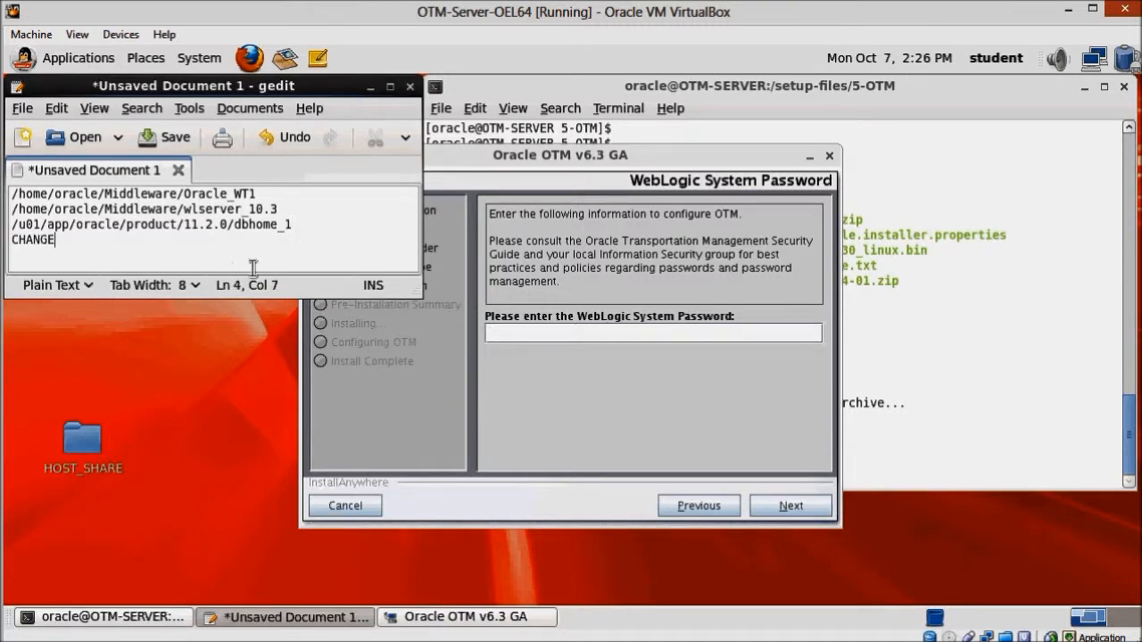
{"action": "double_click", "coordinate": [39, 239]}
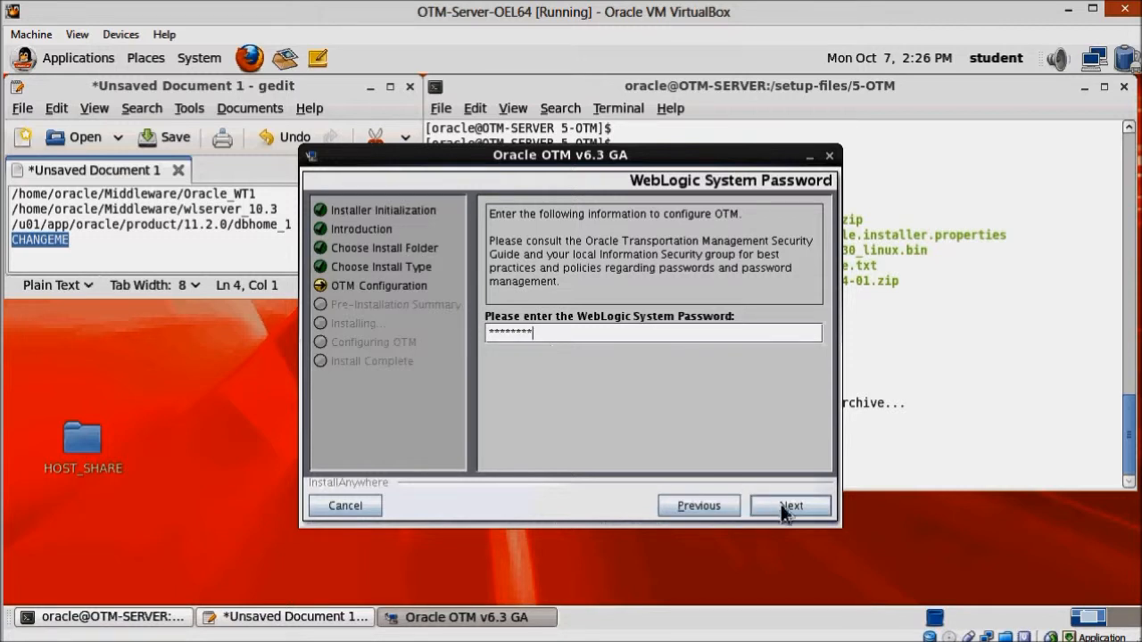
{"action": "left_click", "coordinate": [789, 506]}
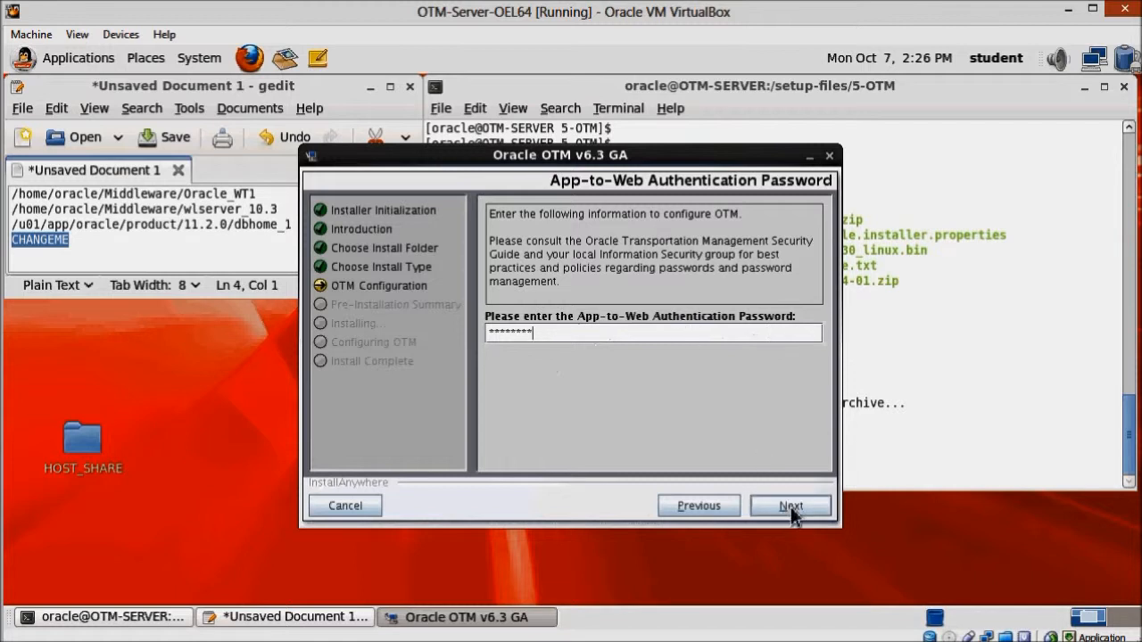
{"action": "left_click", "coordinate": [789, 507]}
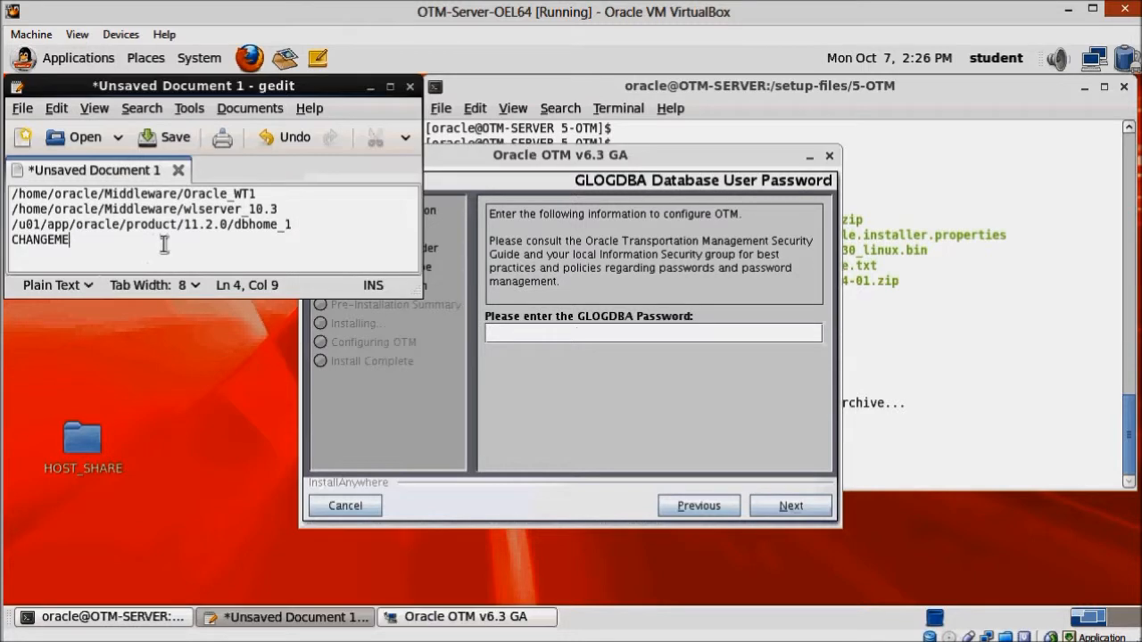
- Enter the GLOGDBA and GLOGLOAD passwords and continue to Unix Settings
{"action": "type", "text": "GLOGDBA"}
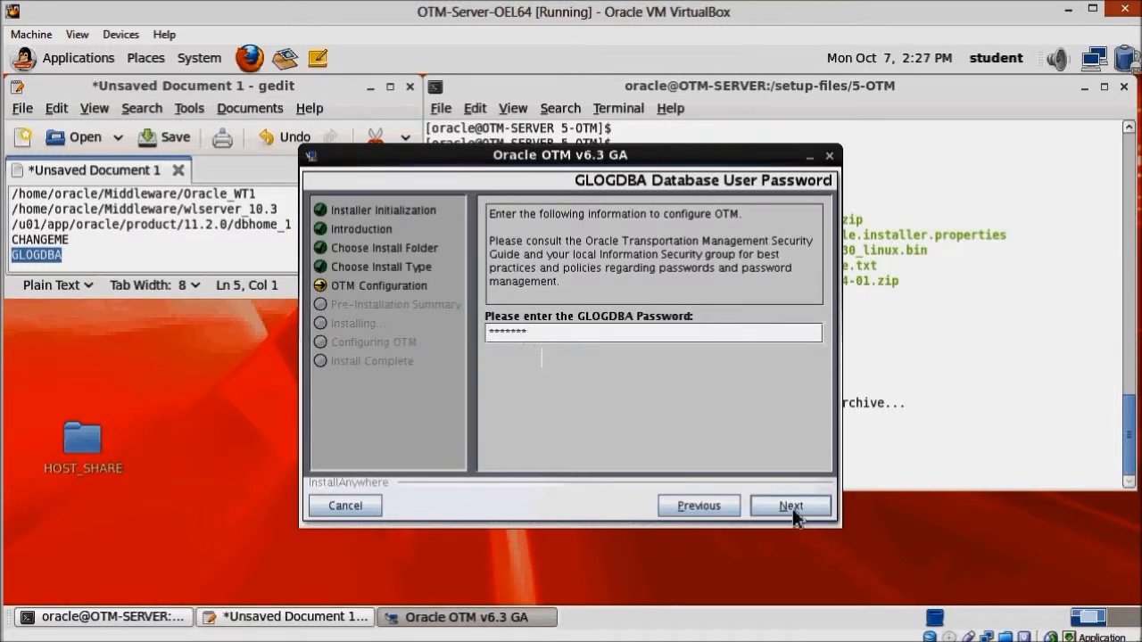
{"action": "left_click", "coordinate": [789, 507]}
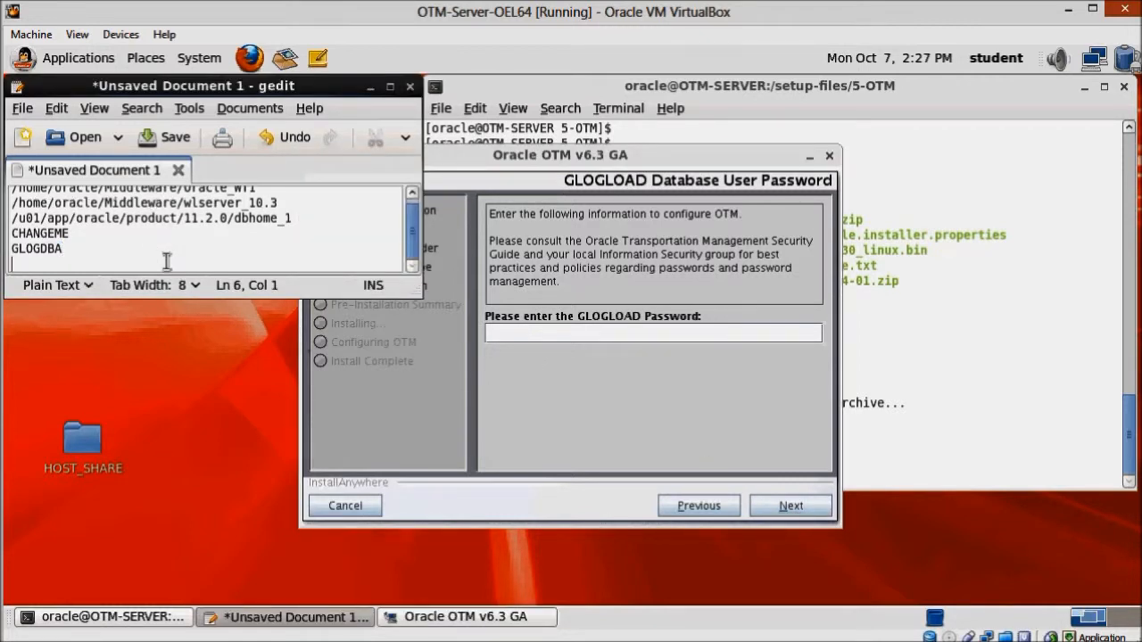
{"action": "type", "text": "GLOGLOAD"}
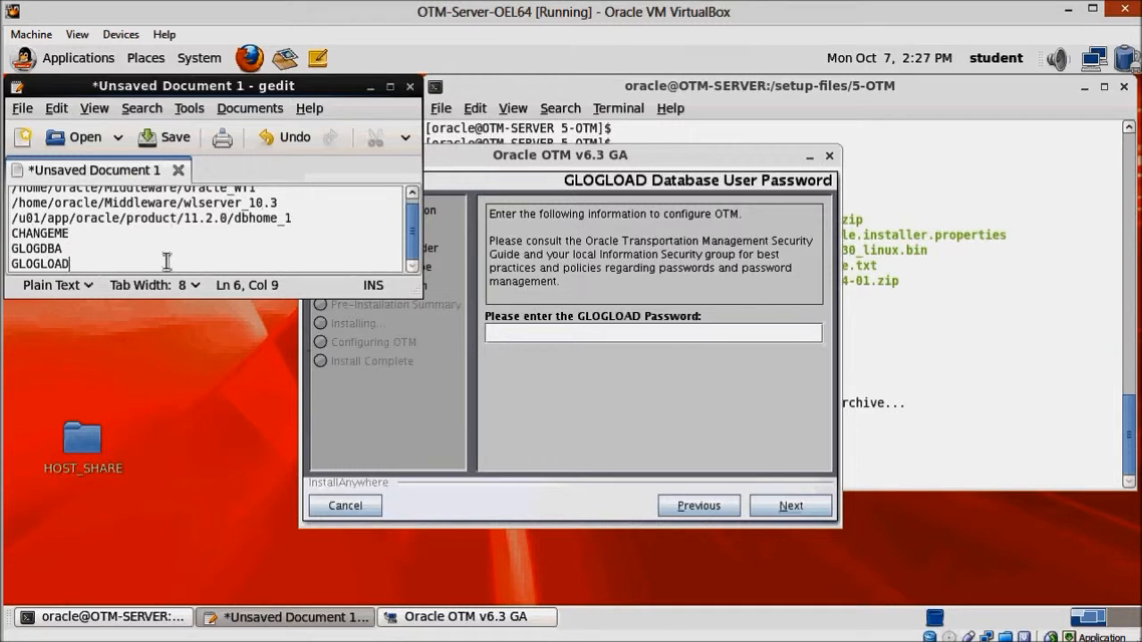
{"action": "double_click", "coordinate": [40, 264]}
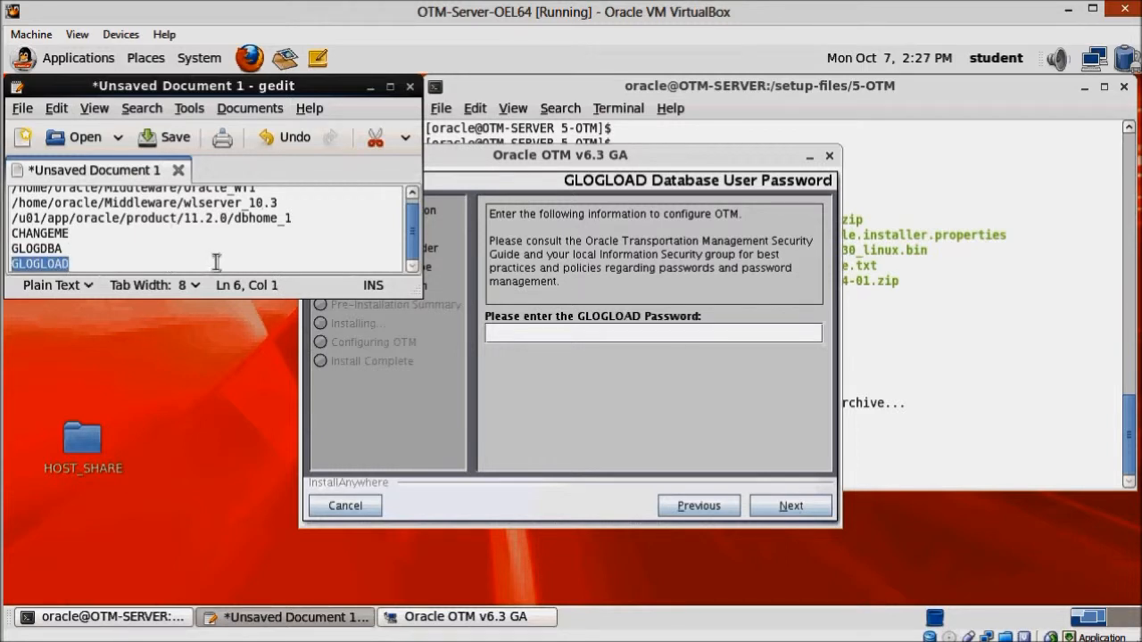
{"action": "left_click", "coordinate": [652, 334]}
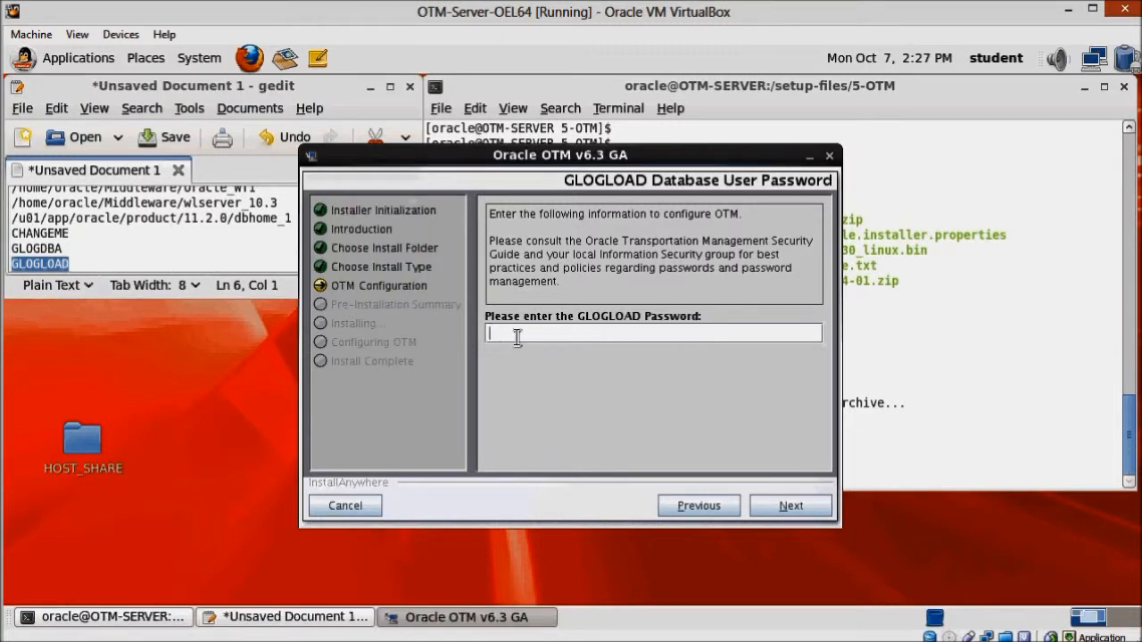
{"action": "type", "text": "********"}
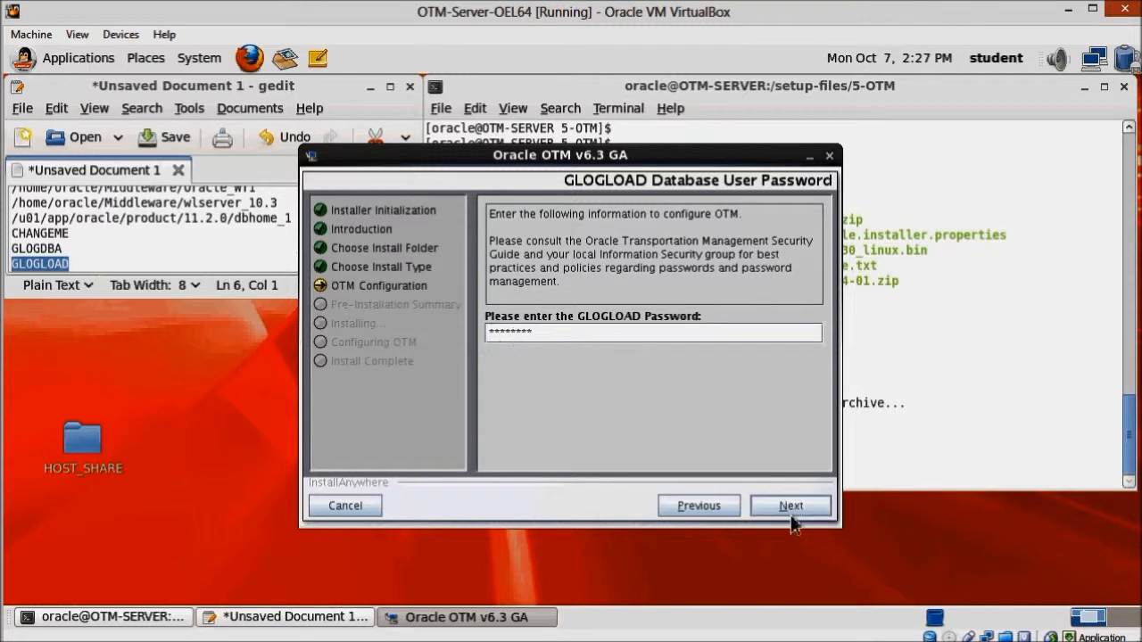
{"action": "left_click", "coordinate": [789, 505]}
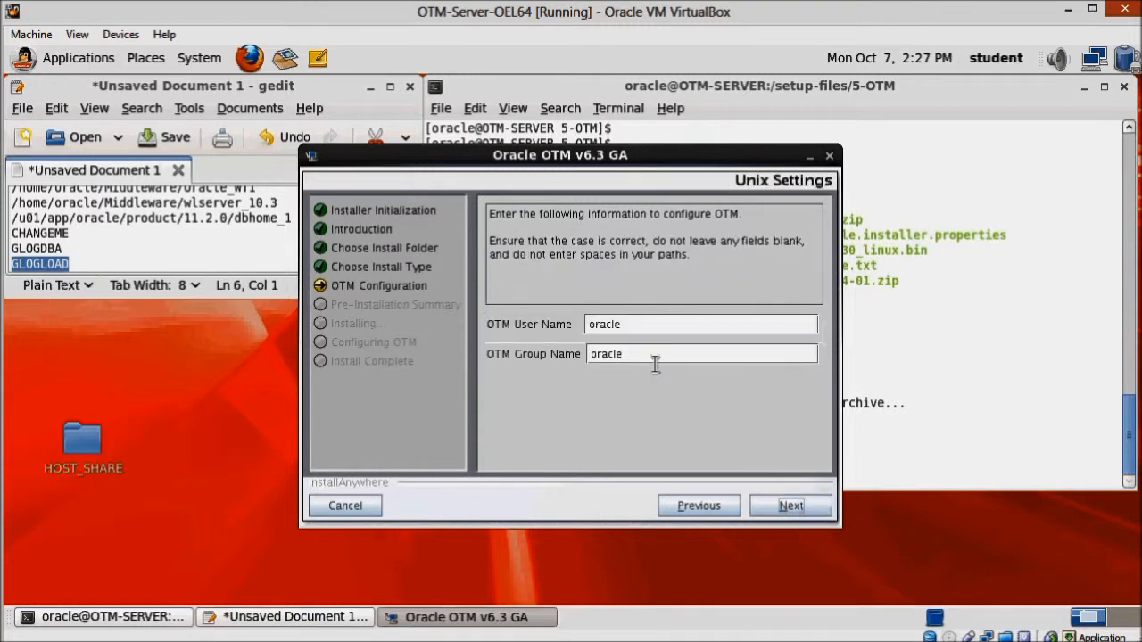
- Change the OTM Unix group to oinstall and keep /home/oracle as the user home
{"action": "triple_click", "coordinate": [700, 325]}
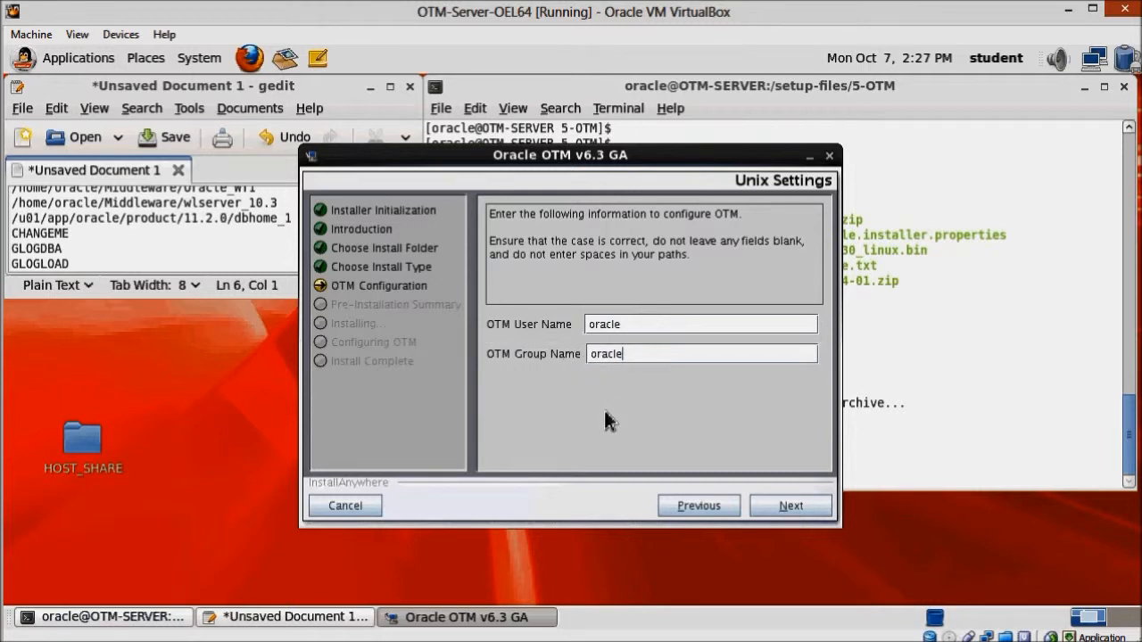
{"action": "type", "text": "oinstall"}
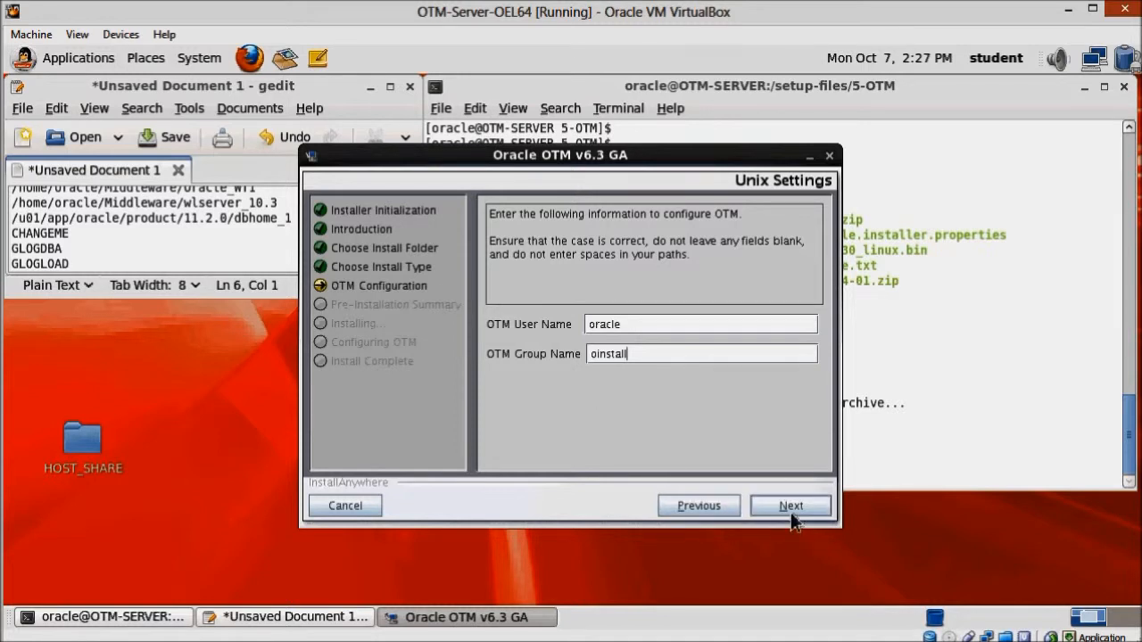
{"action": "left_click", "coordinate": [789, 505]}
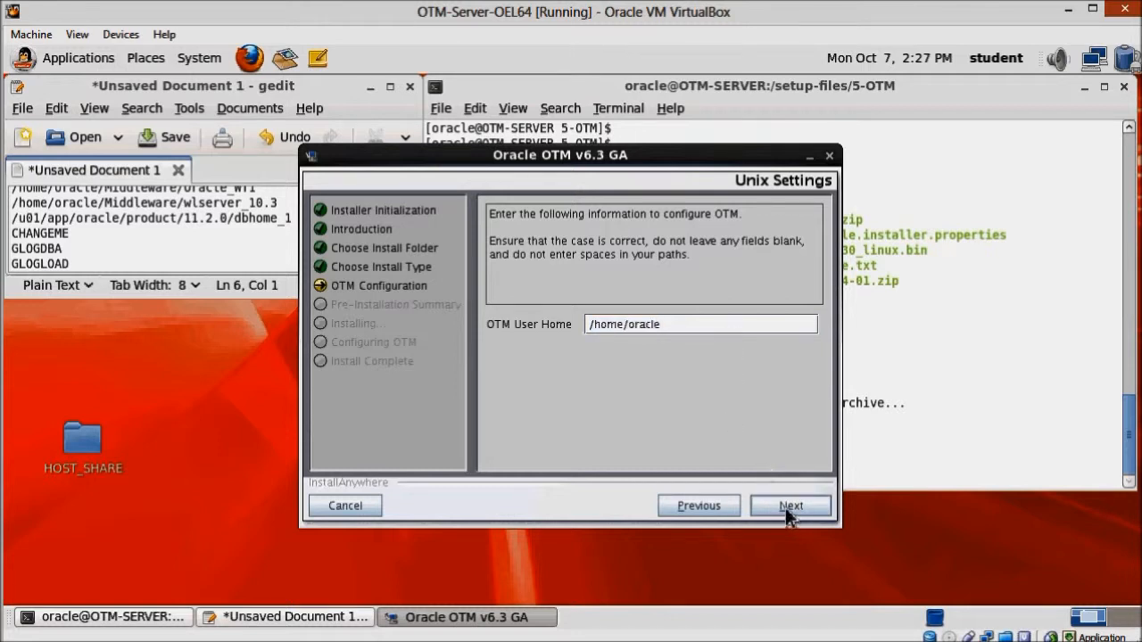
{"action": "left_click", "coordinate": [789, 505]}
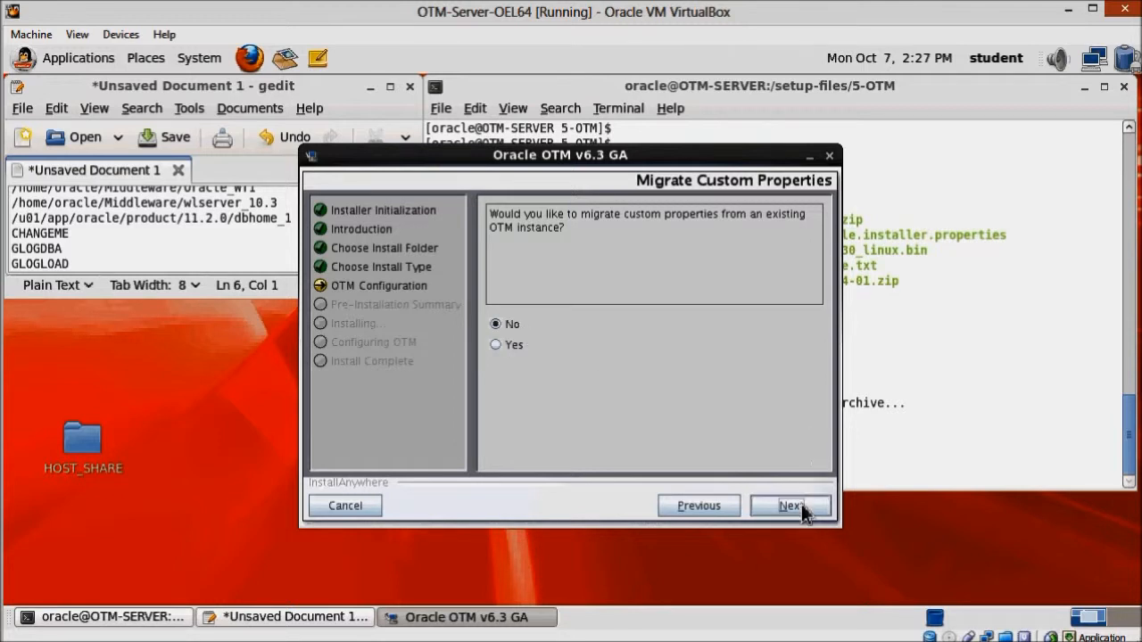
- Continue without migrating custom properties or selecting optional components
{"action": "left_click", "coordinate": [789, 507]}
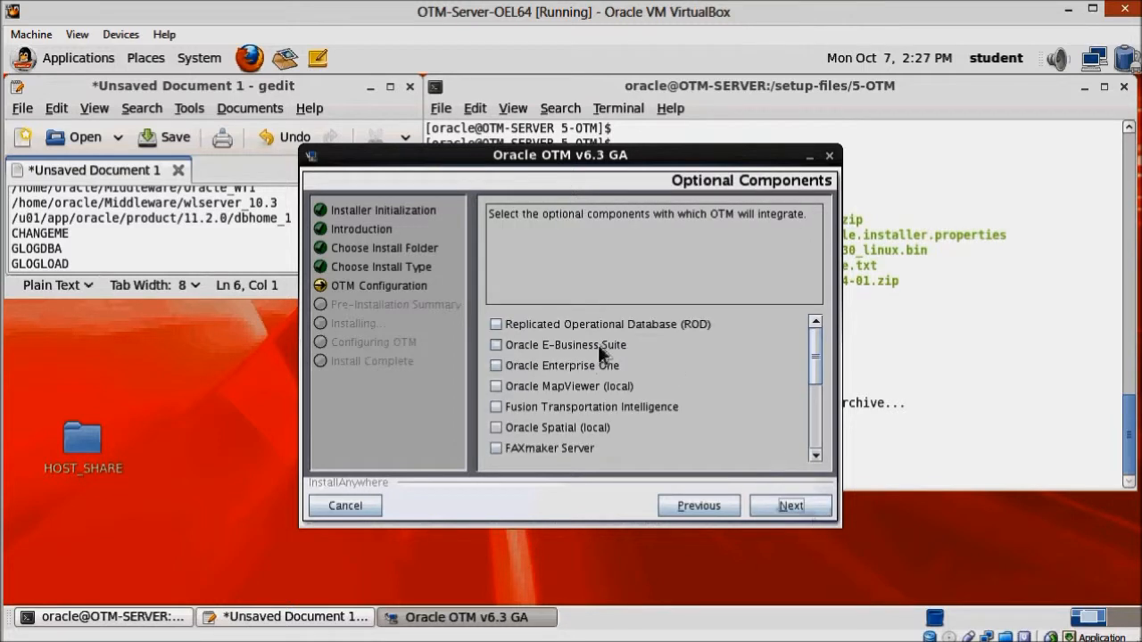
{"action": "scroll", "scroll_direction": "down", "scroll_amount": 3}
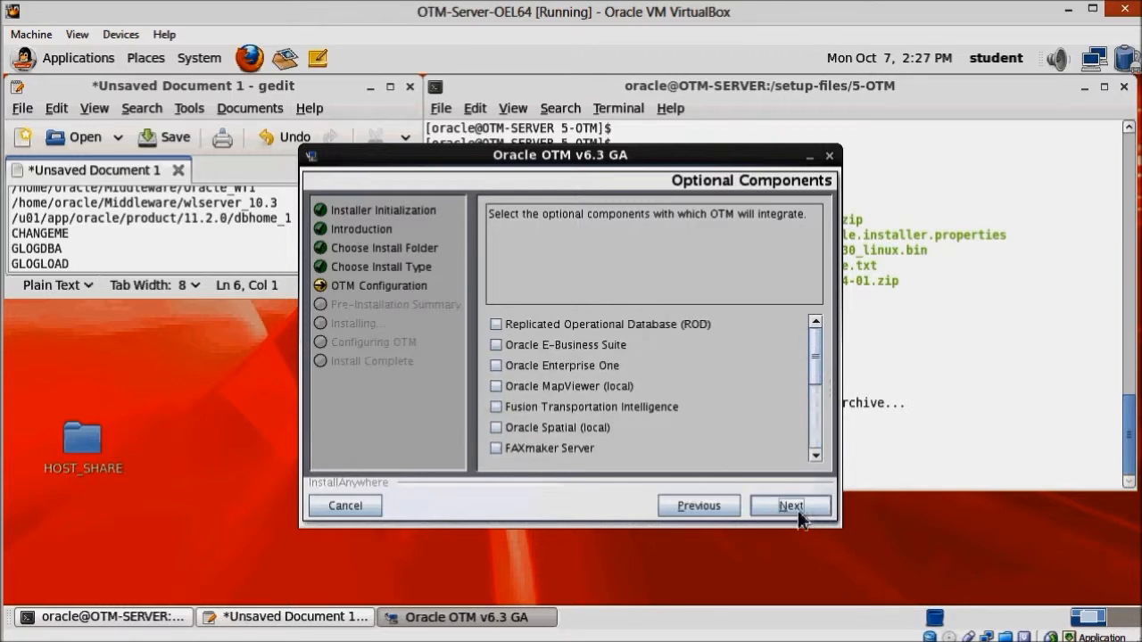
{"action": "left_click", "coordinate": [788, 507]}
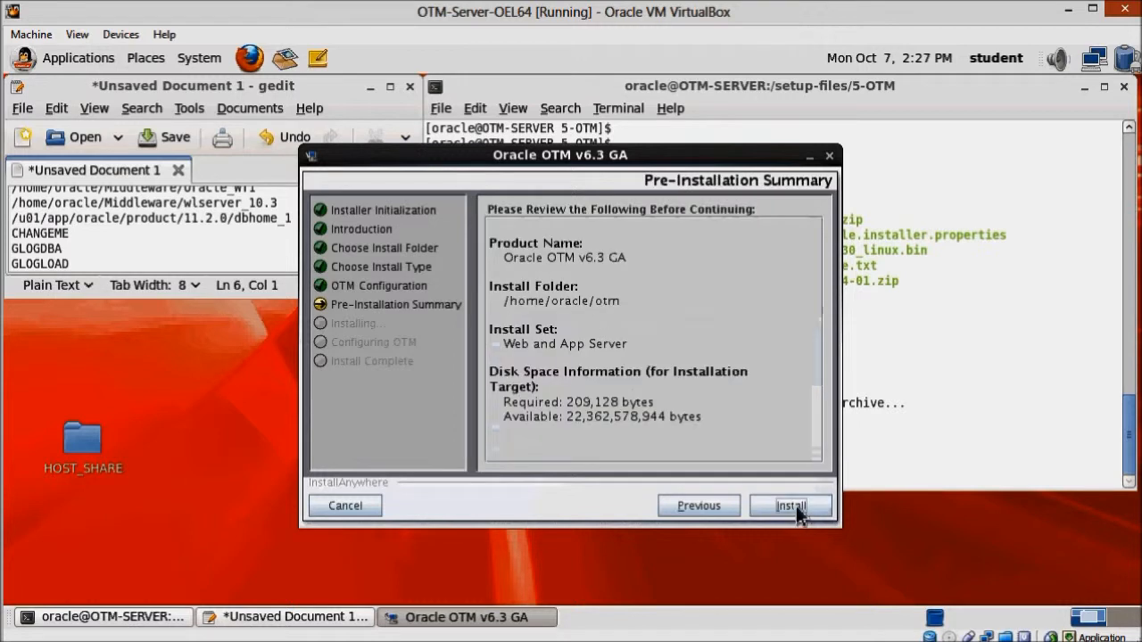
{"action": "mouse_move", "coordinate": [624, 323]}
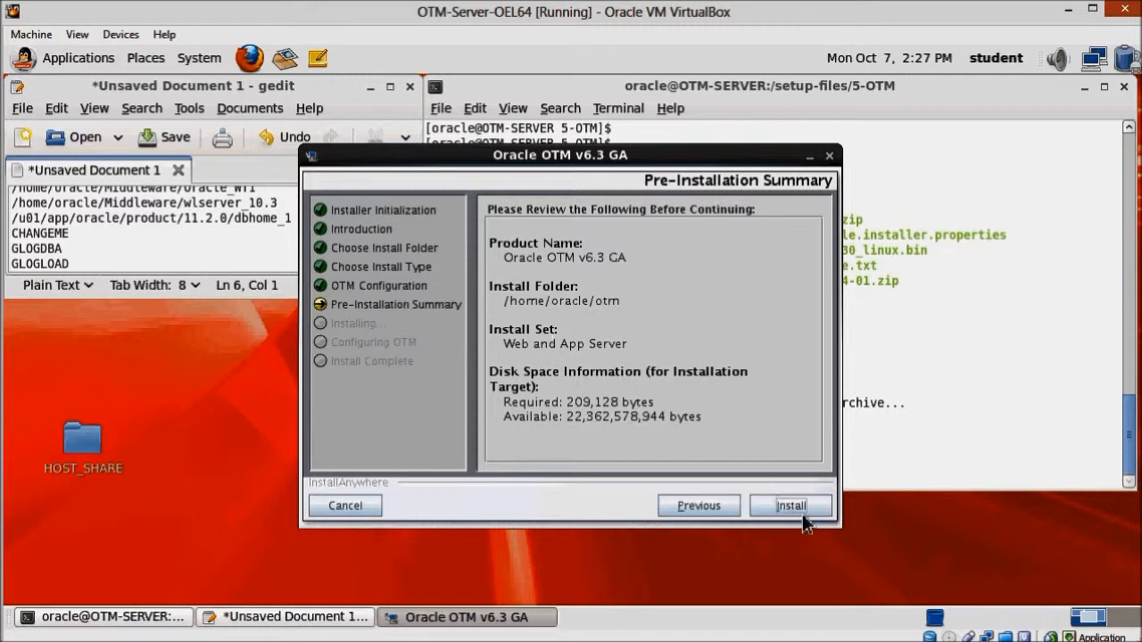
- Start the OTM install from the summary and continue past file extraction into configuration
{"action": "left_click", "coordinate": [791, 505]}
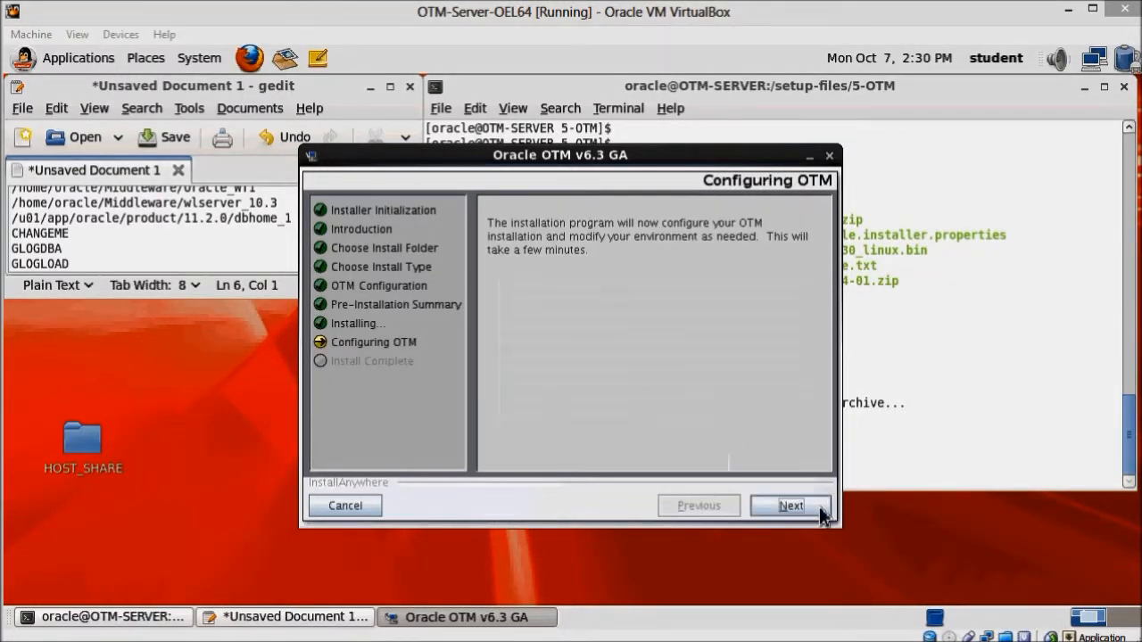
{"action": "mouse_move", "coordinate": [805, 525]}
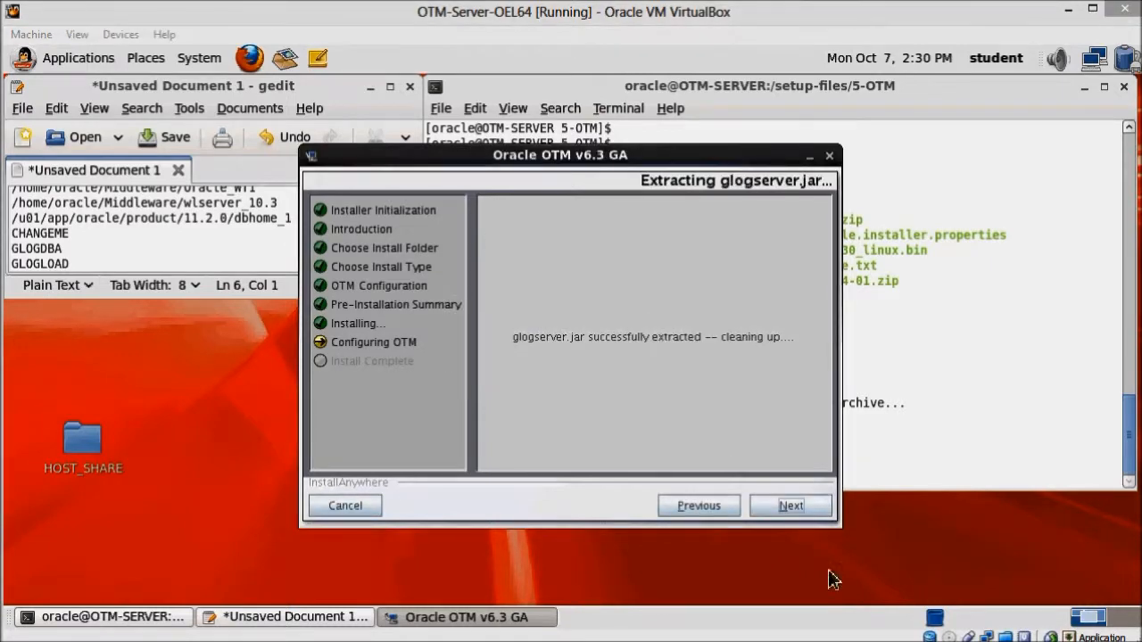
{"action": "mouse_move", "coordinate": [790, 507]}
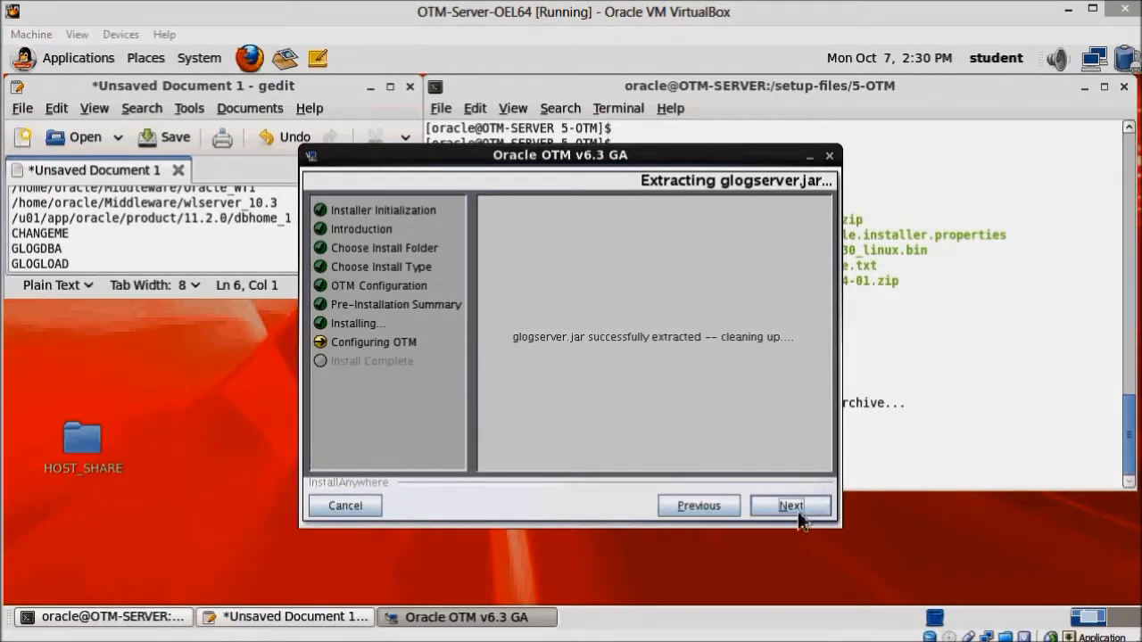
{"action": "left_click", "coordinate": [789, 505]}
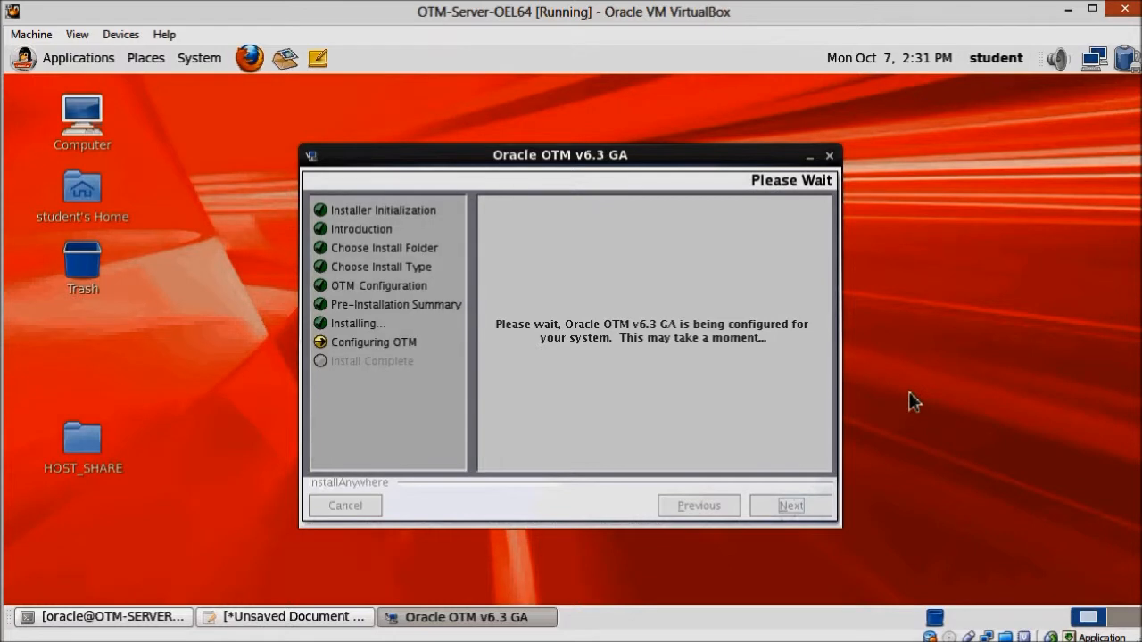
{"action": "mouse_move", "coordinate": [914, 396]}
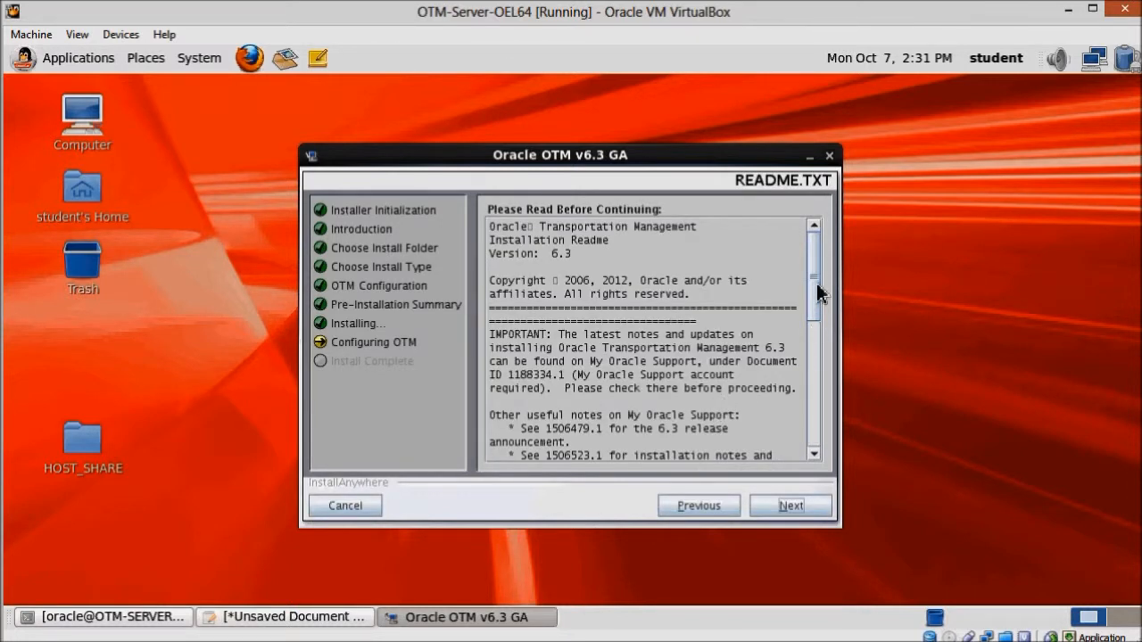
- Read the README's docs.zip guidance, then finish and close the completed installer
{"action": "scroll", "scroll_direction": "down", "scroll_amount": 3}
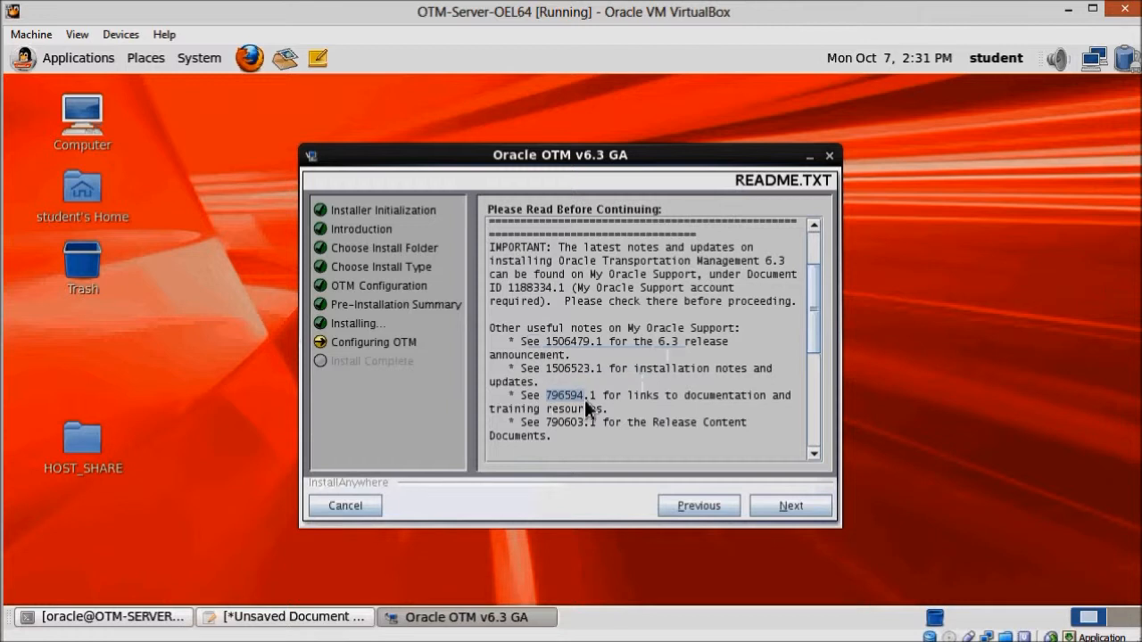
{"action": "scroll", "scroll_direction": "down", "scroll_amount": 3}
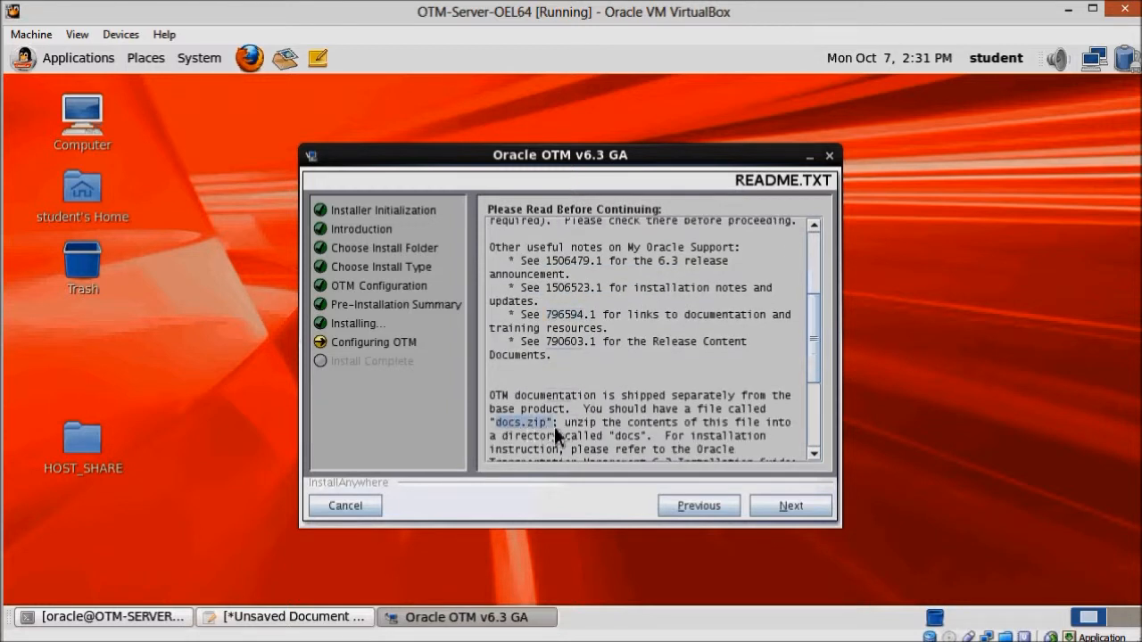
{"action": "left_click_drag", "start_coordinate": [553, 421], "coordinate": [714, 450]}
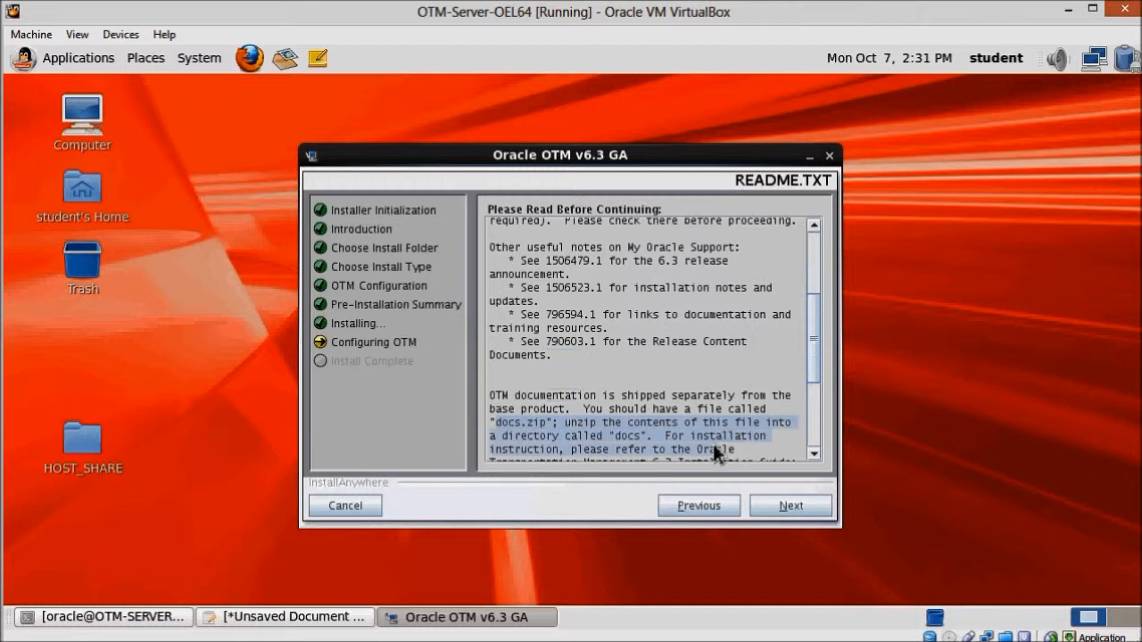
{"action": "scroll", "scroll_direction": "down", "scroll_amount": 3}
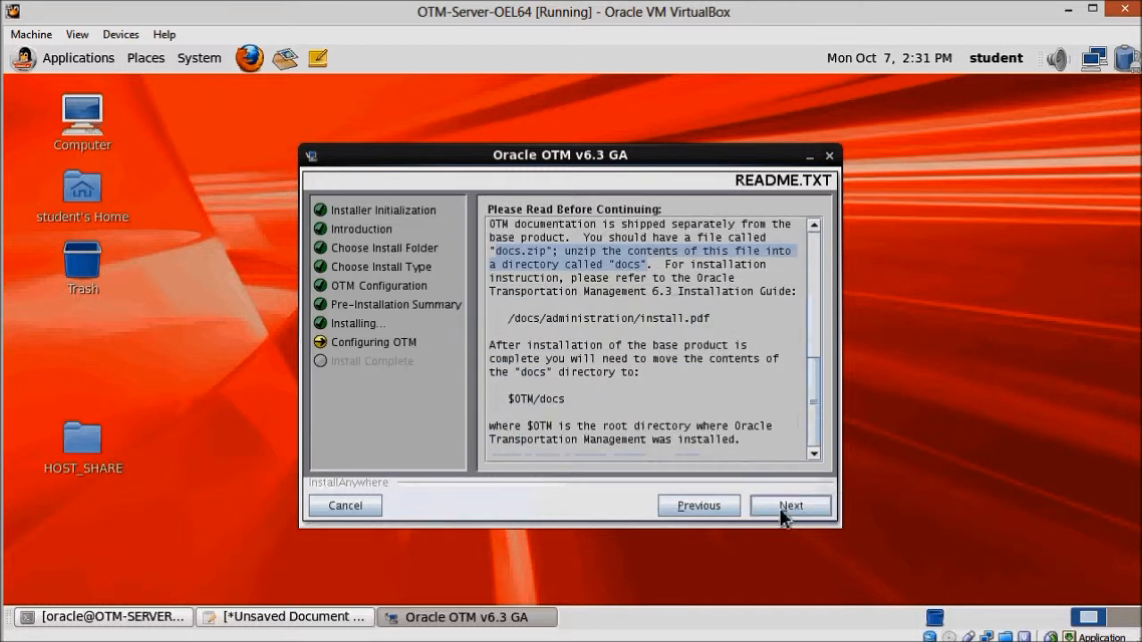
{"action": "left_click", "coordinate": [789, 505]}
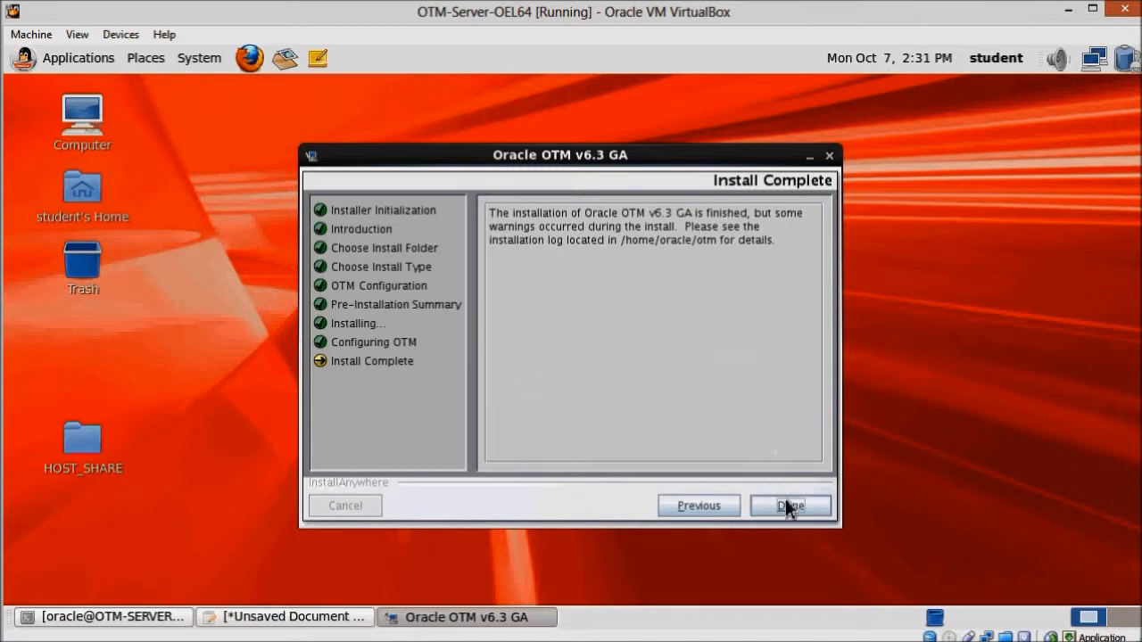
{"action": "left_click", "coordinate": [789, 507]}
{"action": "type", "text": "cd"}
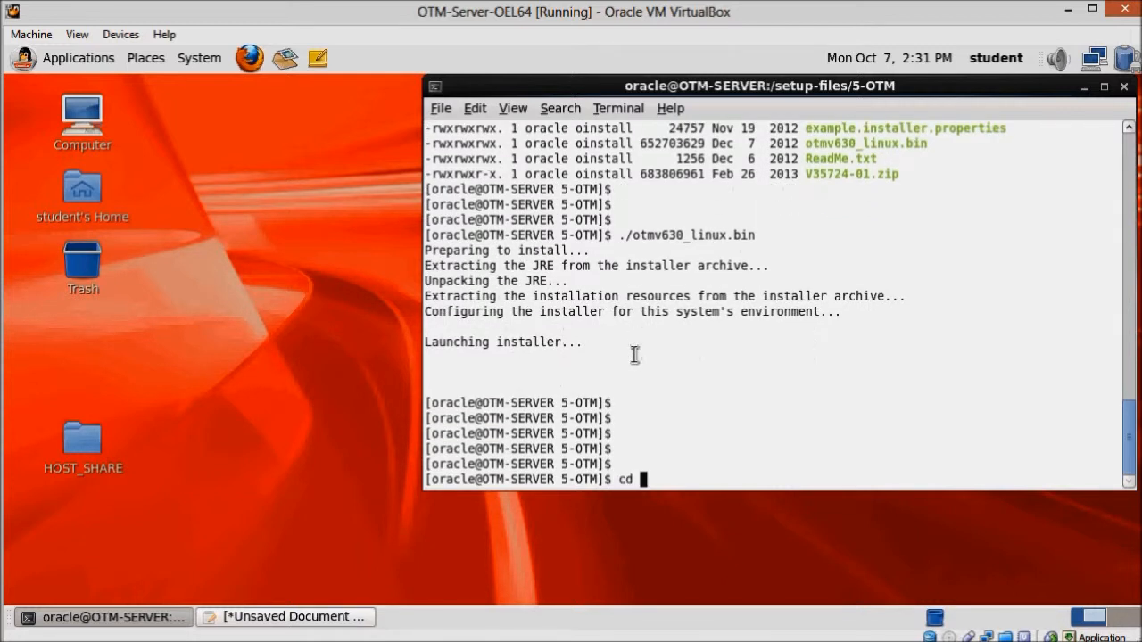
- Create the /home/oracle/otm/docs directory with mkdir in the terminal
{"action": "type", "text": "/ho"}
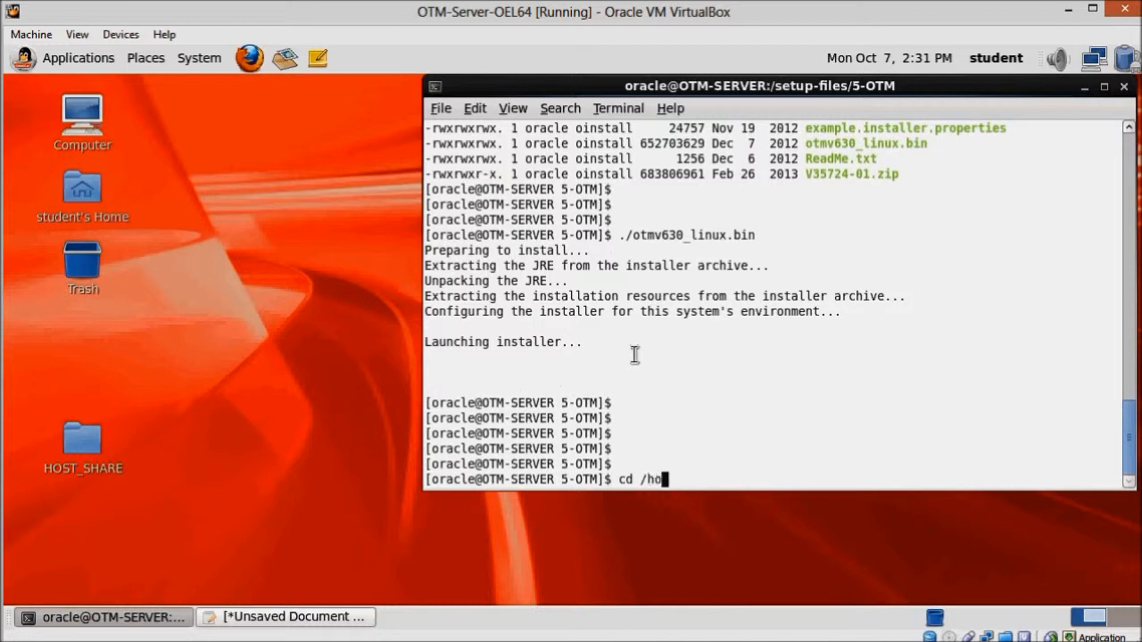
{"action": "type", "text": "me"}
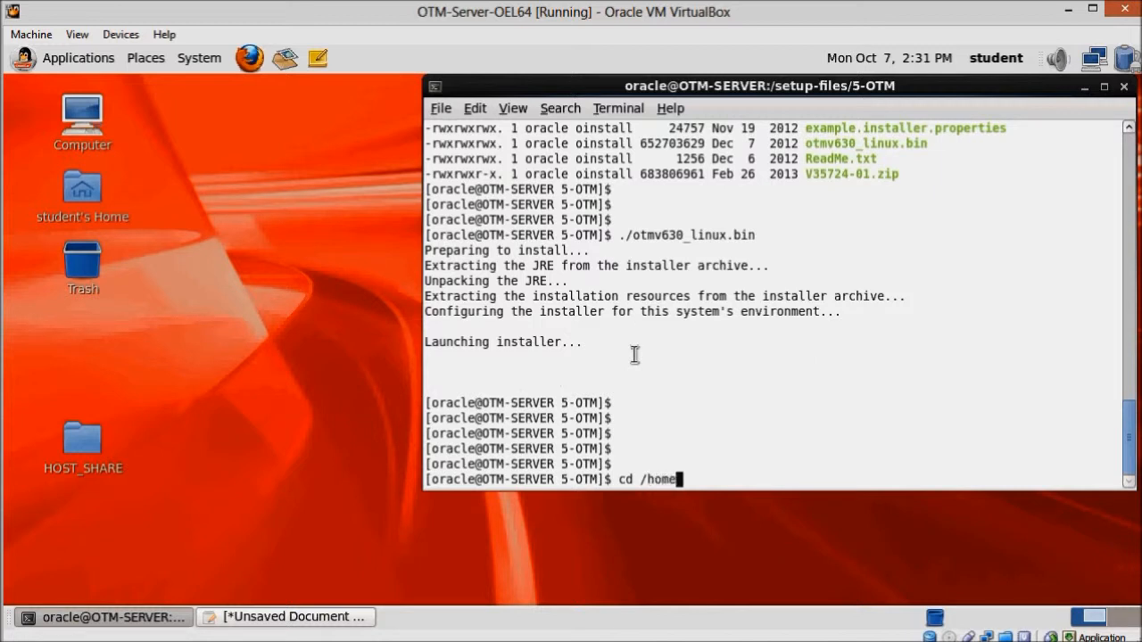
{"action": "type", "text": "oracle"}
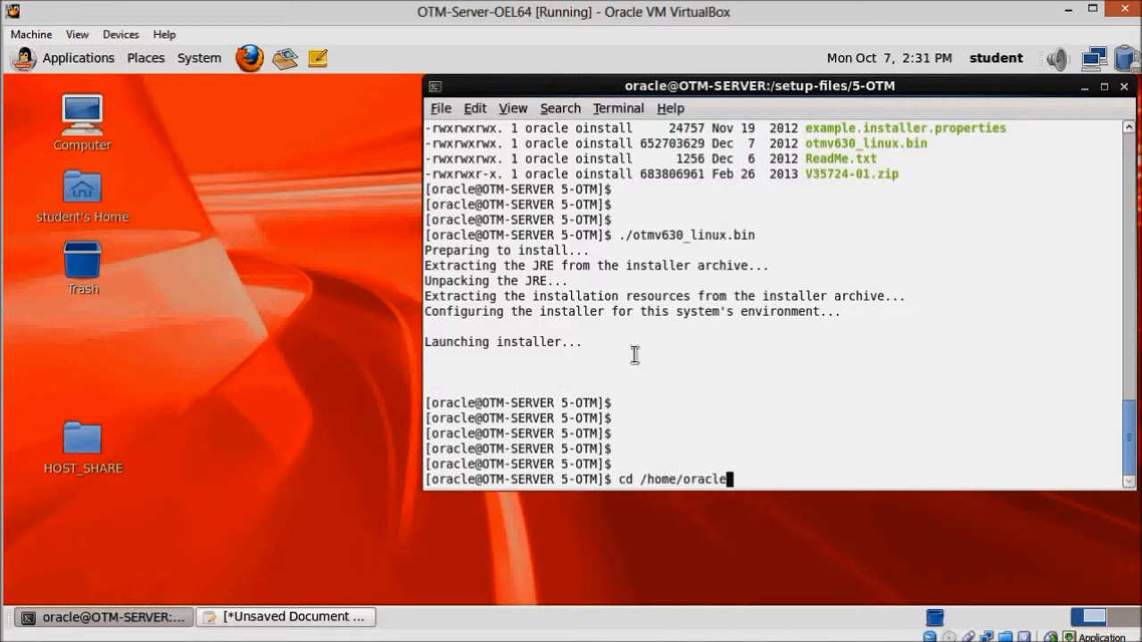
{"action": "type", "text": "/"}
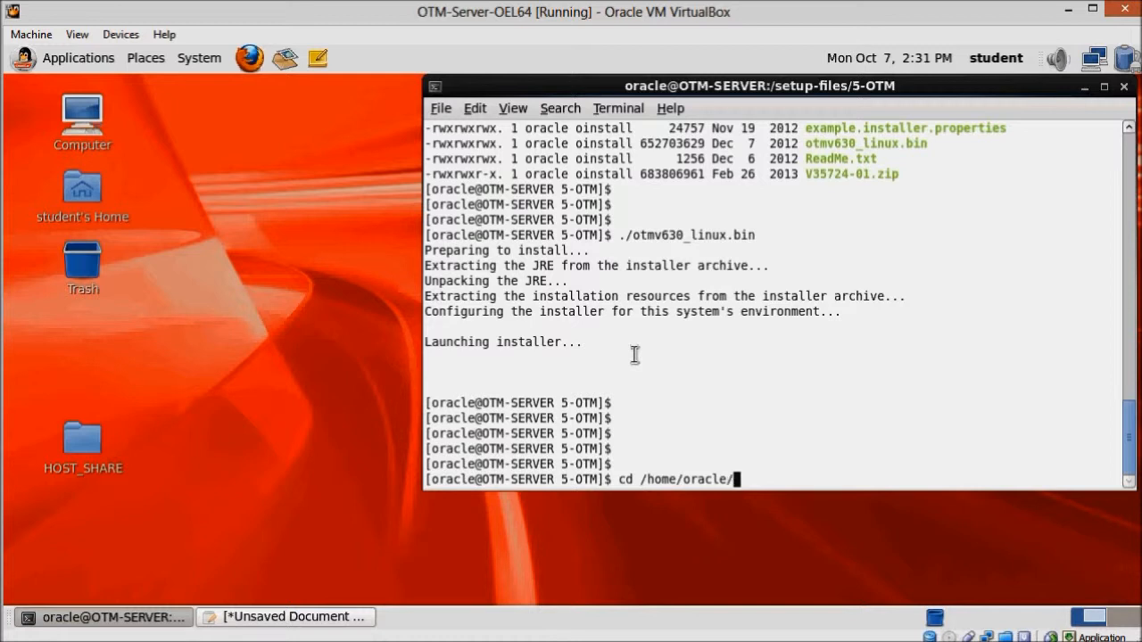
{"action": "type", "text": "otm"}
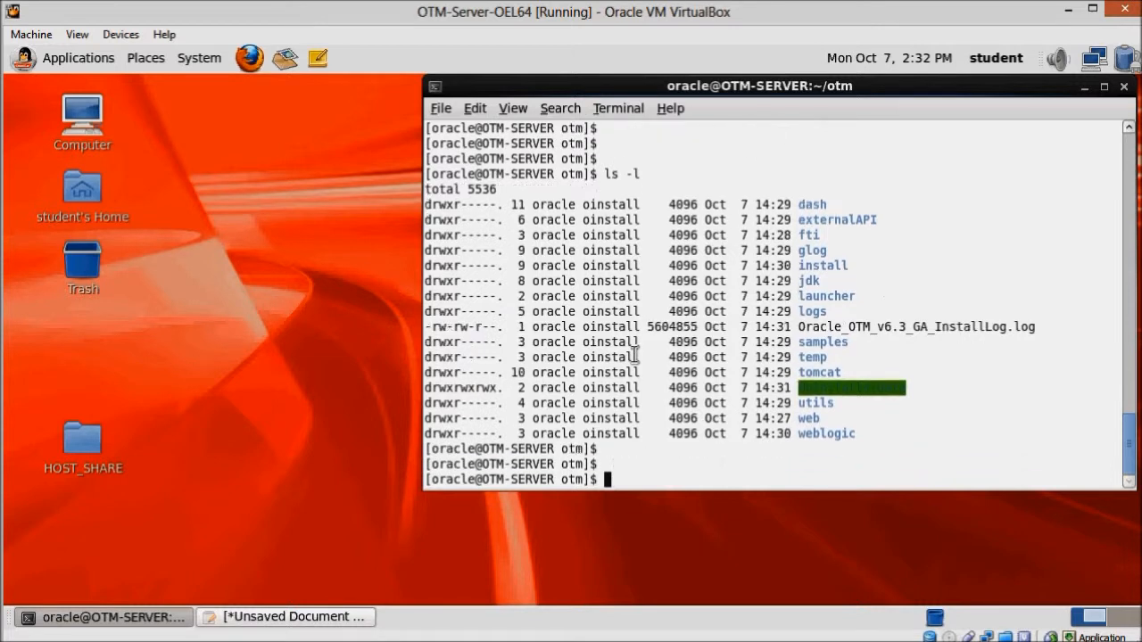
{"action": "type", "text": "mk"}
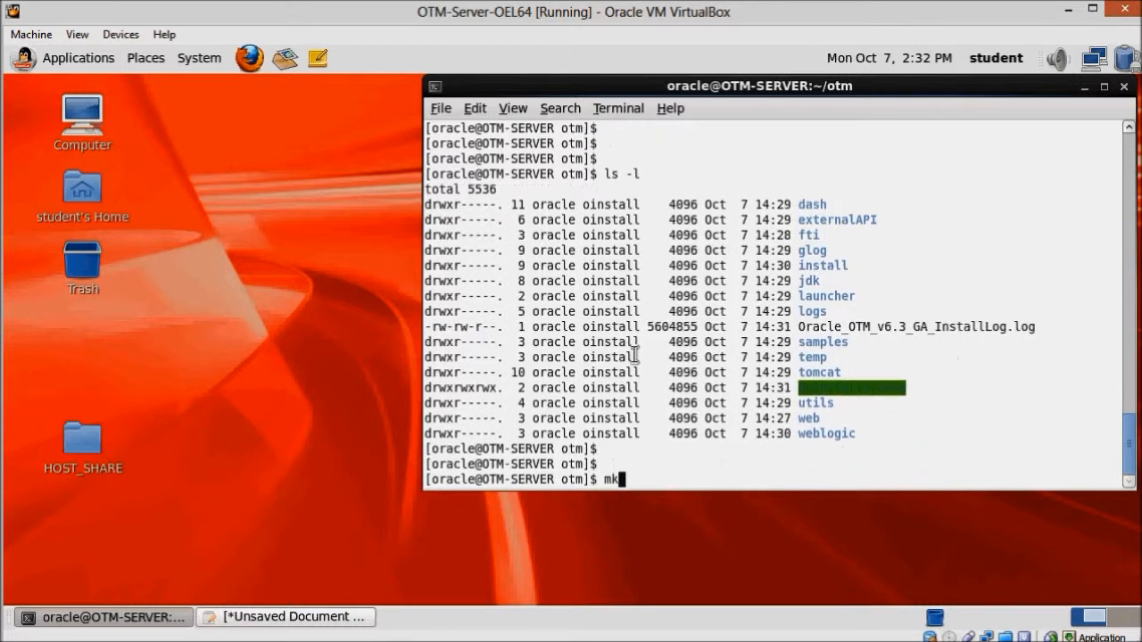
{"action": "type", "text": "dir"}
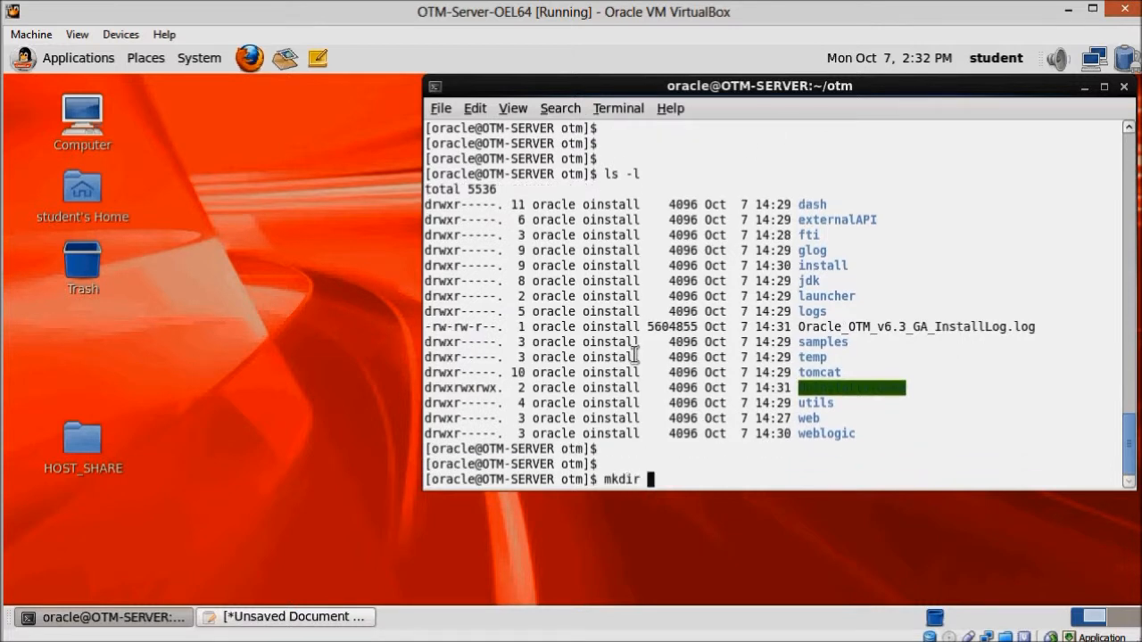
{"action": "type", "text": "/ho"}
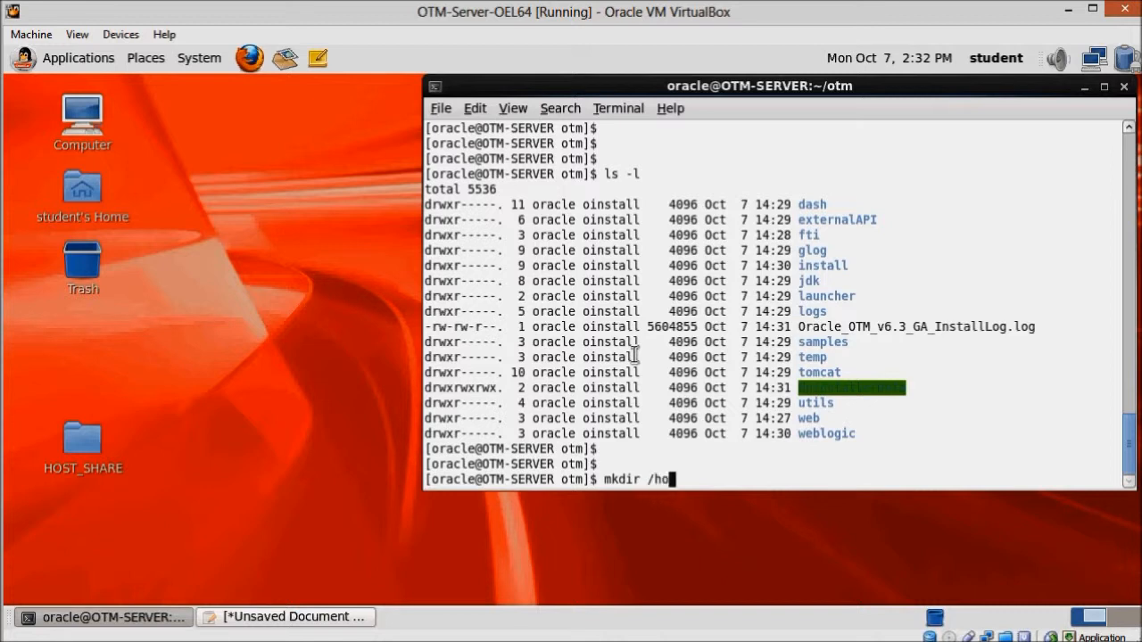
{"action": "type", "text": "me/oracle"}
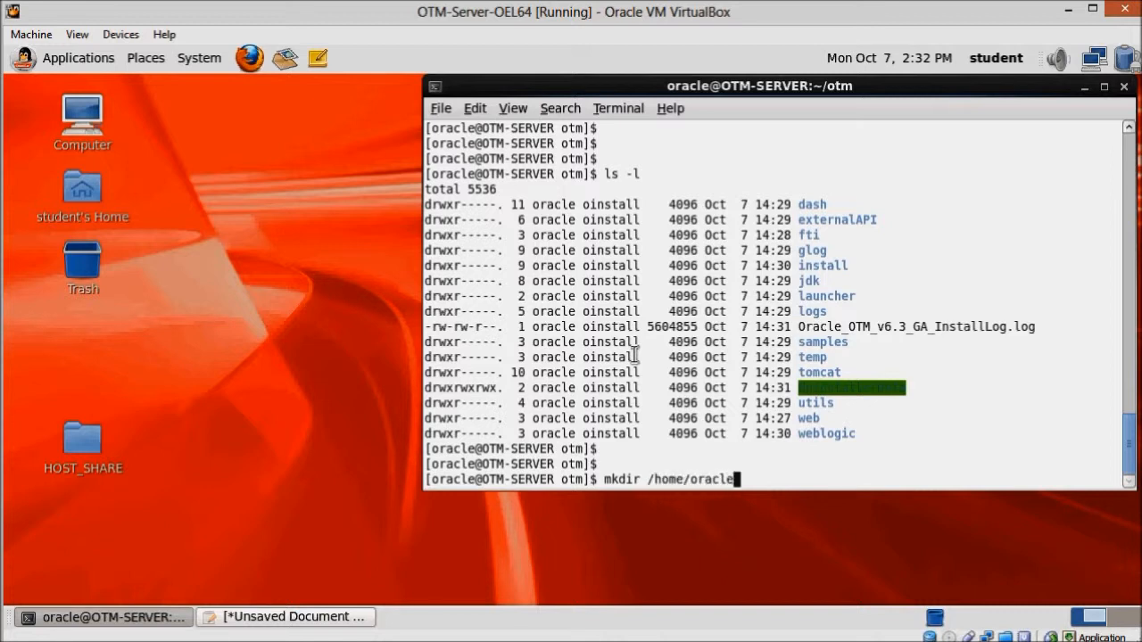
{"action": "type", "text": "/otm/docs"}
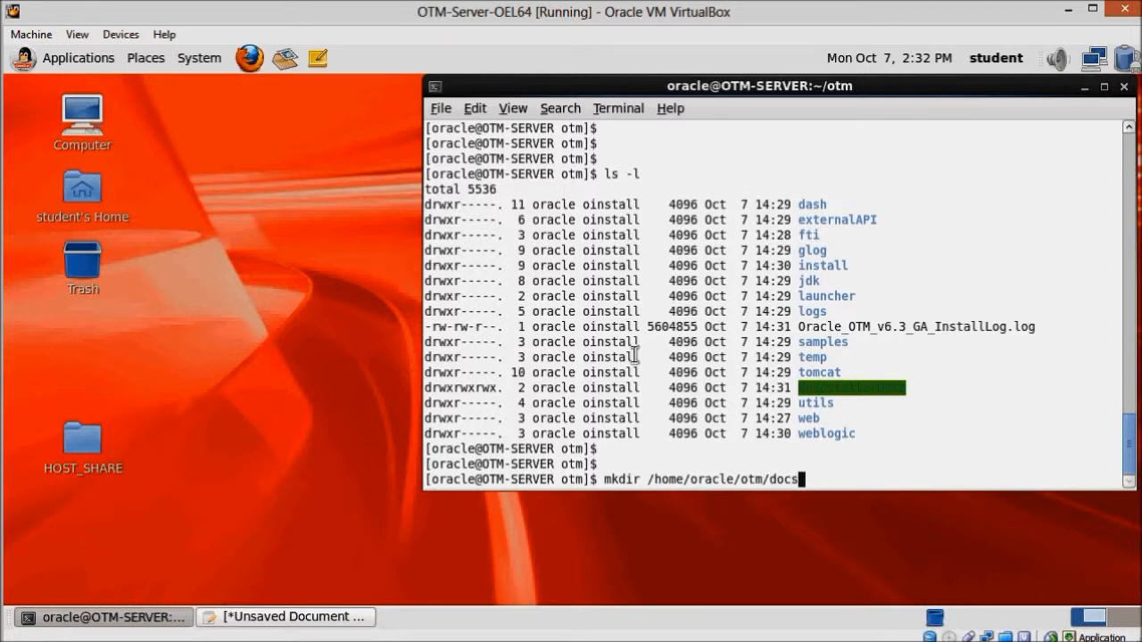
{"action": "key", "text": "Return"}
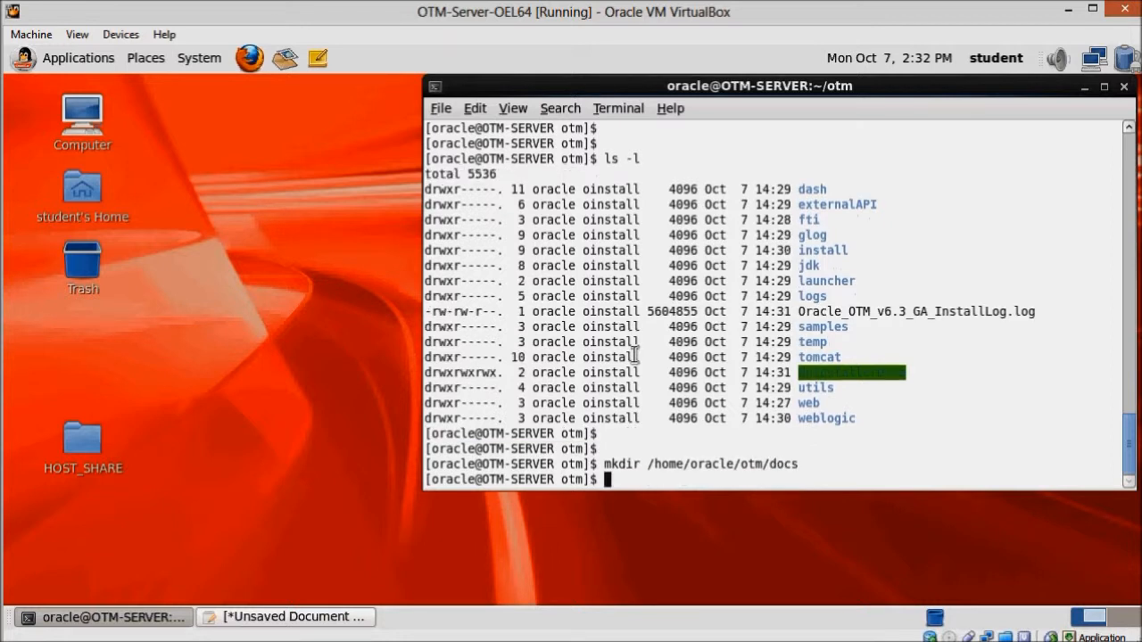
{"action": "key", "text": "Return"}
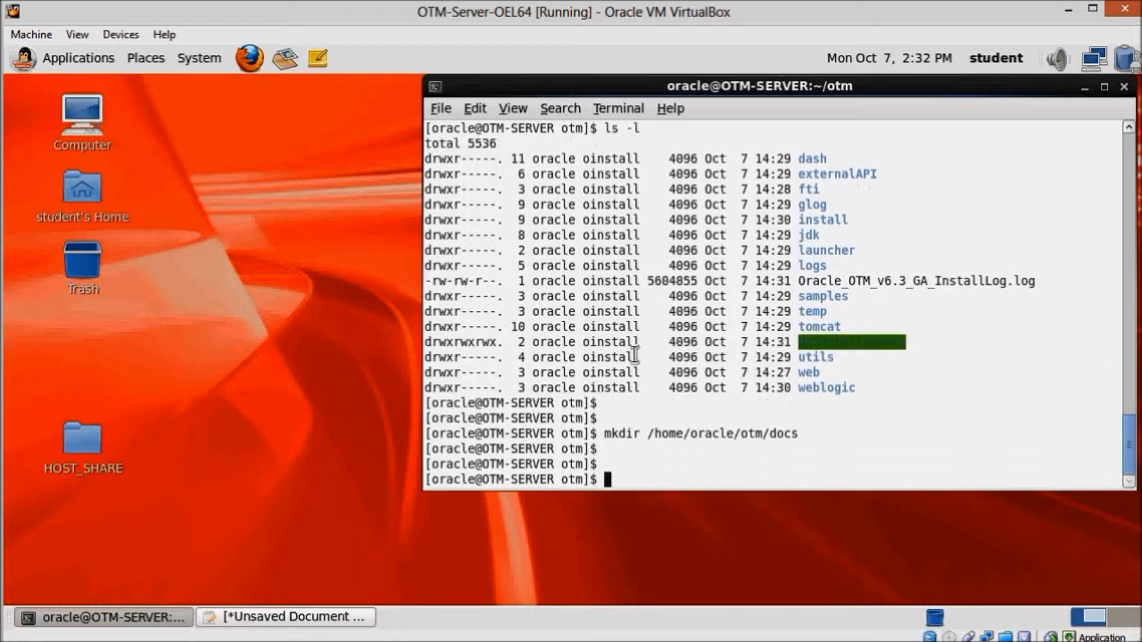
- Compose cp /setup-files/5-OTM/docs.zip /home/oracle/otm/docs to copy the docs archive
{"action": "type", "text": "c"}
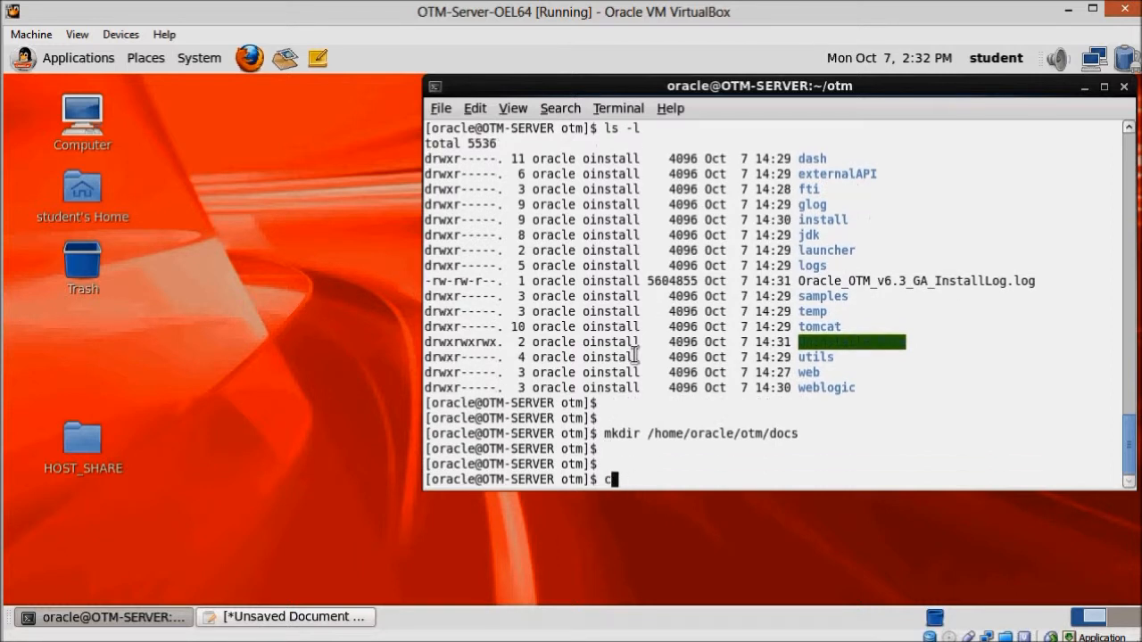
{"action": "type", "text": "p"}
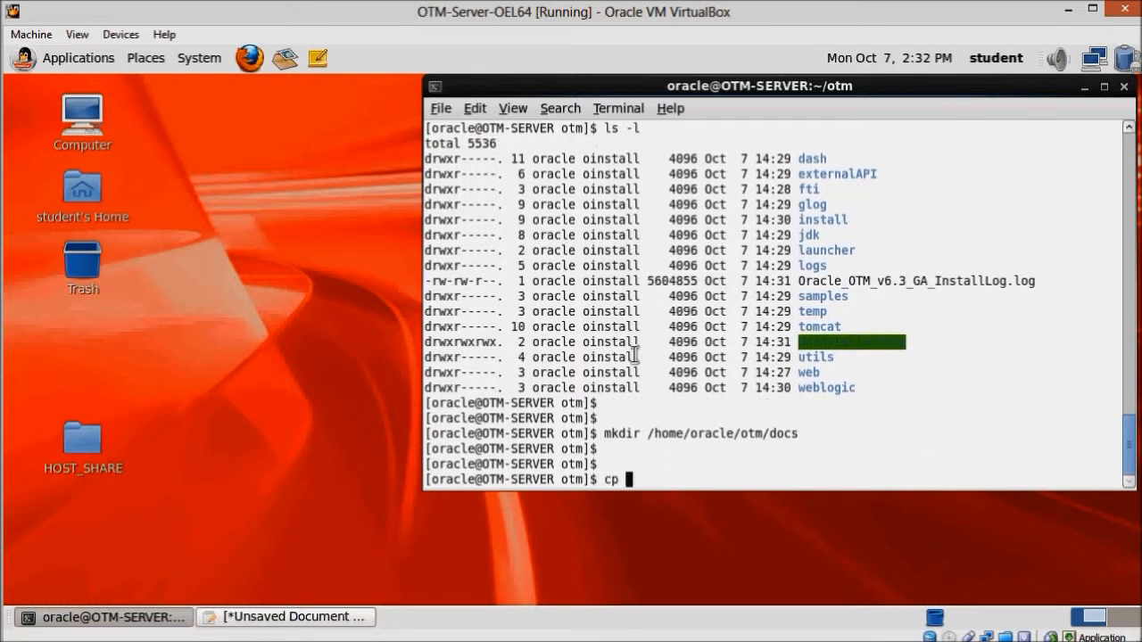
{"action": "type", "text": "/"}
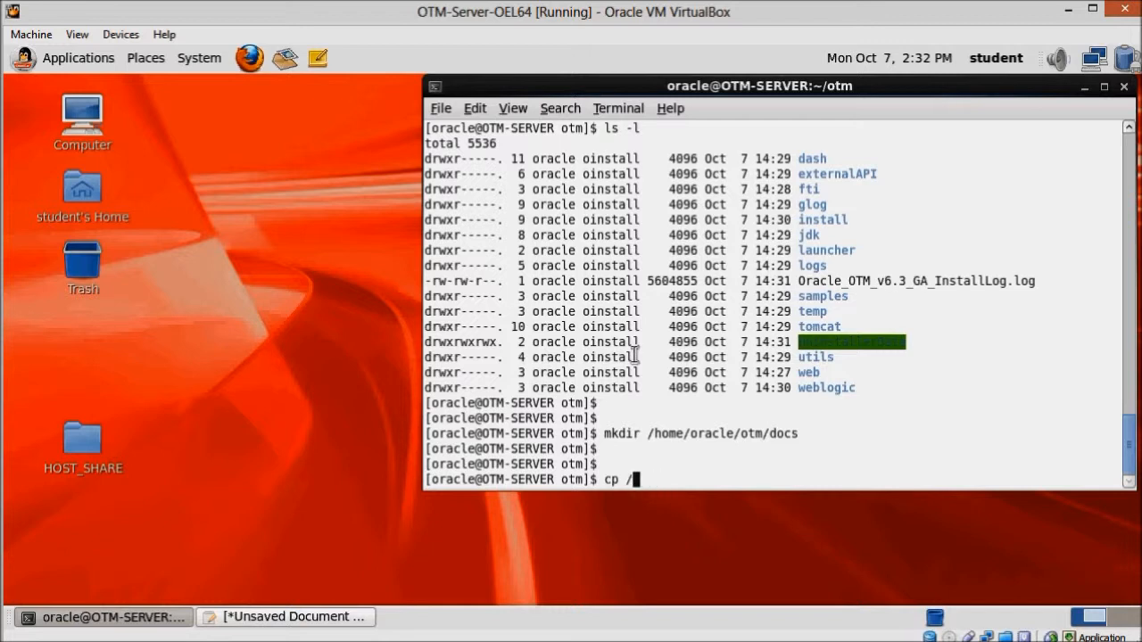
{"action": "type", "text": "setup"}
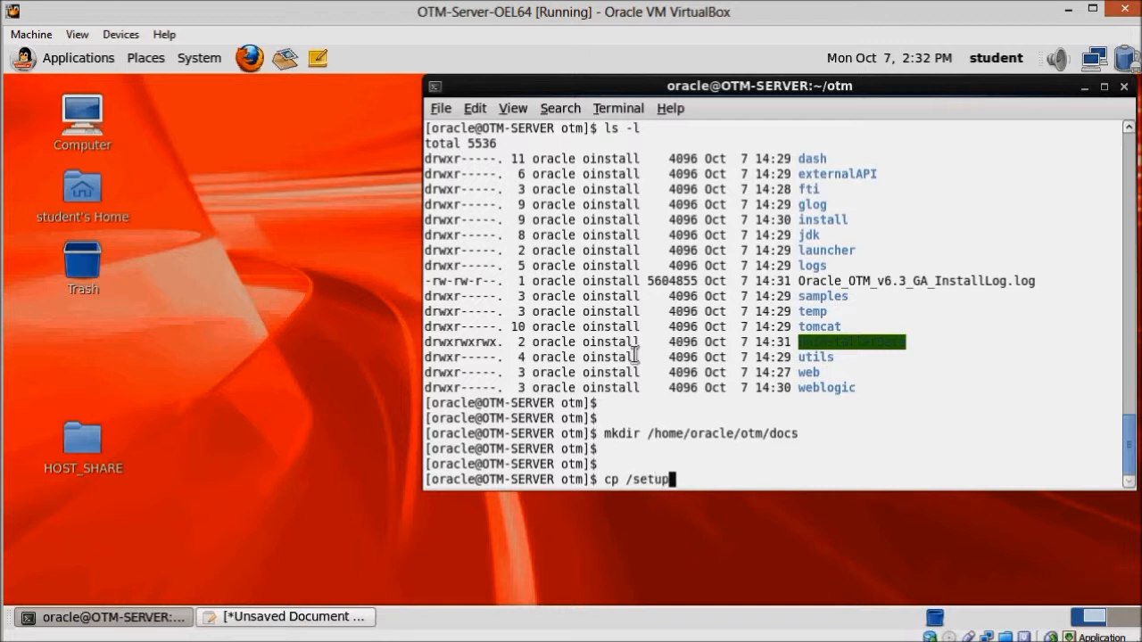
{"action": "type", "text": "-files/"}
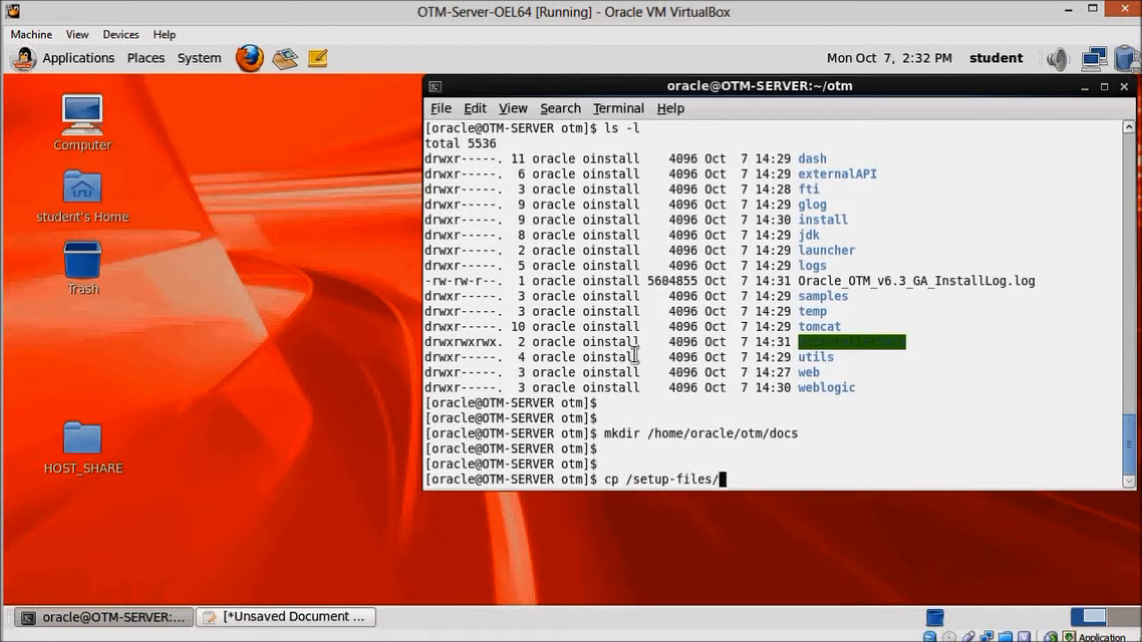
{"action": "type", "text": "5-OTM/"}
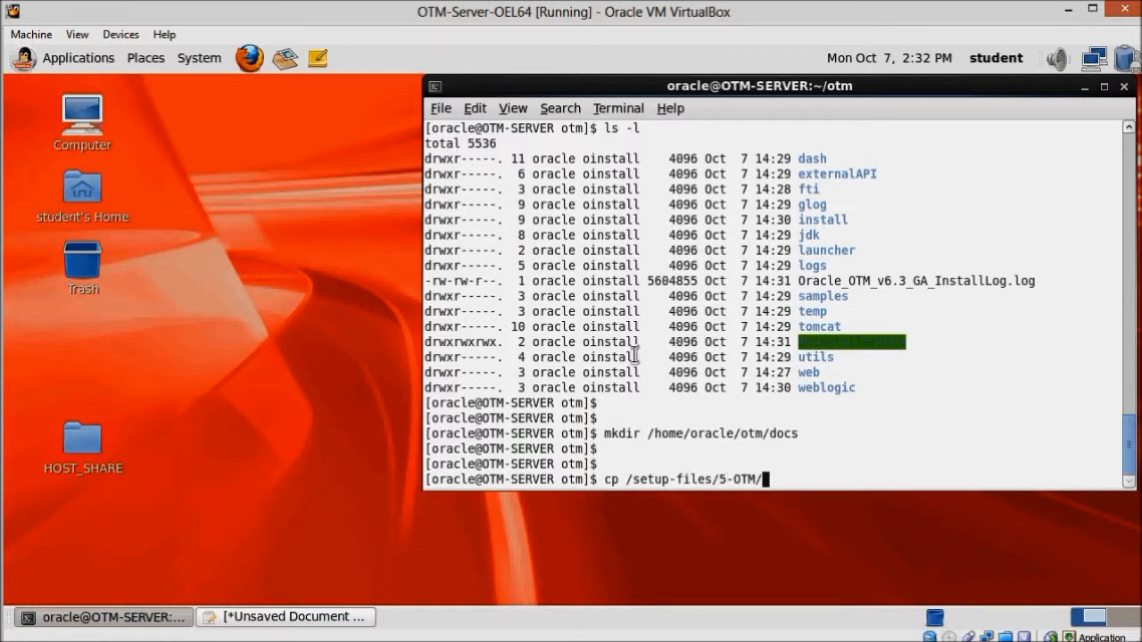
{"action": "type", "text": "docs.zip"}
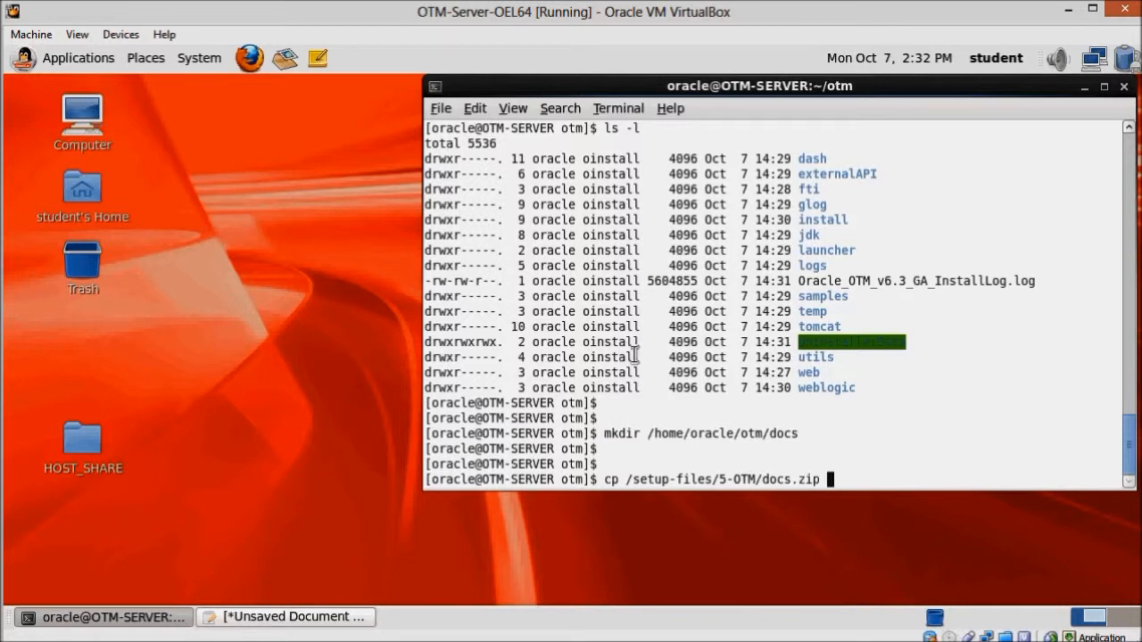
{"action": "type", "text": "/home"}
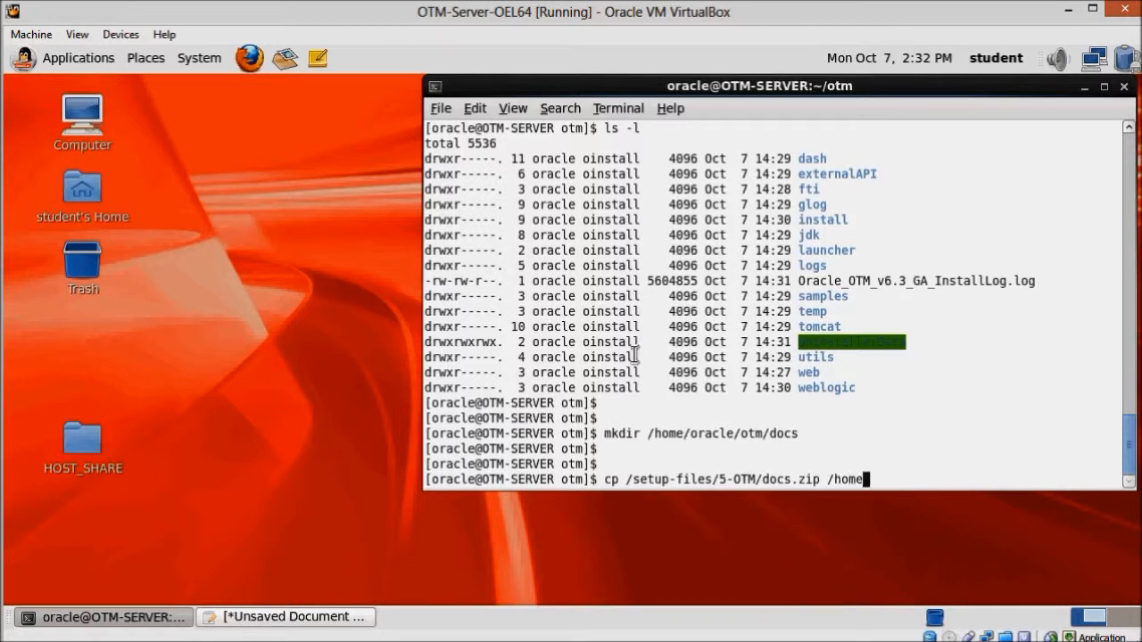
{"action": "type", "text": "oracle/otm/docs"}
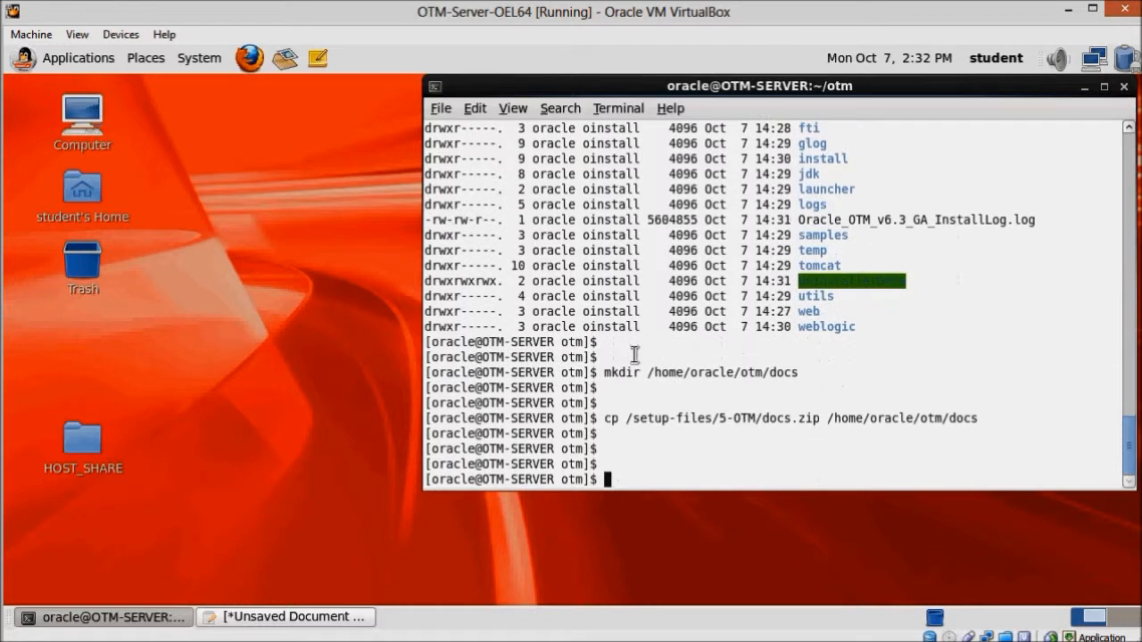
- Extract docs.zip inside /home/oracle/otm/docs and list the resulting documentation folders
{"action": "type", "text": "cd docs"}
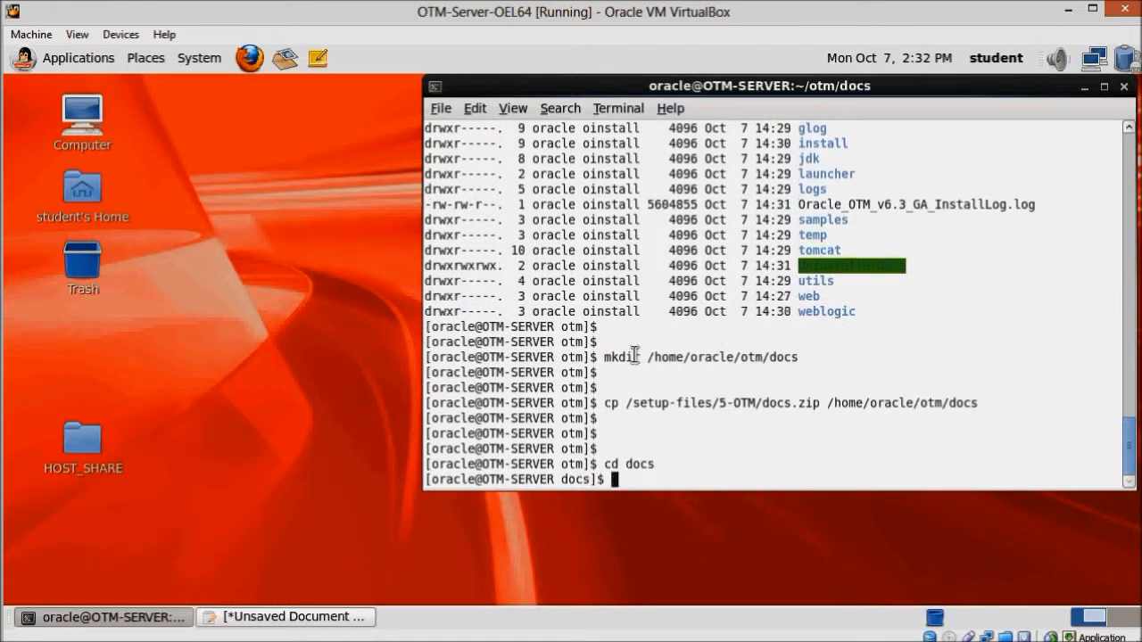
{"action": "type", "text": "ls -l"}
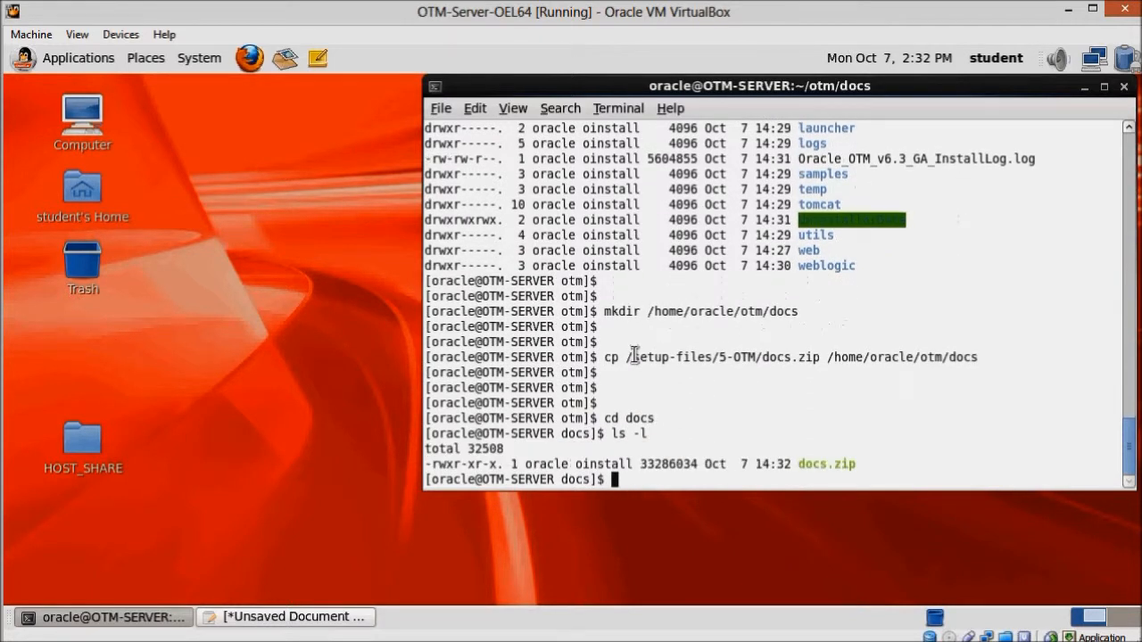
{"action": "type", "text": "unzip"}
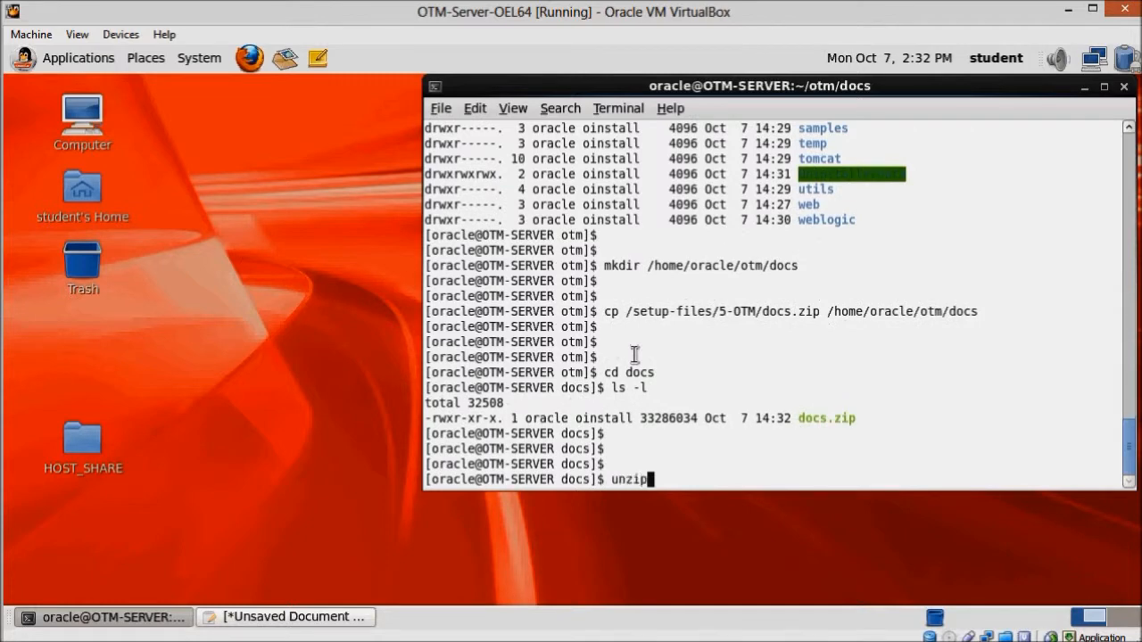
{"action": "type", "text": "docs.zip"}
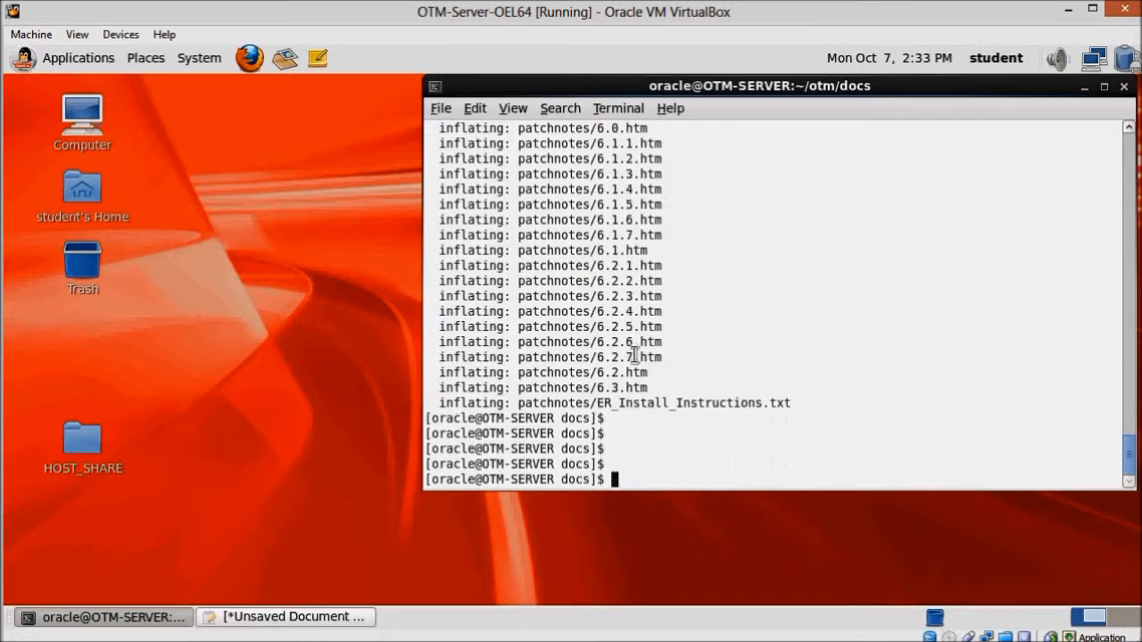
{"action": "type", "text": "ls -l"}
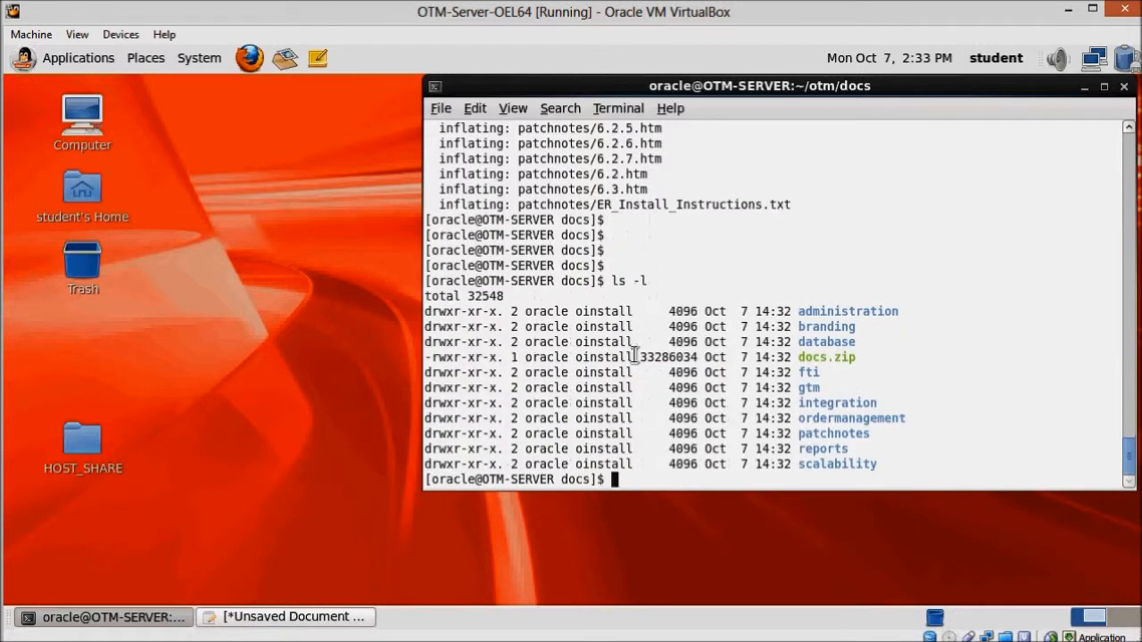
- Delete docs.zip from the docs folder with rm
{"action": "type", "text": "rm"}
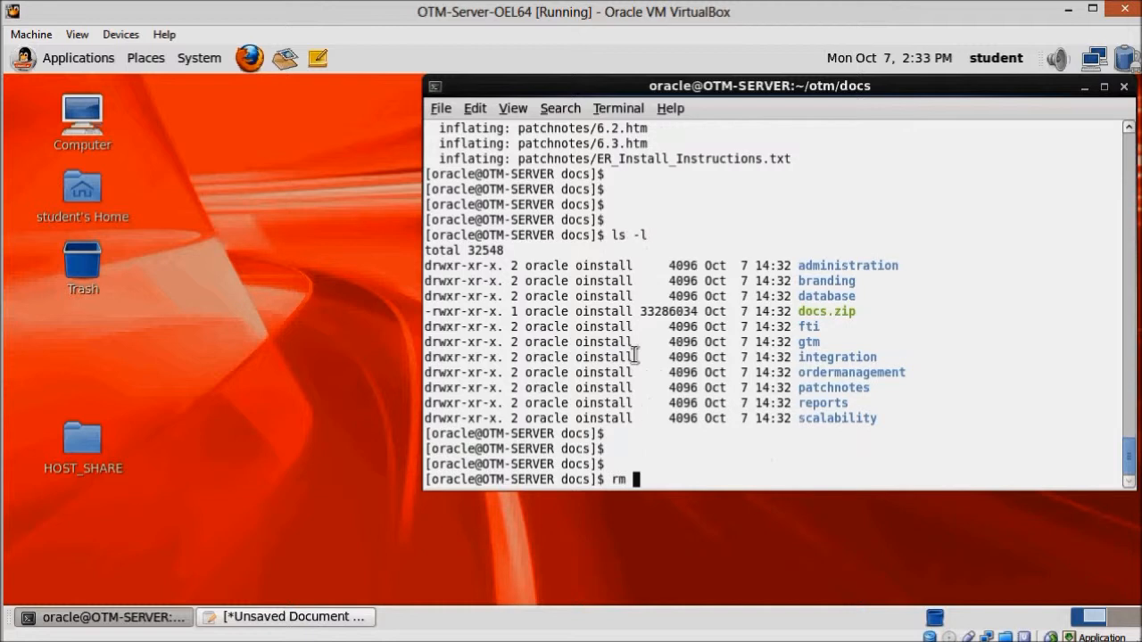
{"action": "type", "text": "docs.zip"}
{"action": "type", "text": "ls -l"}
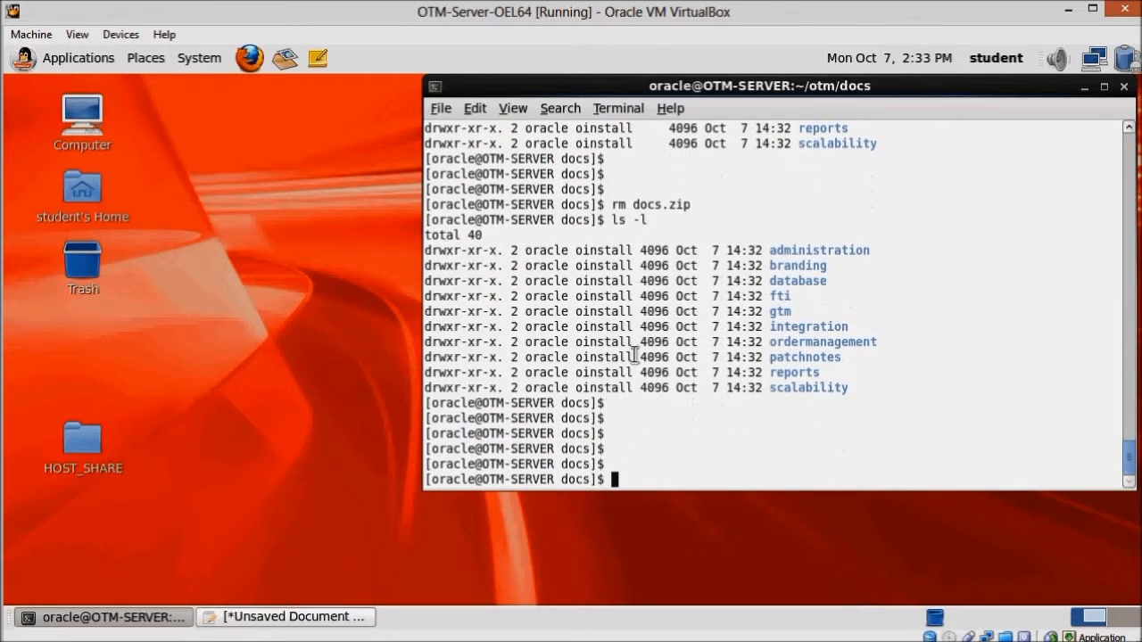
- Attempt rm -rf /setup-files/ as oracle, which fails with Permission denied
{"action": "type", "text": "rm -"}
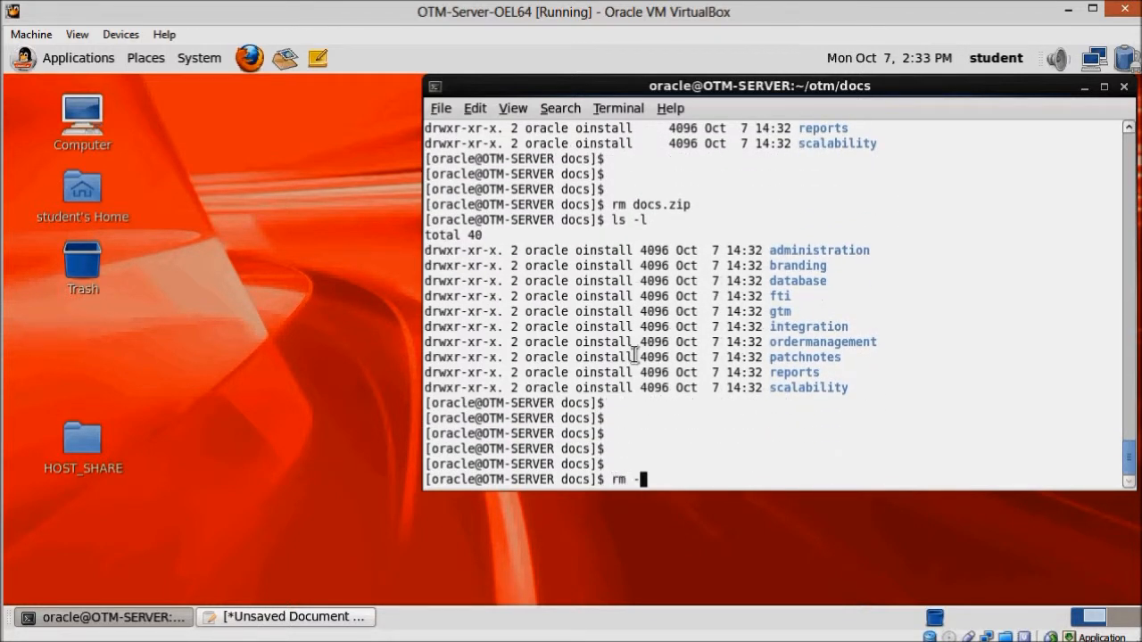
{"action": "type", "text": "rf"}
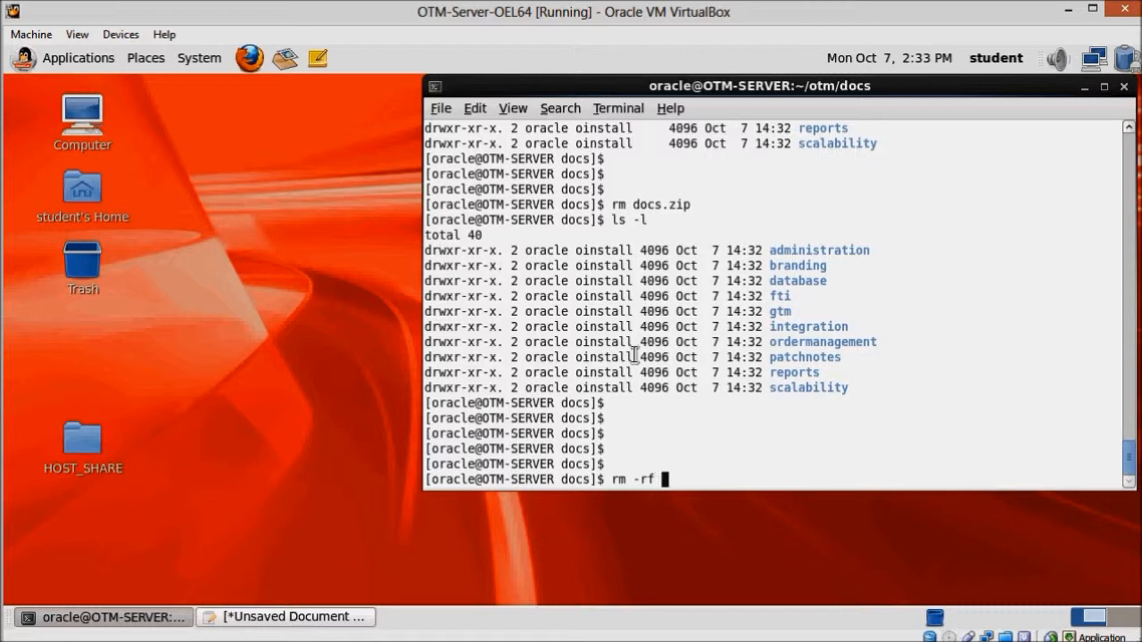
{"action": "type", "text": "set"}
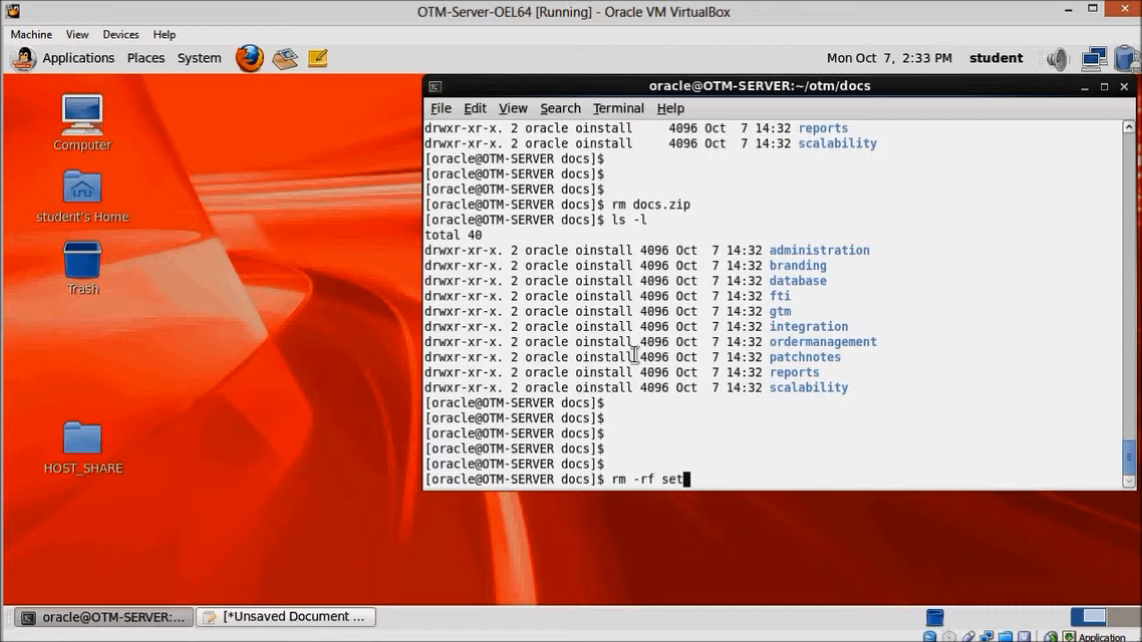
{"action": "type", "text": "/se"}
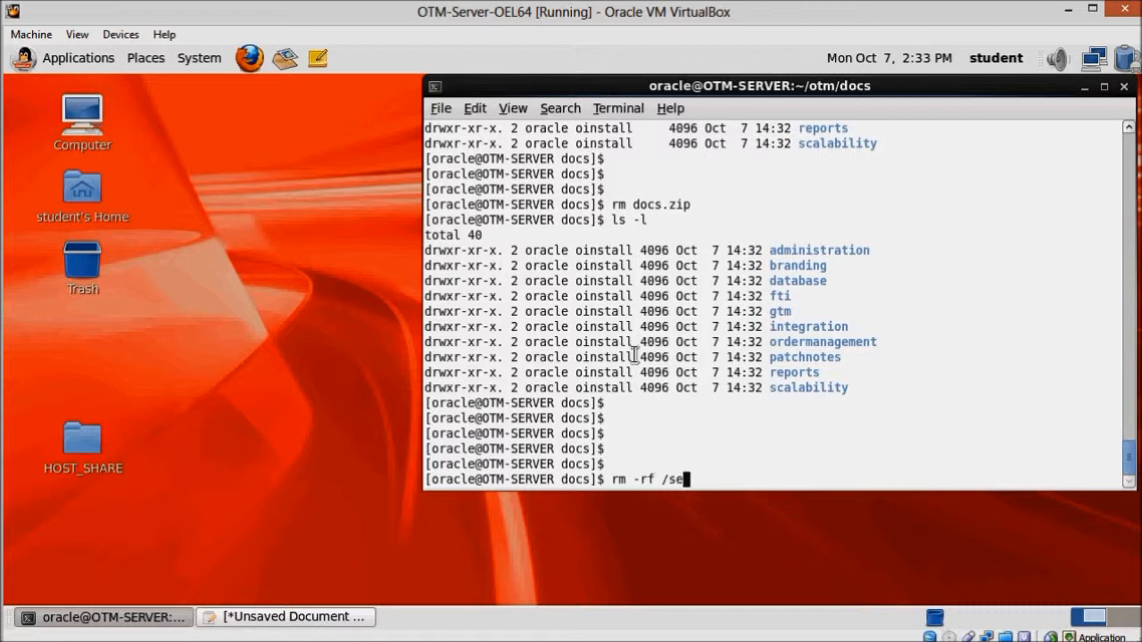
{"action": "type", "text": "tup-files/"}
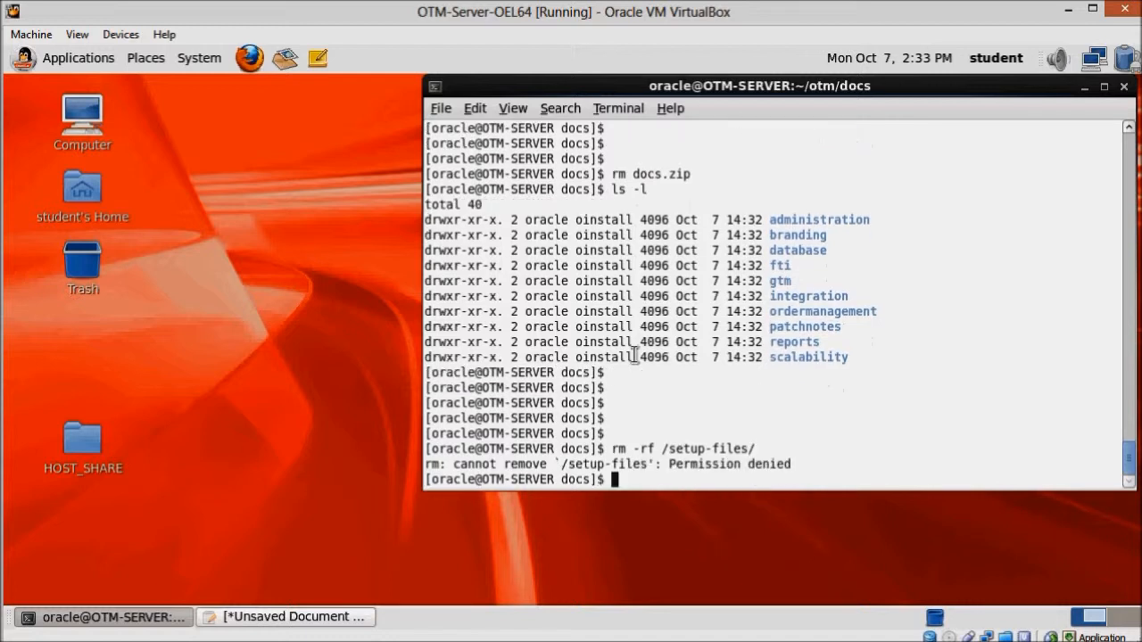
- Exit to the root shell and enter rm -rf /setup-files/ there
{"action": "type", "text": "exit"}
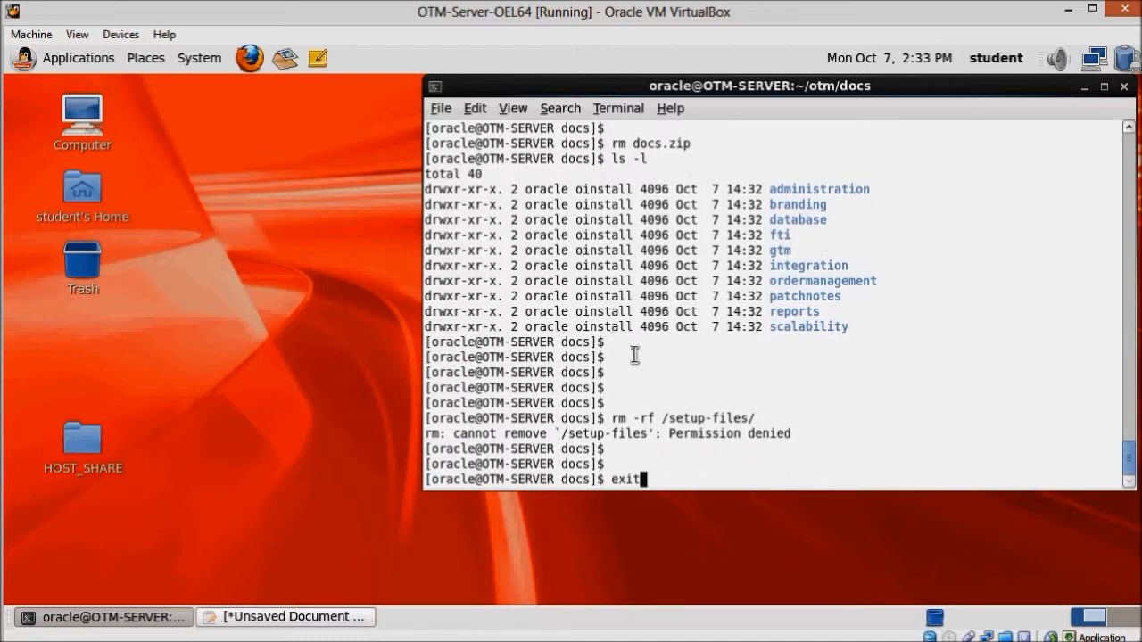
{"action": "key", "text": "Return"}
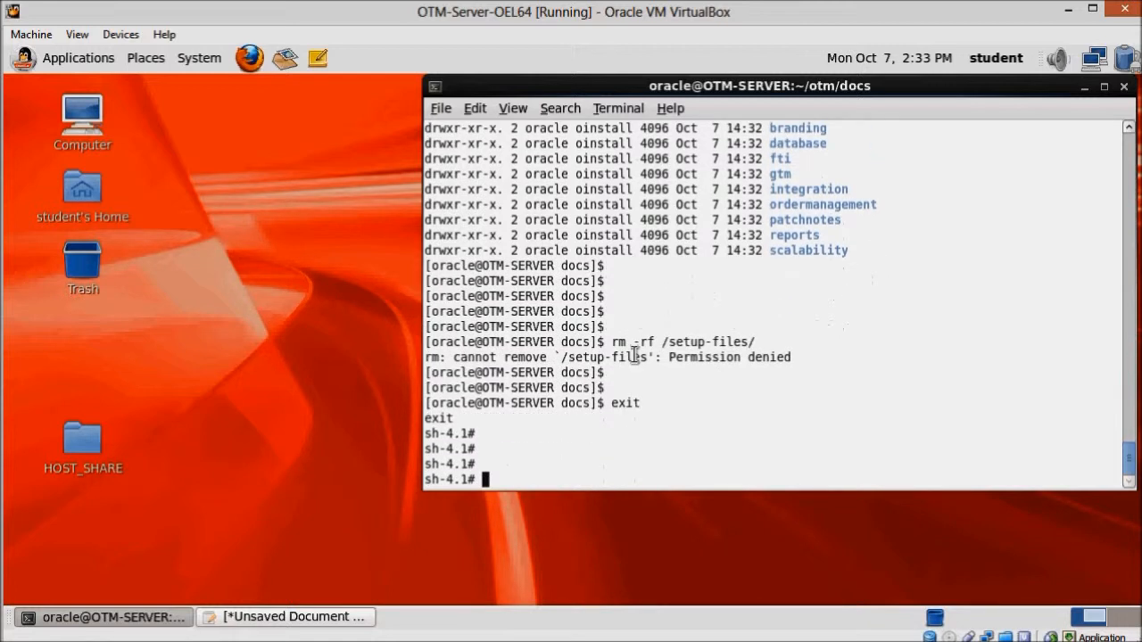
{"action": "type", "text": "rm -rf"}
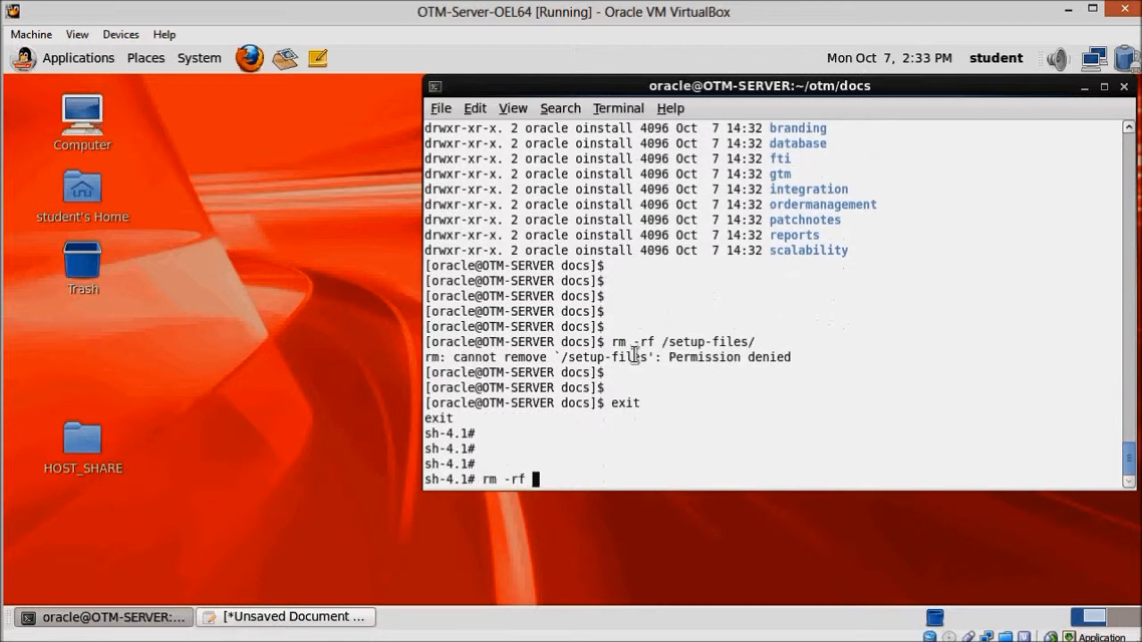
{"action": "type", "text": "set"}
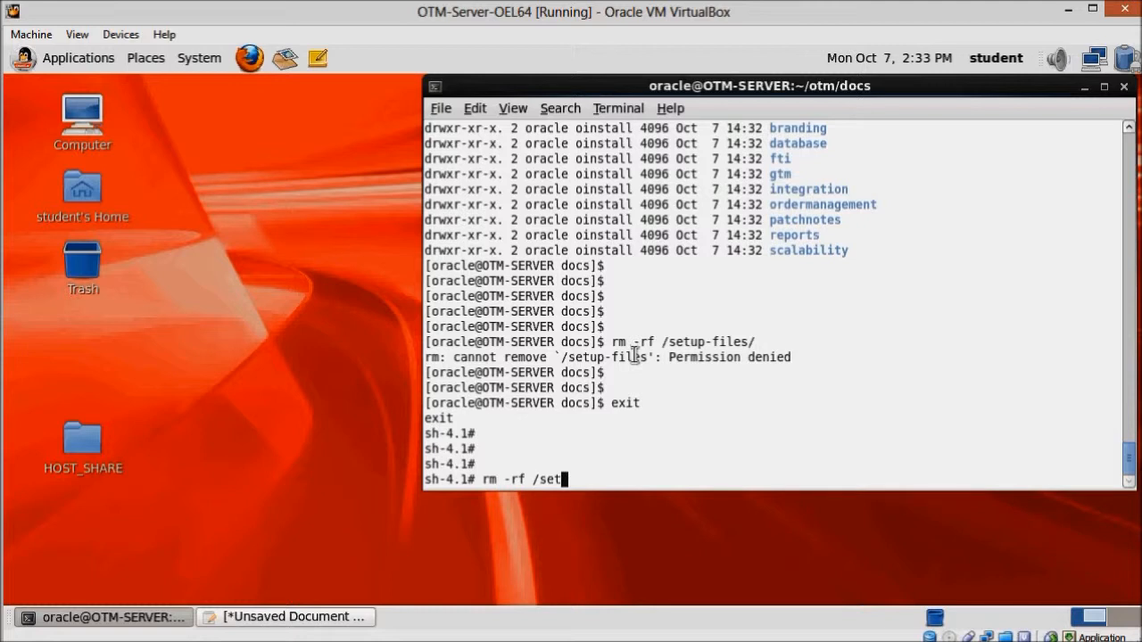
{"action": "type", "text": "up-files/"}
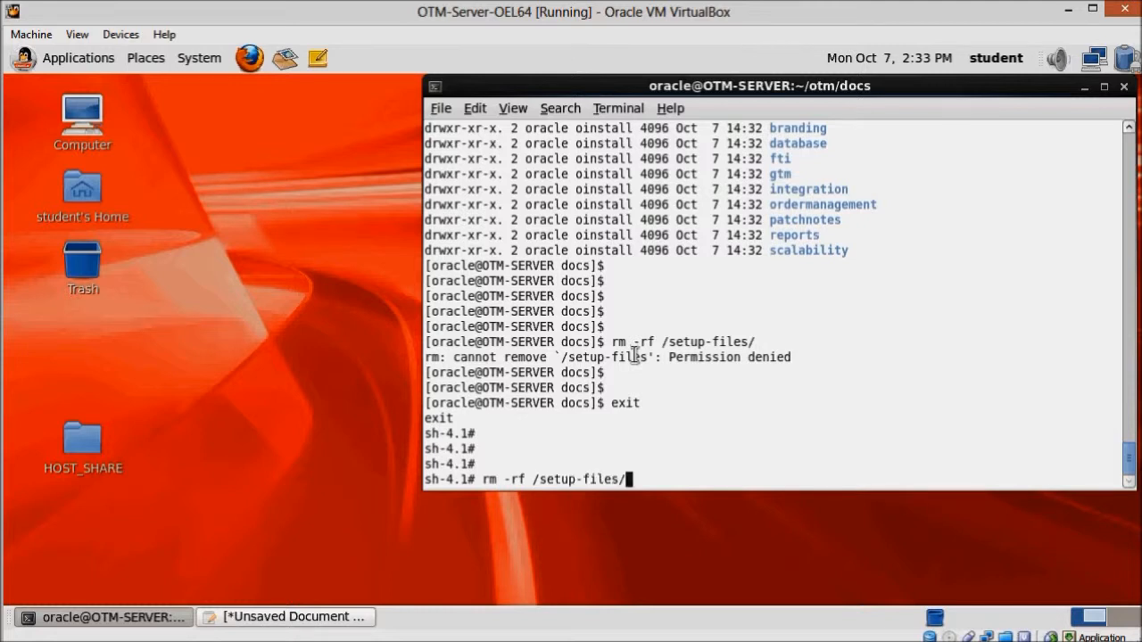